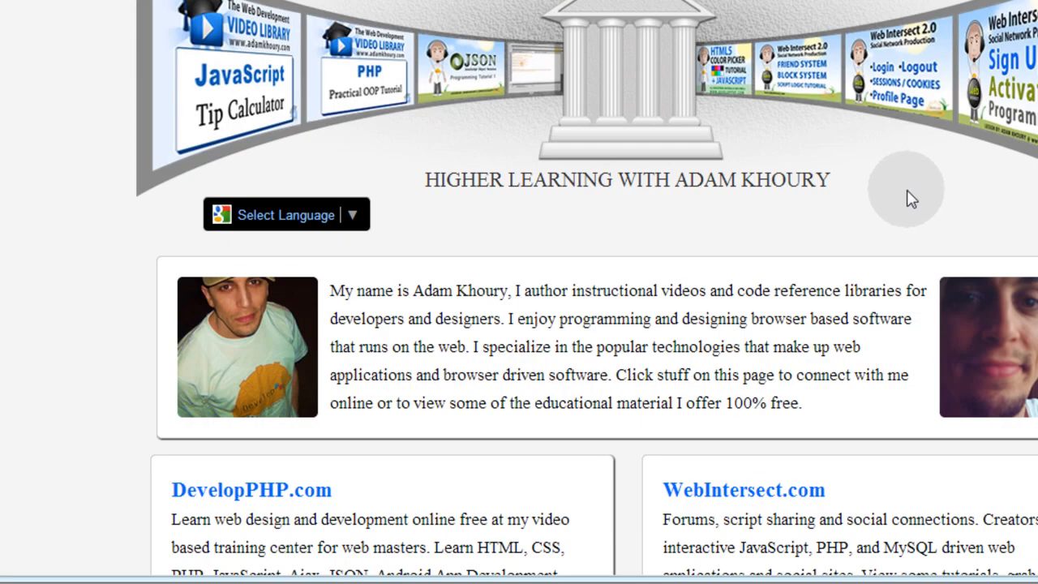
mouse_move(568, 215)
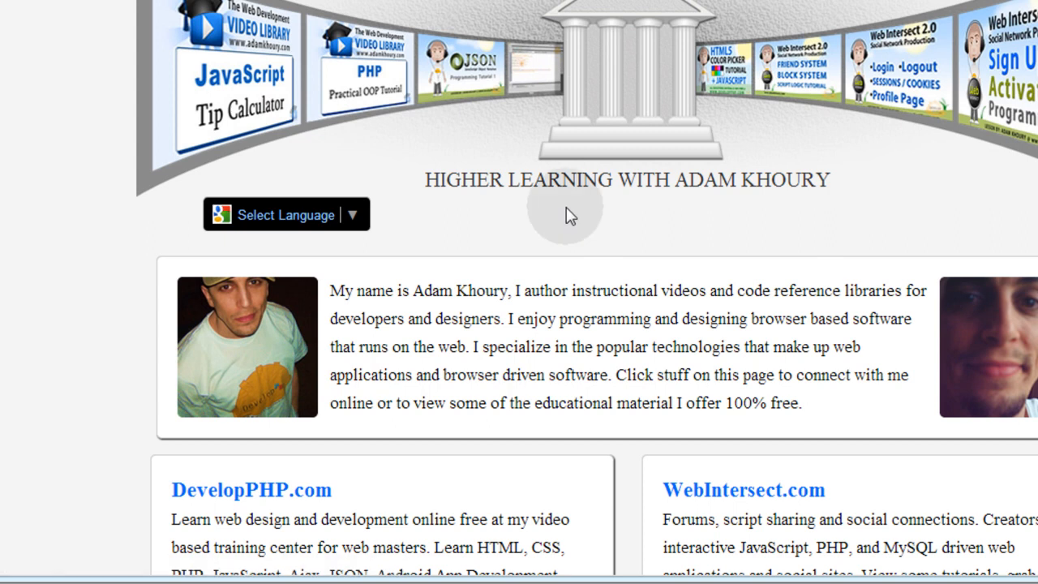
mouse_move(420, 237)
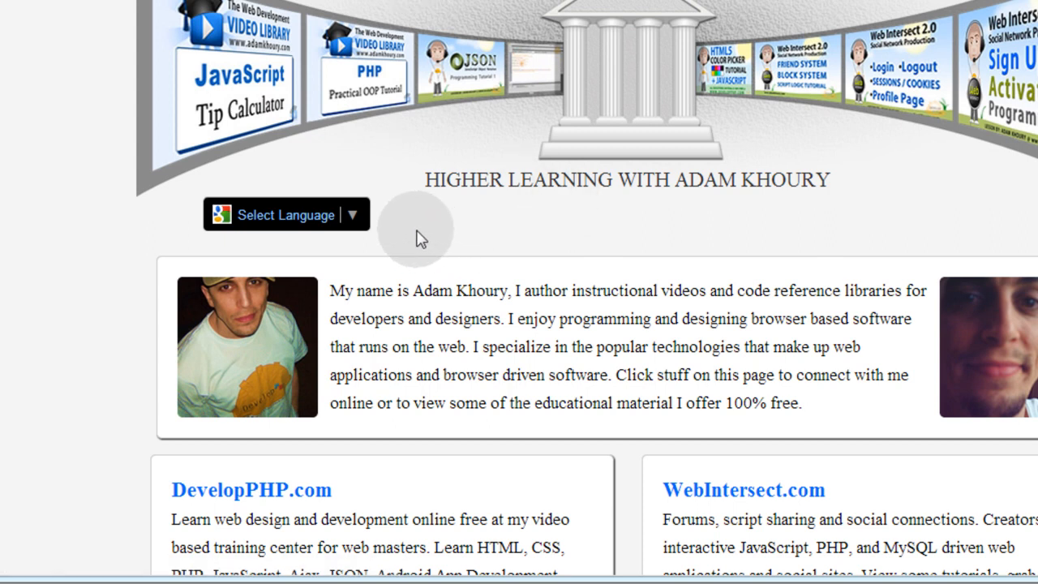
Translate the page into Spanish, then into Arabic, using the site's Select Language dropdown.
click(353, 214)
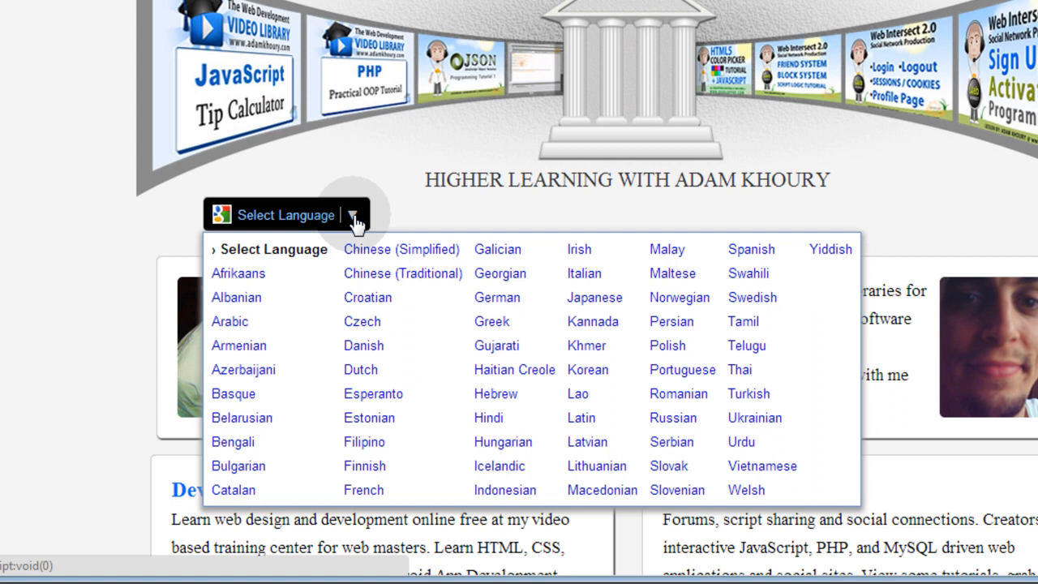
click(751, 249)
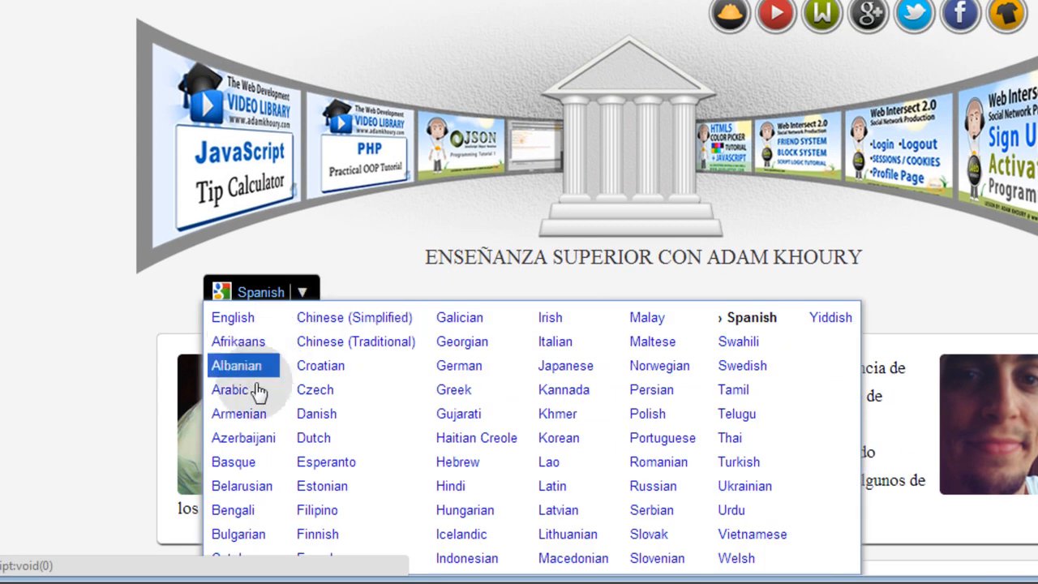
click(229, 390)
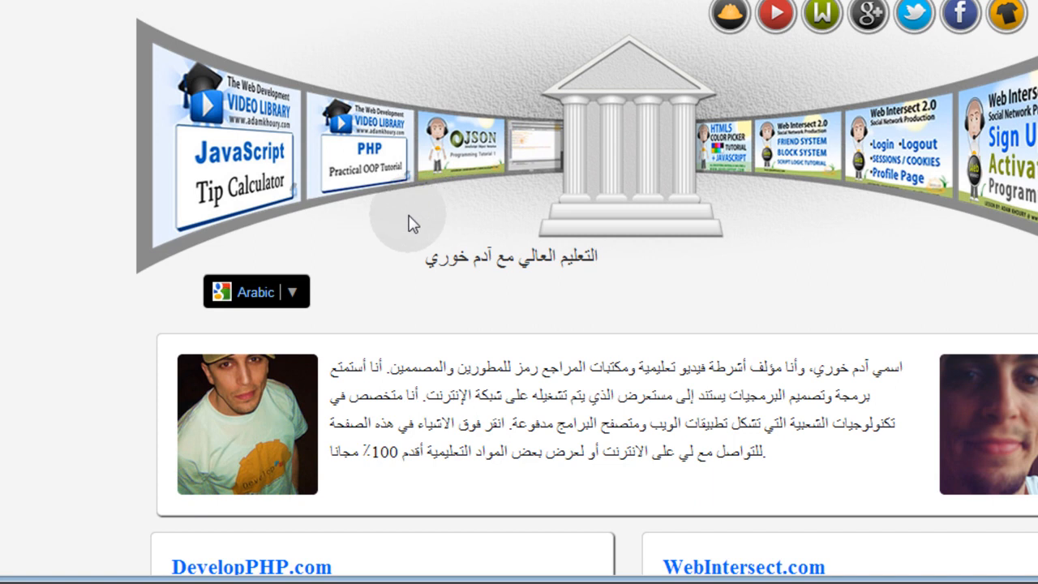
mouse_move(410, 220)
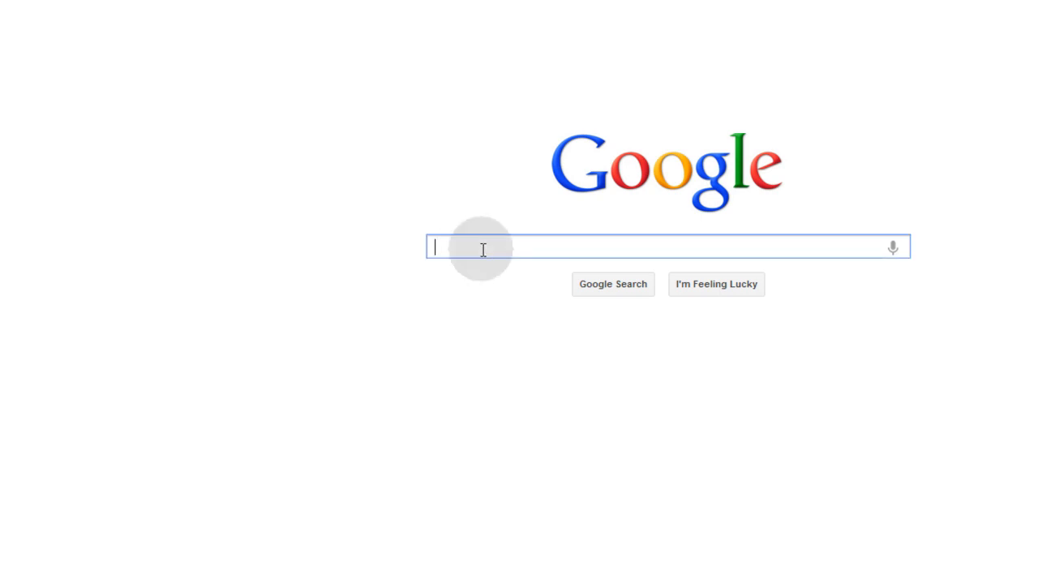
Search Google for 'Google Translate' and go to the Google Translate site.
text(Google Translate)
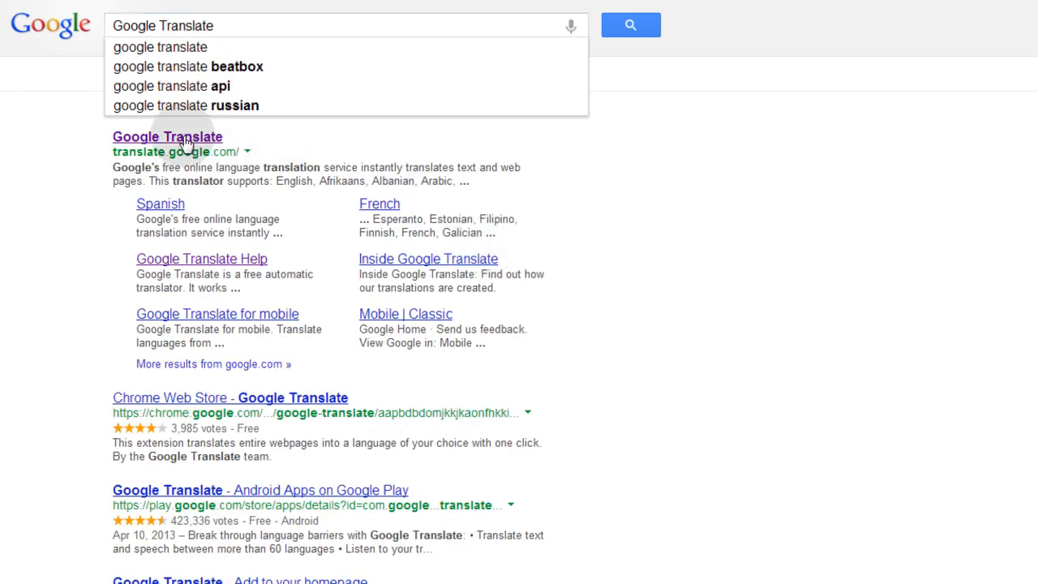
click(167, 136)
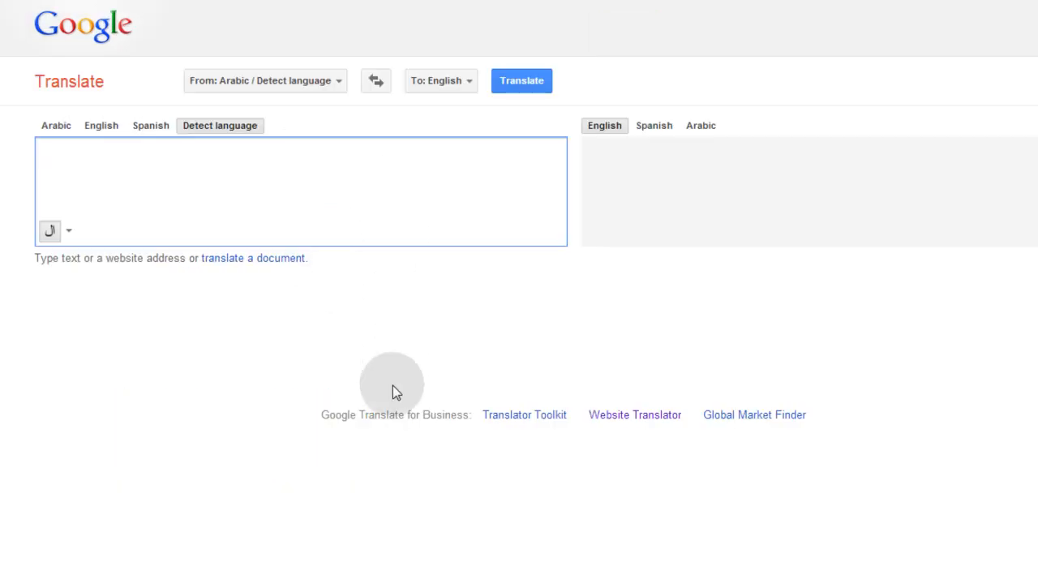
mouse_move(435, 418)
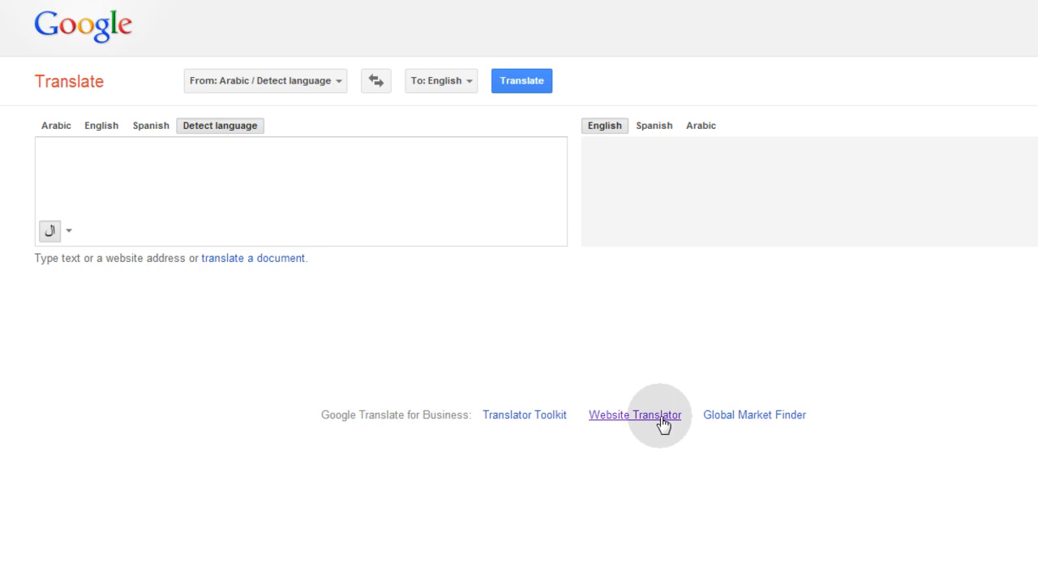
Go to the Website Translator page from the Google Translate footer link.
click(636, 414)
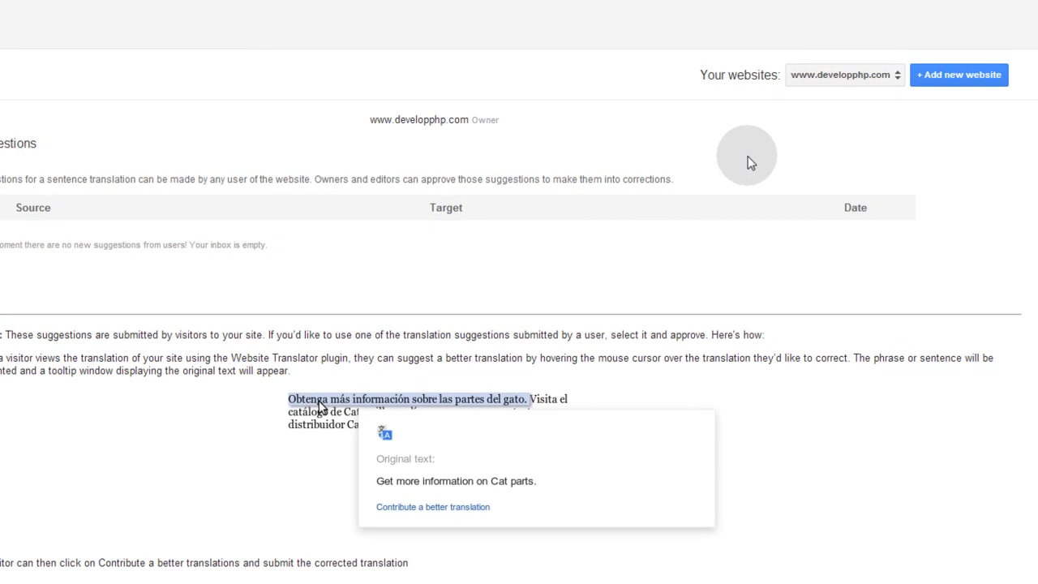
mouse_move(864, 136)
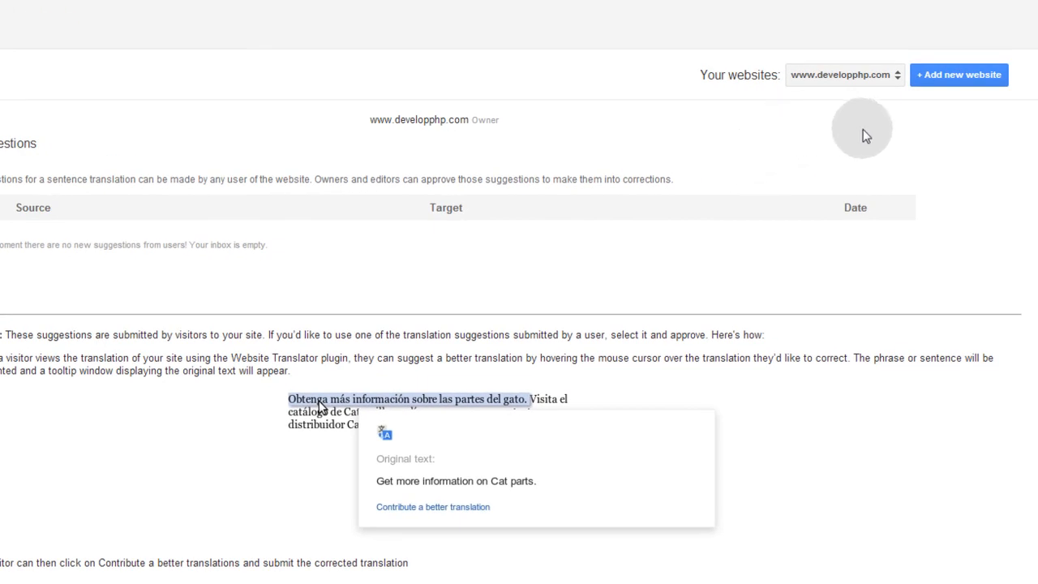
mouse_move(928, 132)
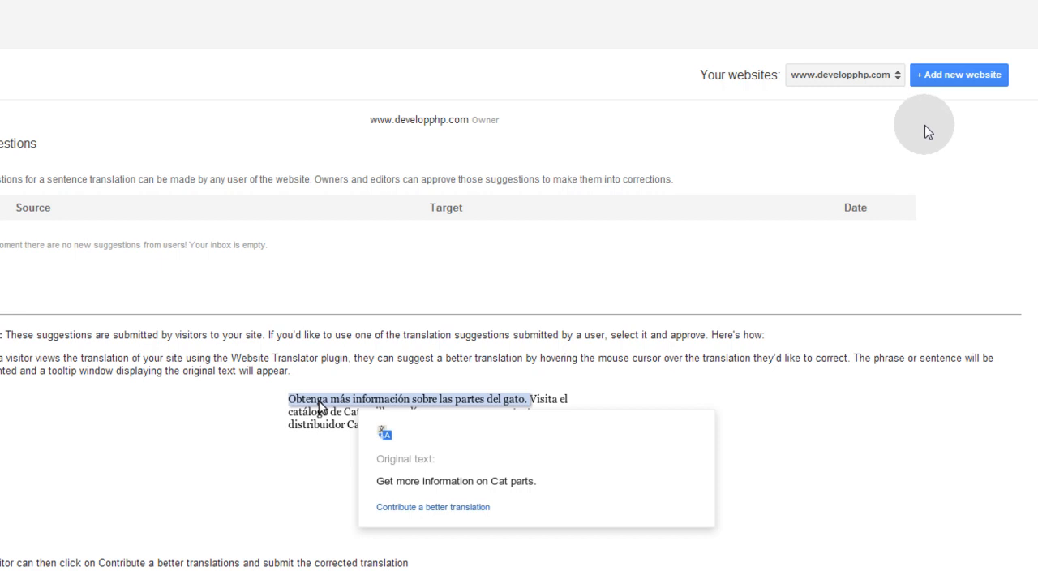
mouse_move(886, 159)
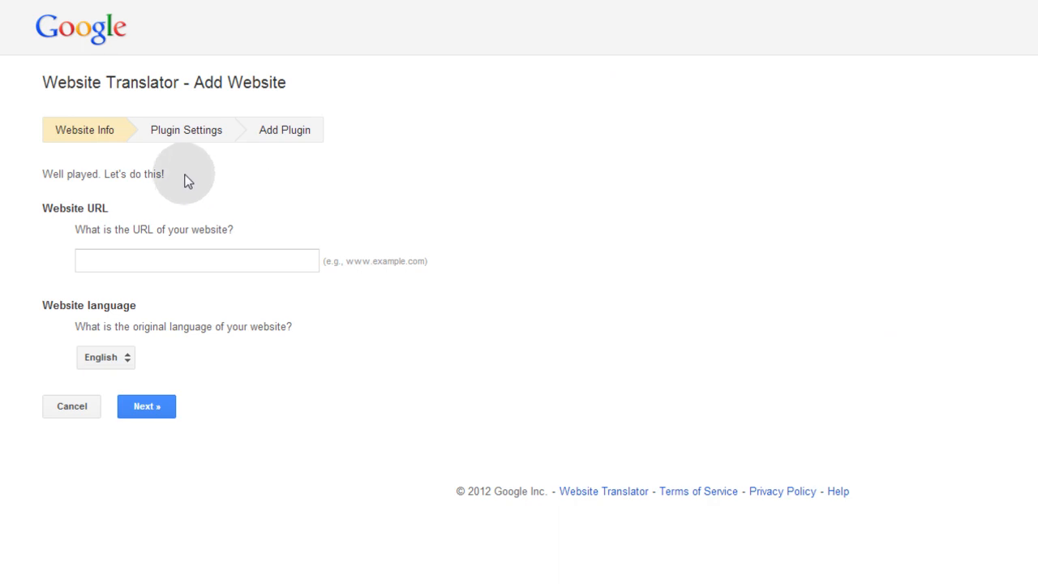
click(196, 260)
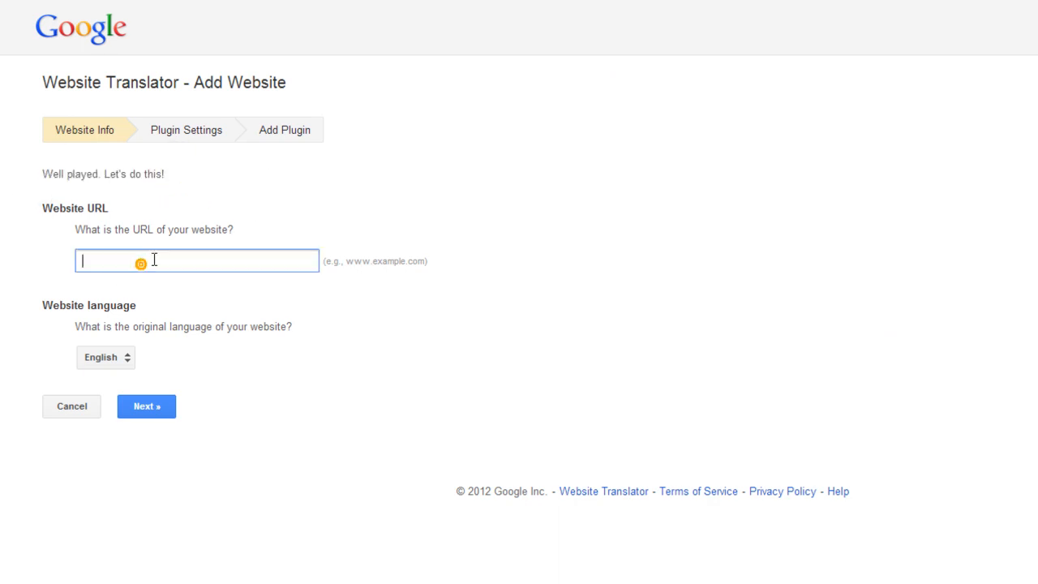
text(www.adamkhoury.com)
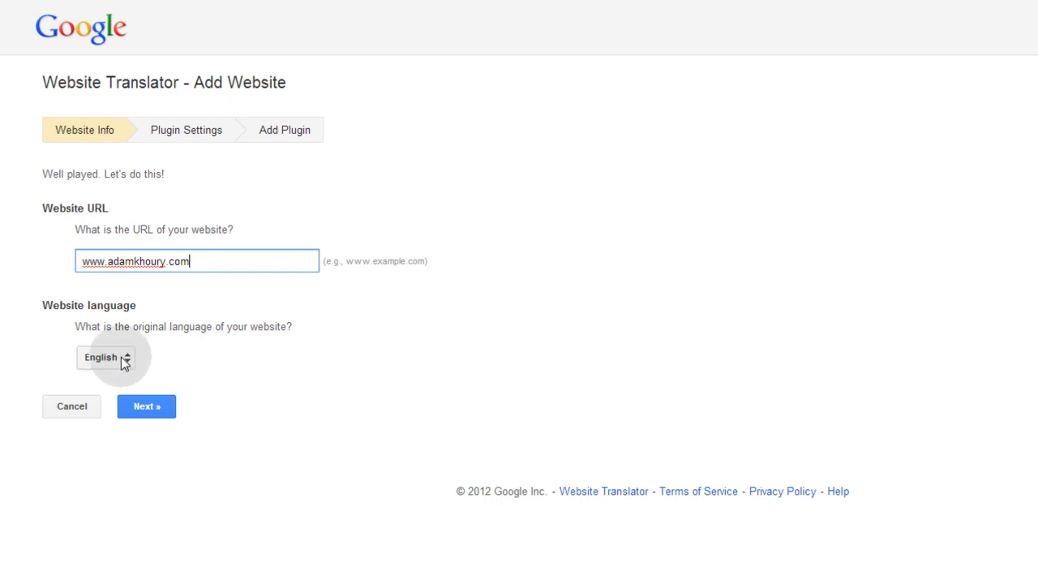
click(146, 406)
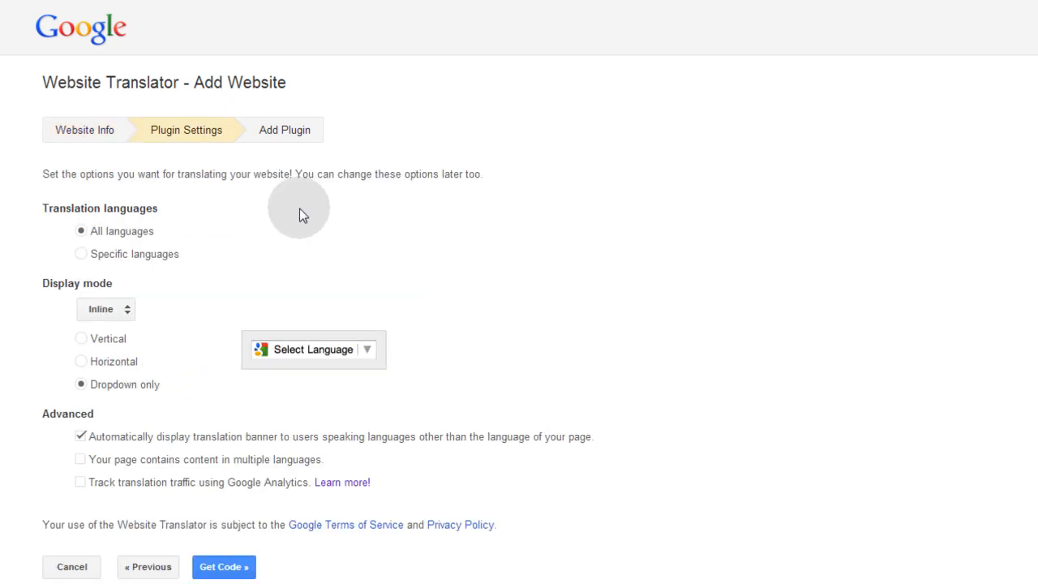
mouse_move(210, 203)
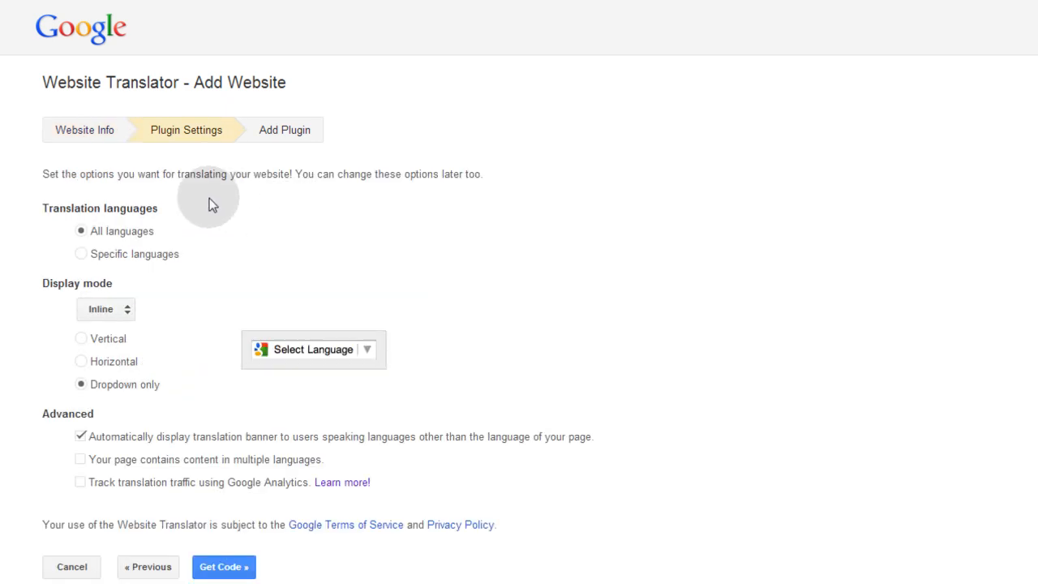
mouse_move(291, 191)
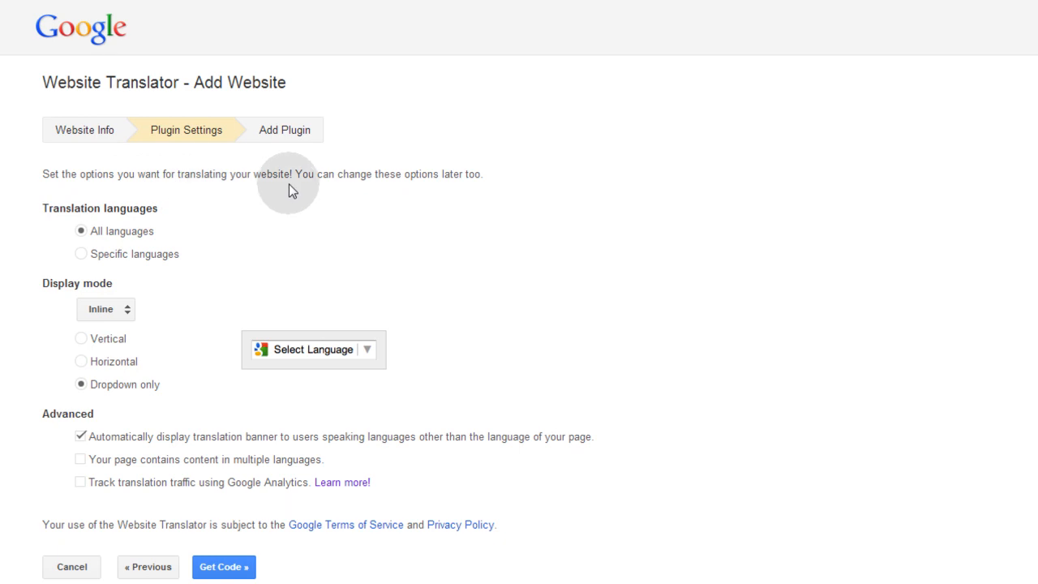
mouse_move(478, 180)
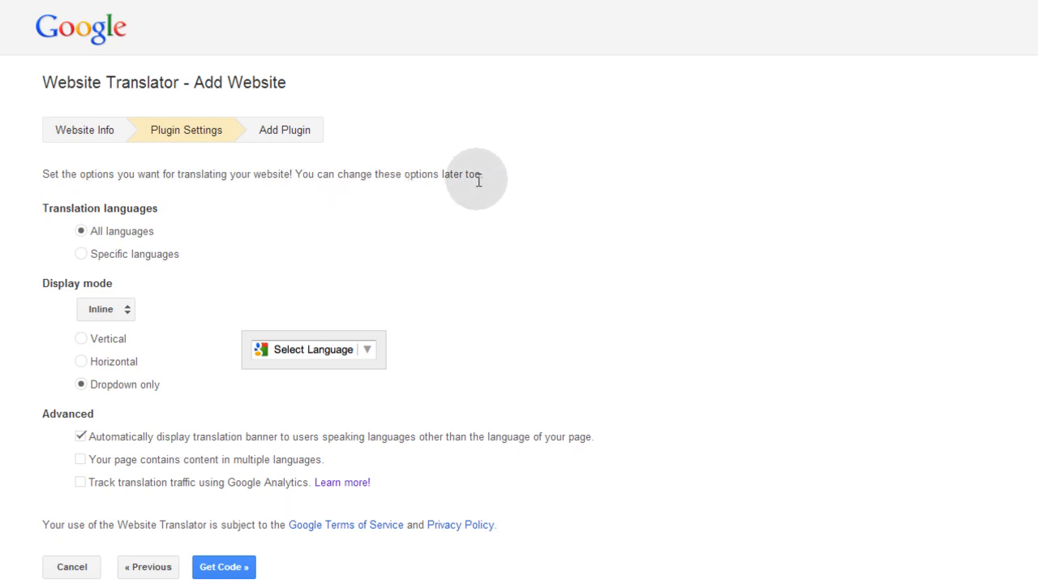
mouse_move(133, 209)
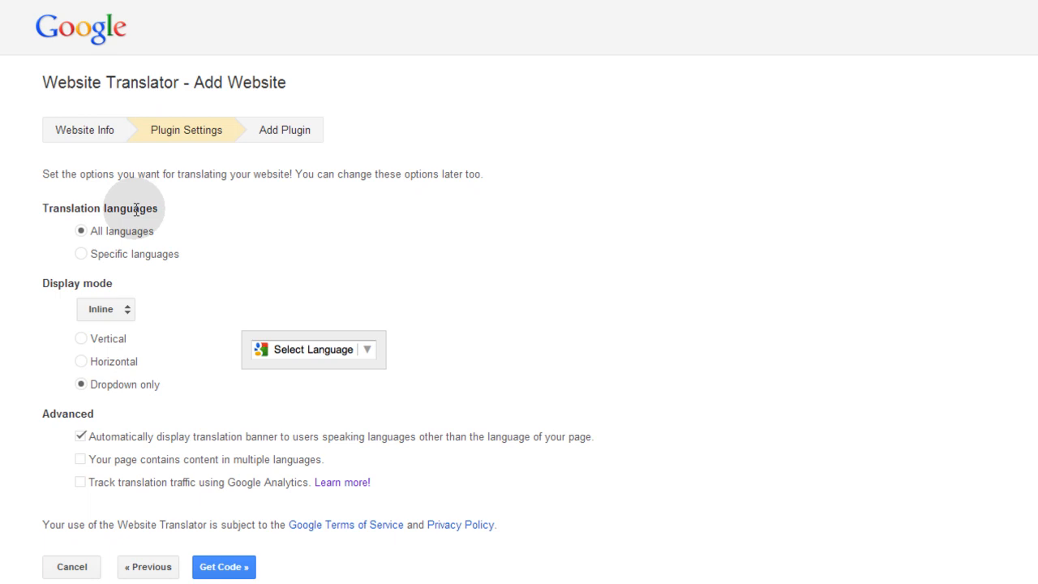
mouse_move(81, 254)
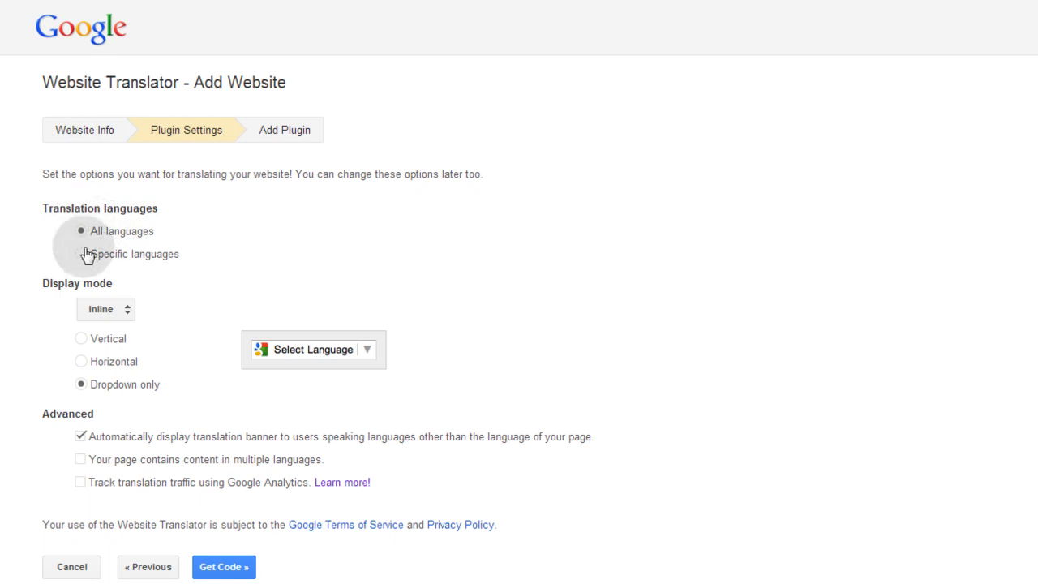
Switch to Specific languages and untick French and Spanish so no languages are checked.
click(82, 254)
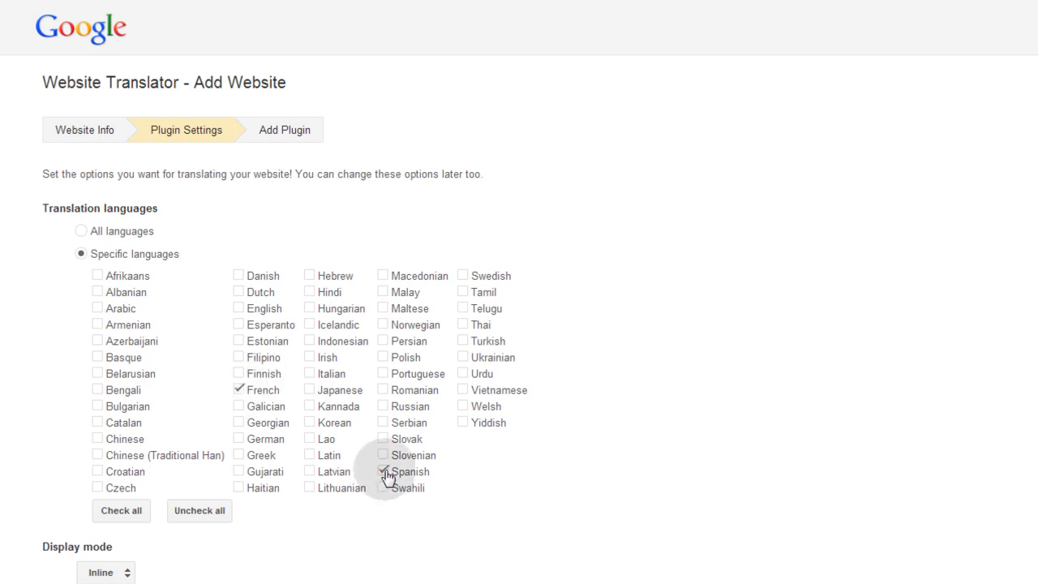
click(239, 390)
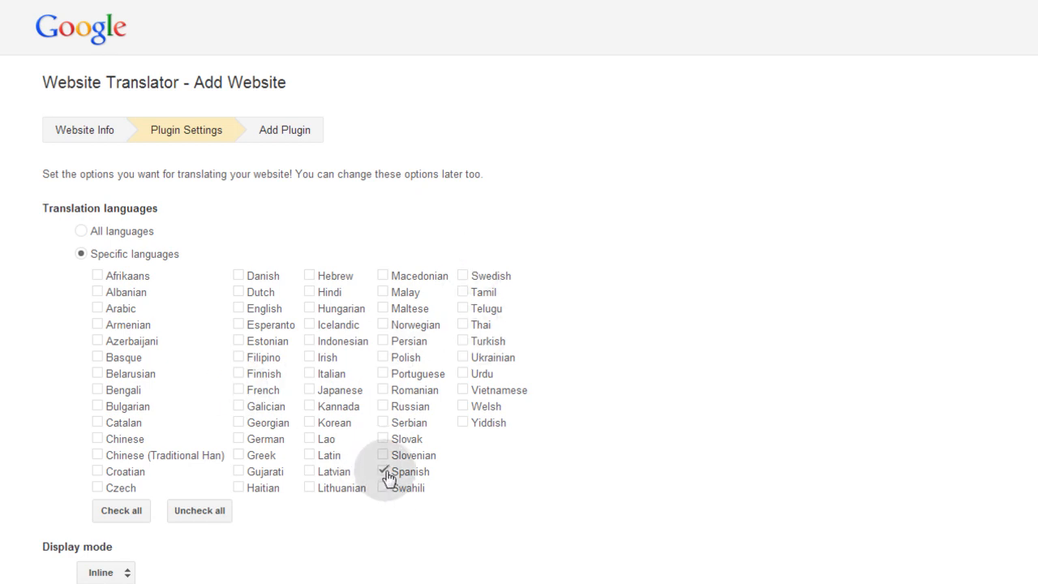
click(383, 472)
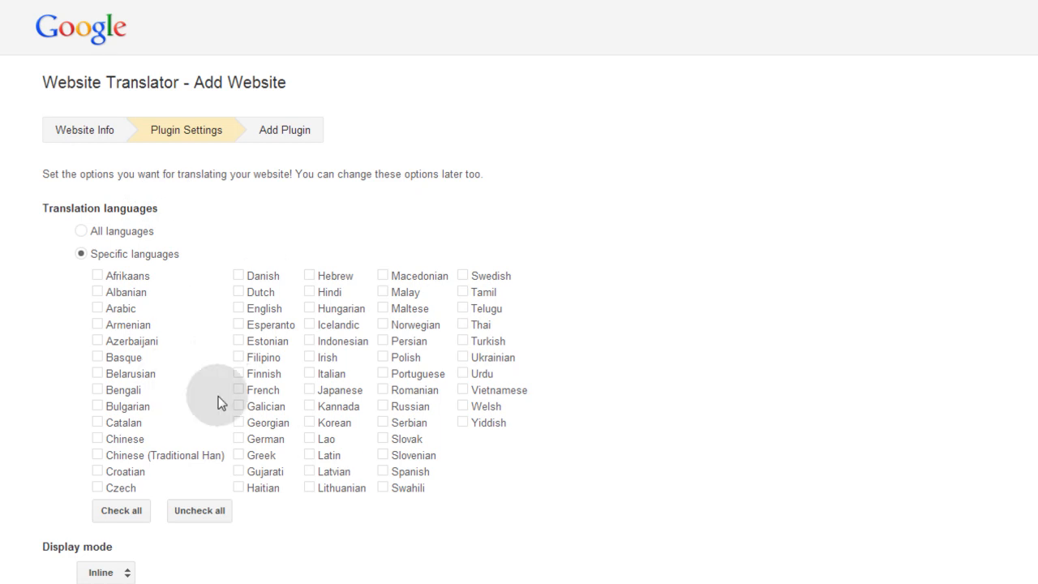
Return to All languages and preview Inline vertical, horizontal, then Dropdown only display modes.
click(80, 231)
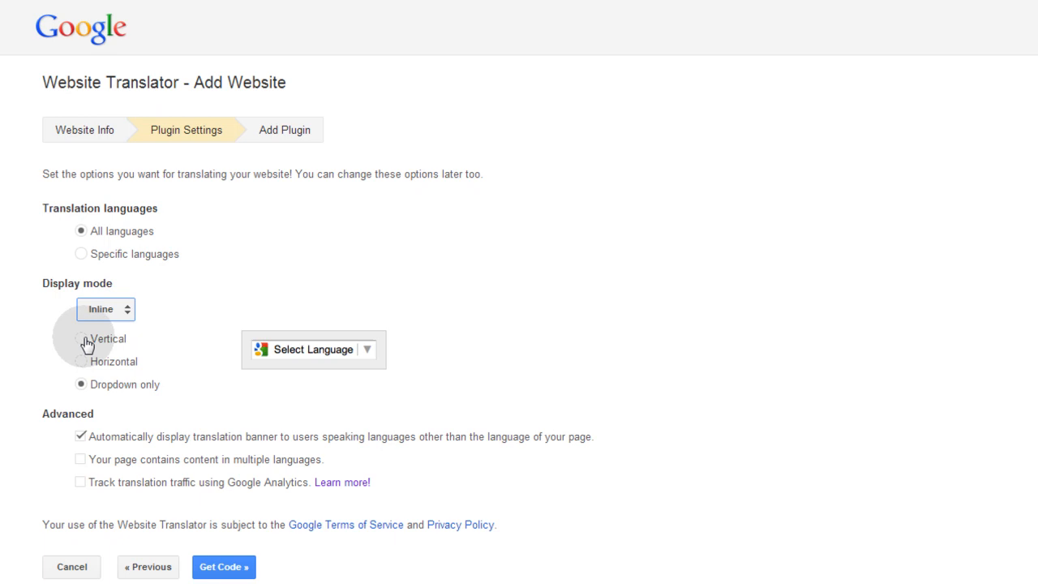
click(80, 339)
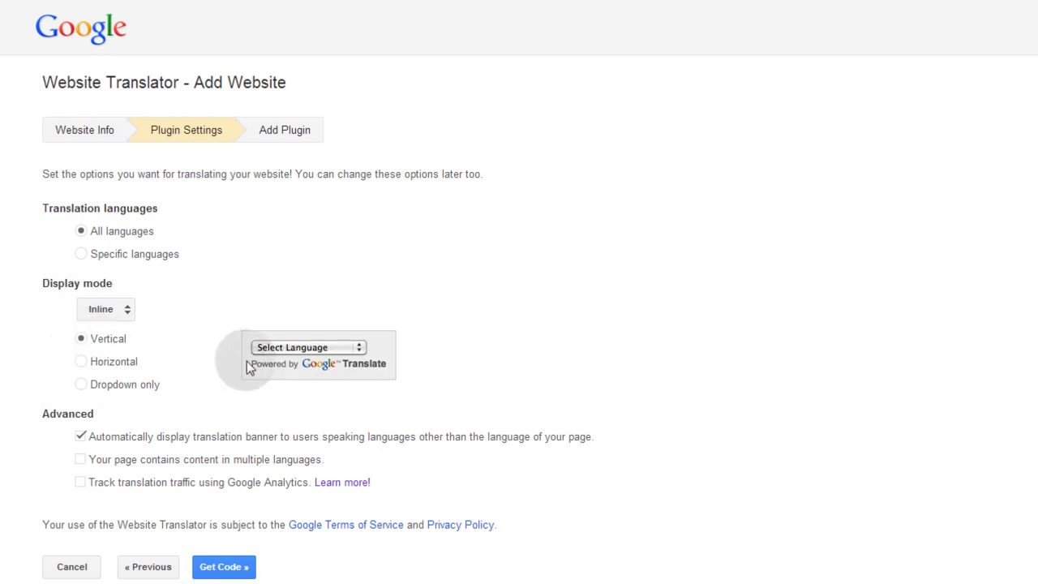
mouse_move(365, 389)
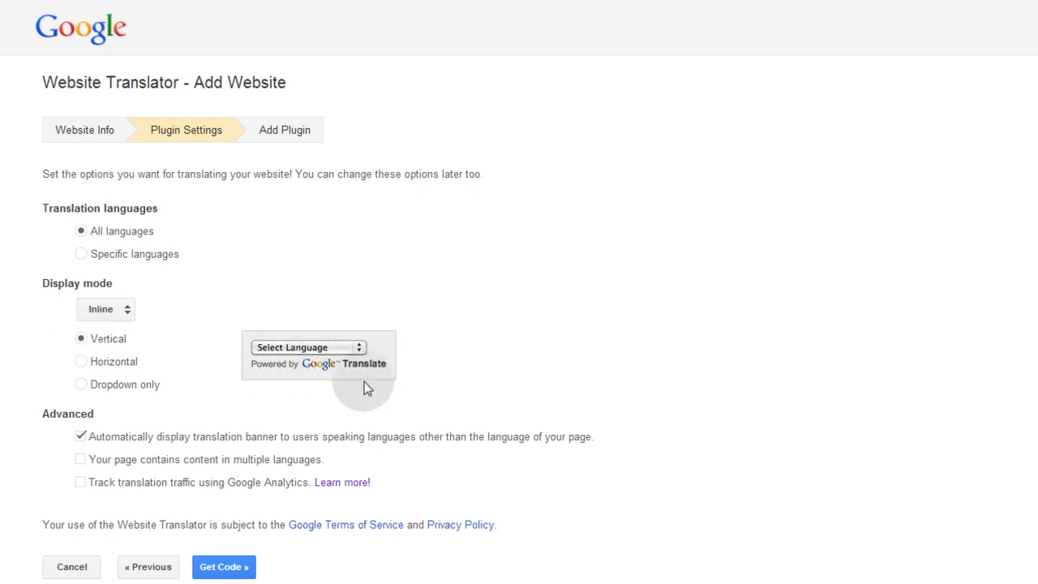
mouse_move(163, 341)
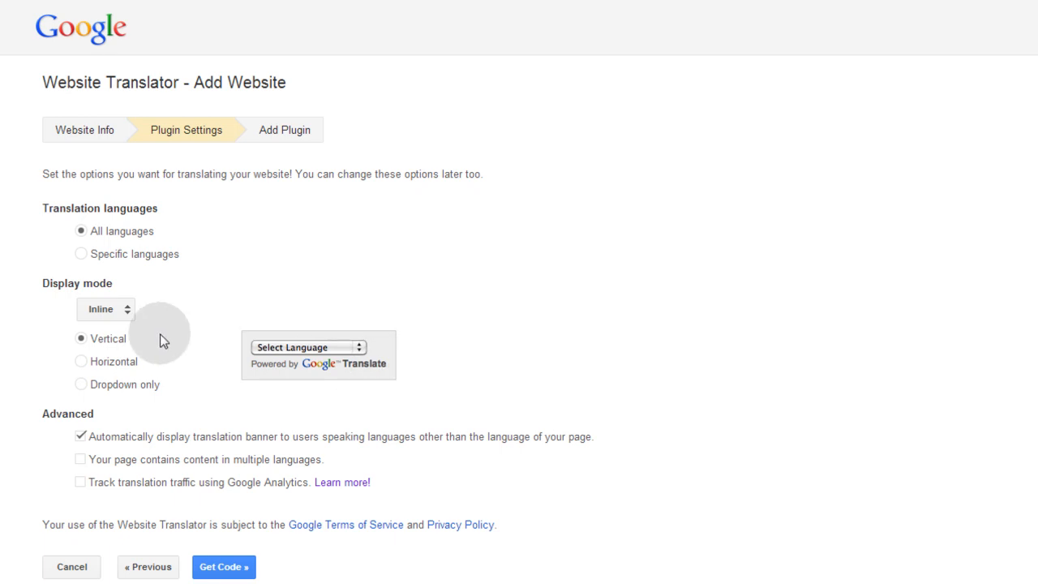
click(81, 361)
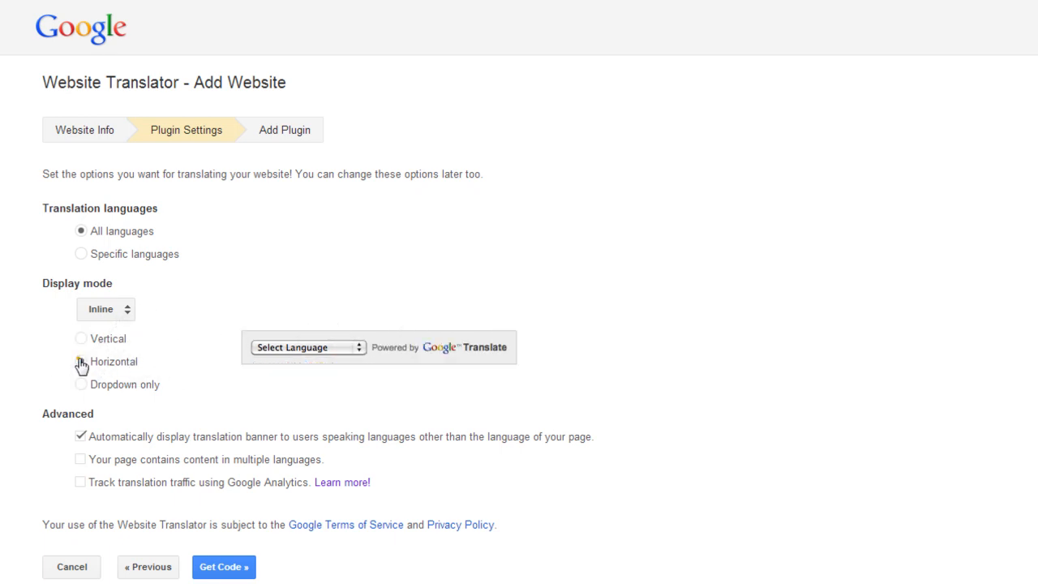
click(81, 361)
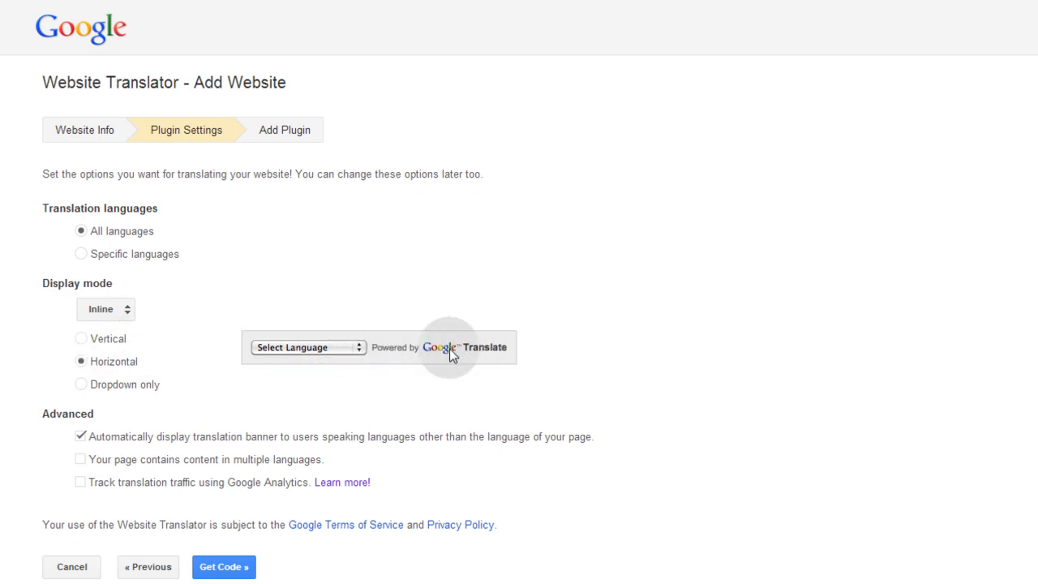
click(81, 384)
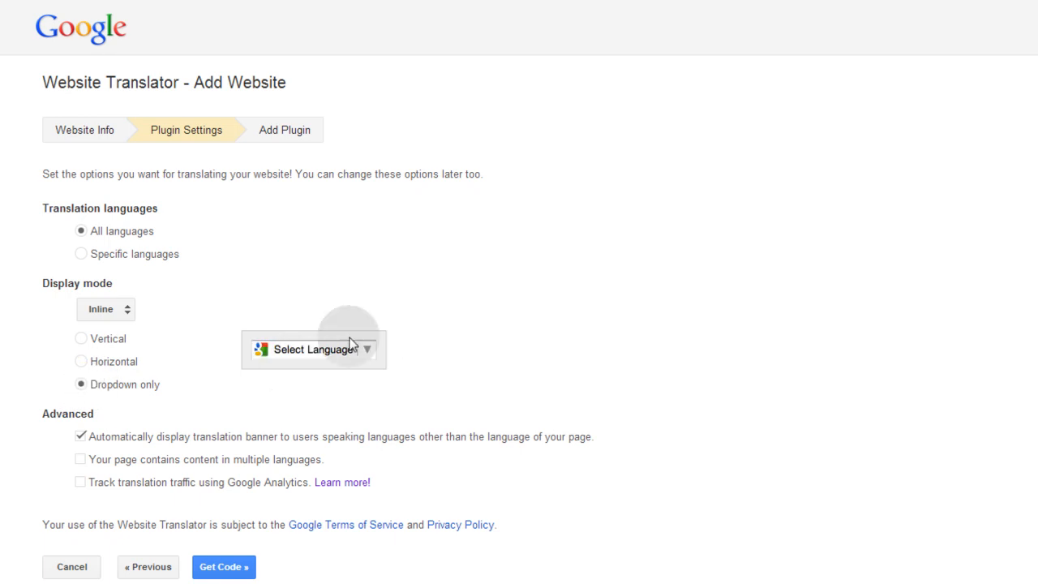
mouse_move(312, 349)
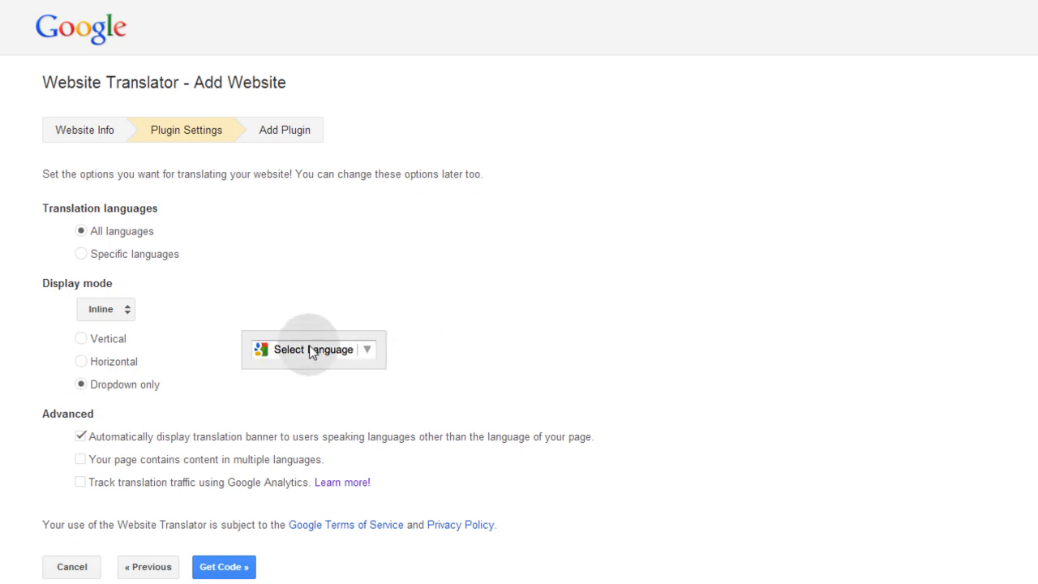
mouse_move(288, 381)
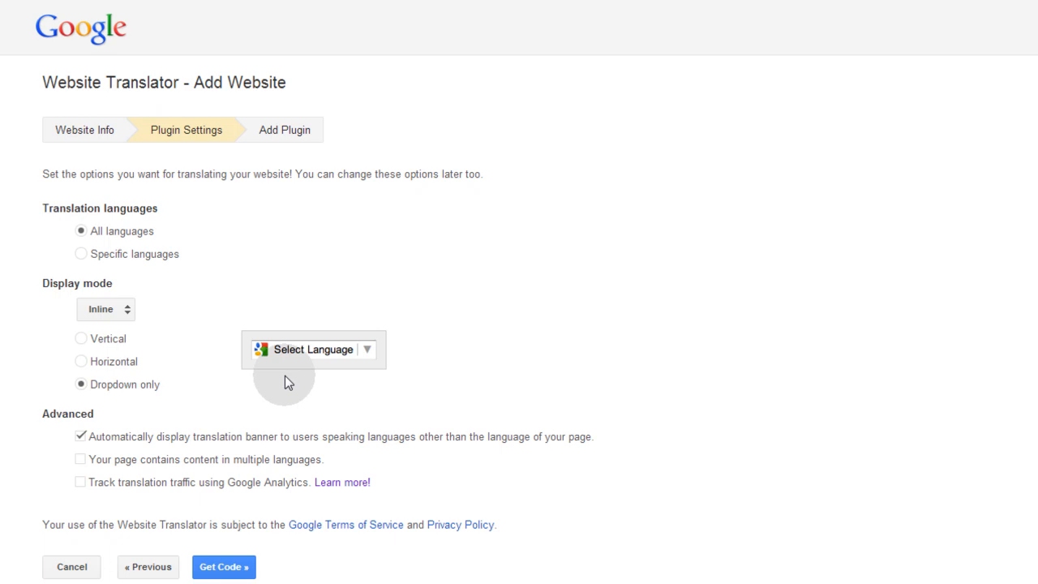
mouse_move(80, 442)
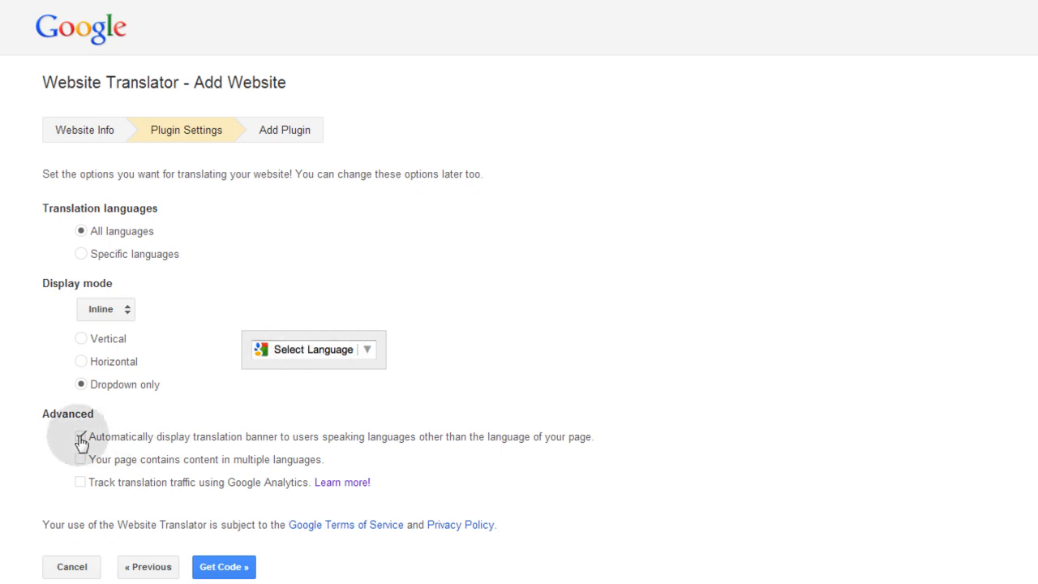
Toggle the banner and Google Analytics tracking options, then generate the plugin code.
click(80, 437)
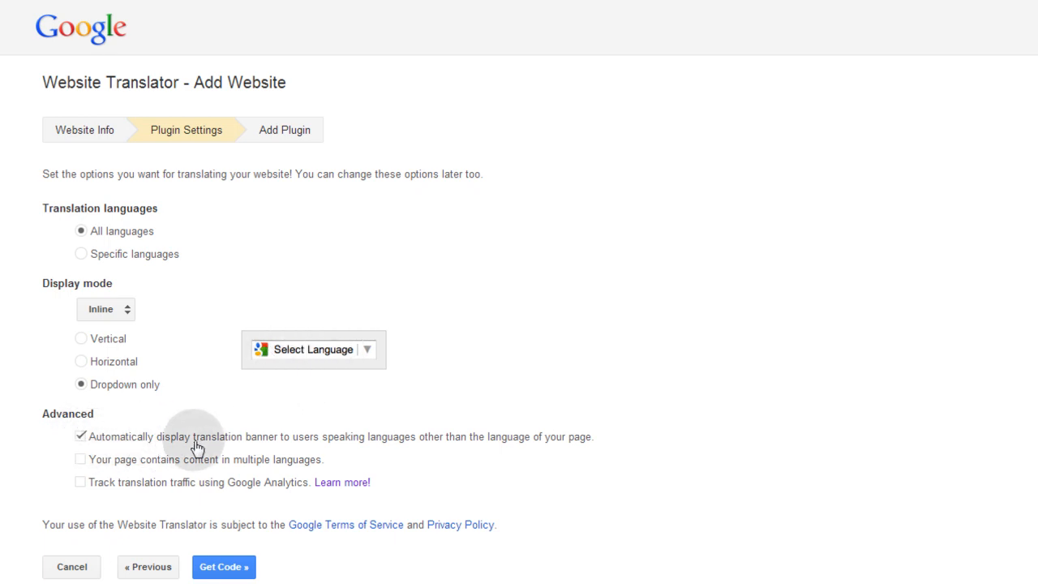
mouse_move(388, 451)
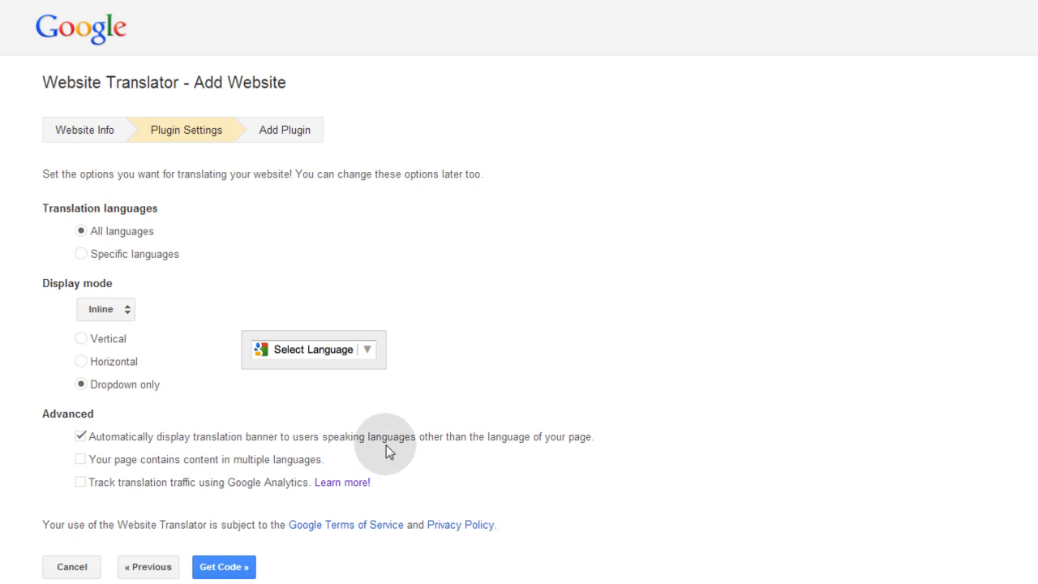
mouse_move(540, 451)
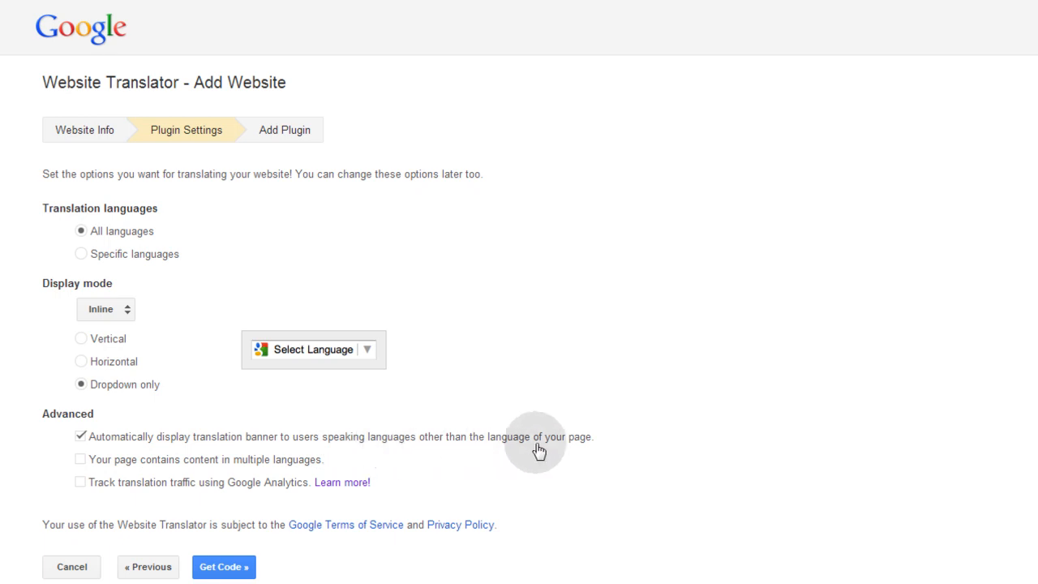
mouse_move(591, 453)
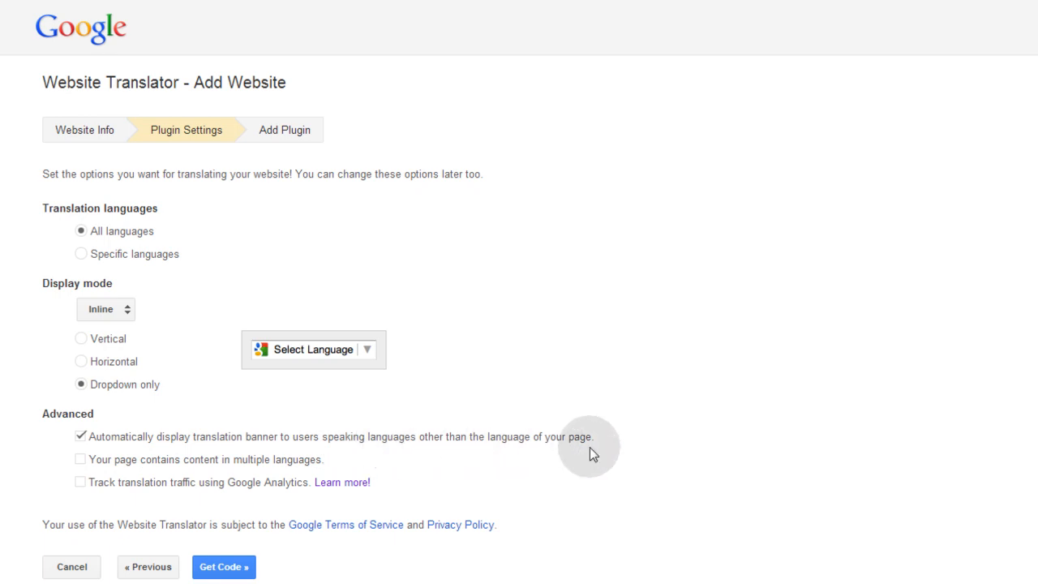
mouse_move(666, 475)
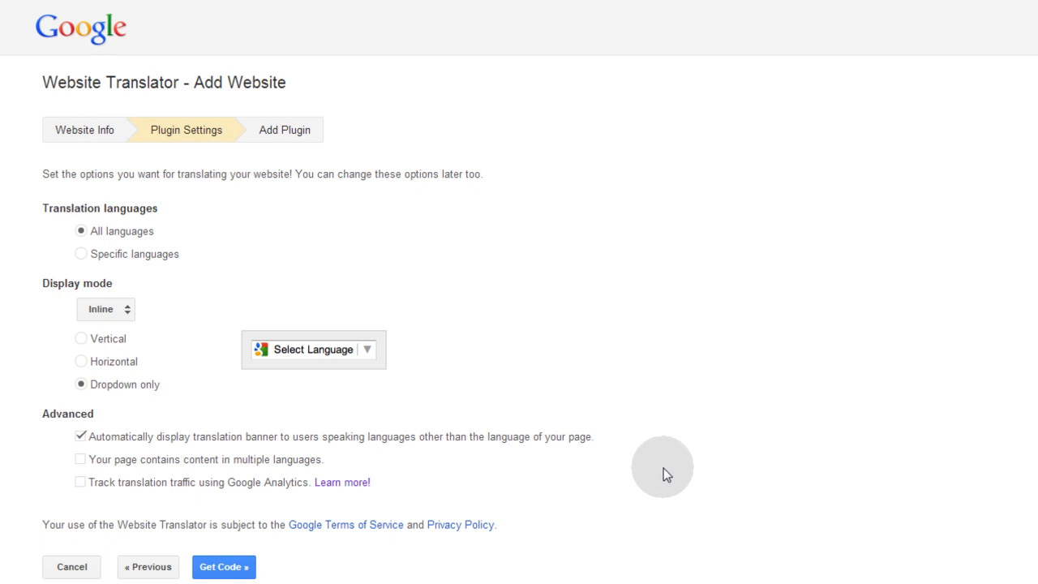
mouse_move(80, 482)
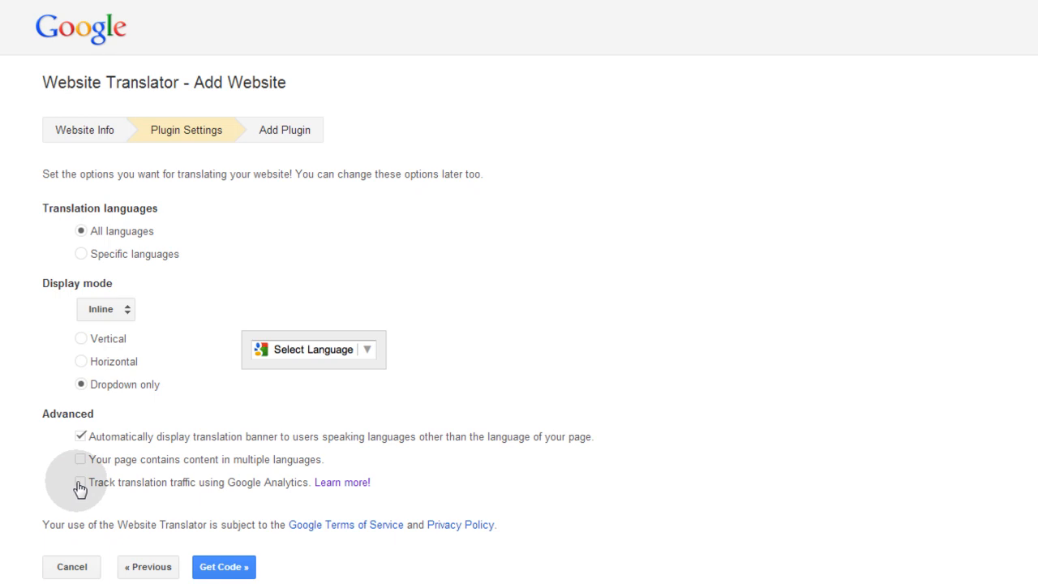
click(80, 481)
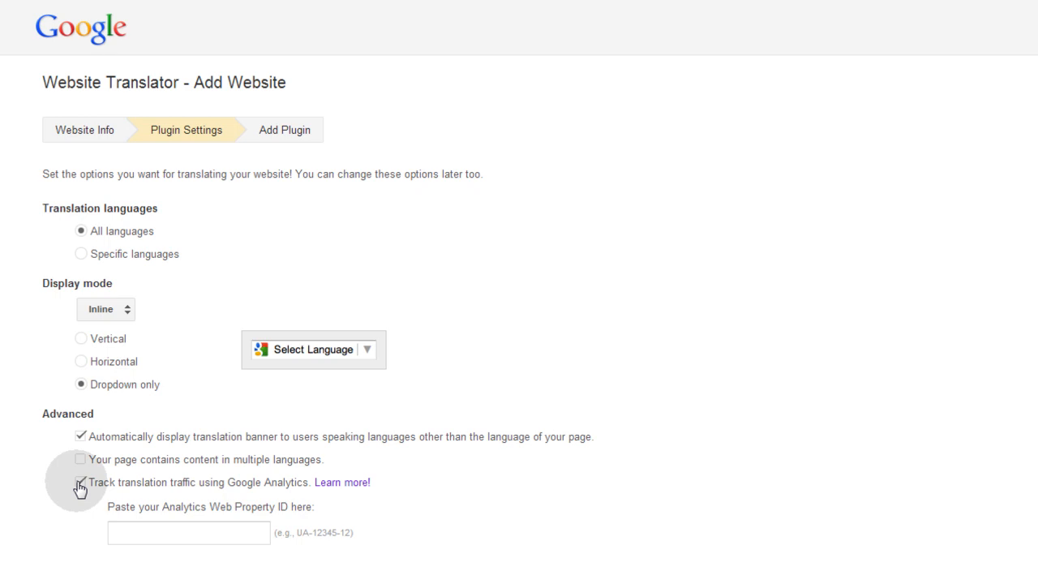
click(81, 481)
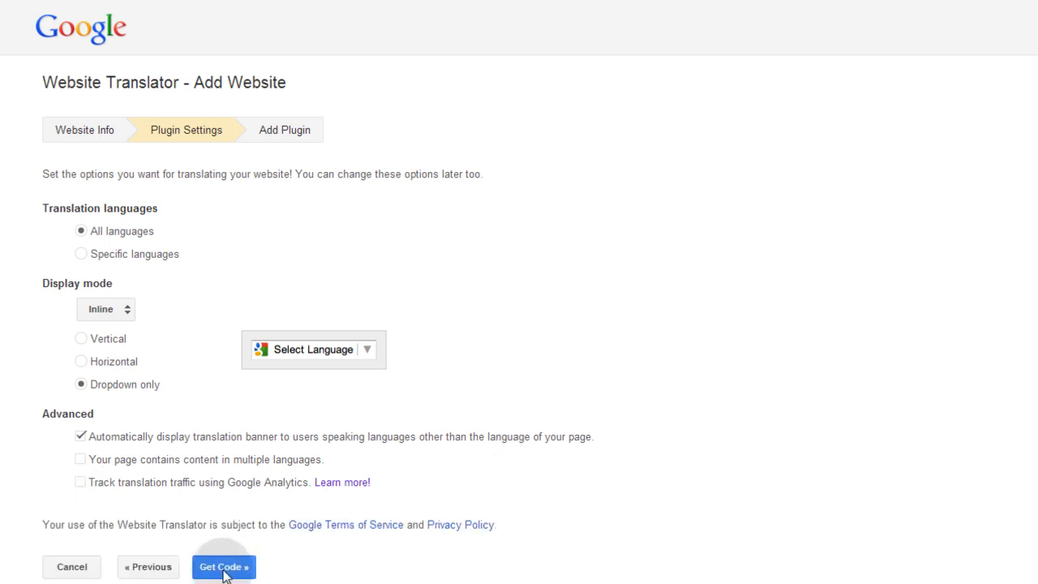
click(224, 567)
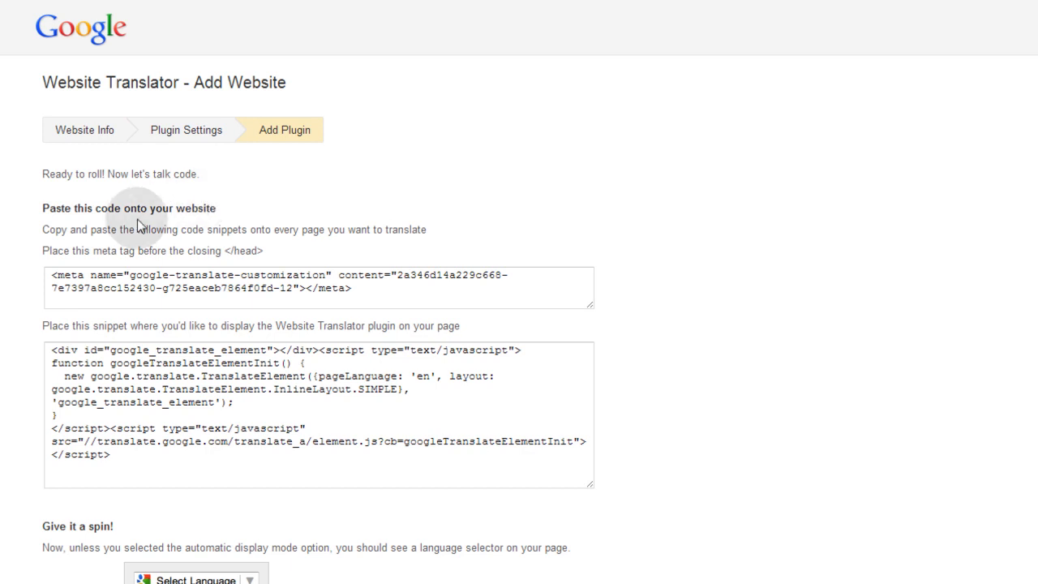
mouse_move(148, 266)
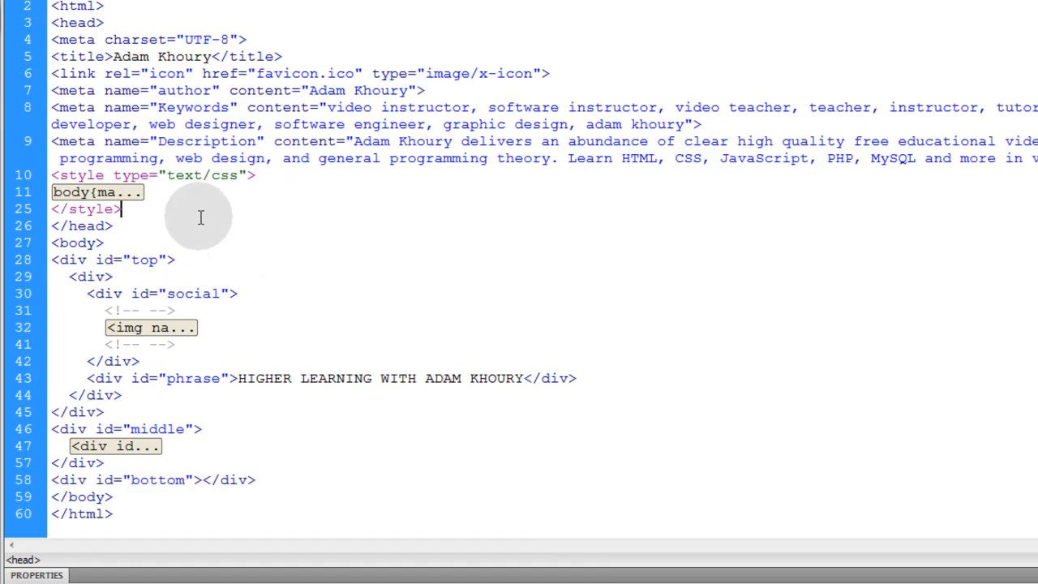
mouse_move(152, 215)
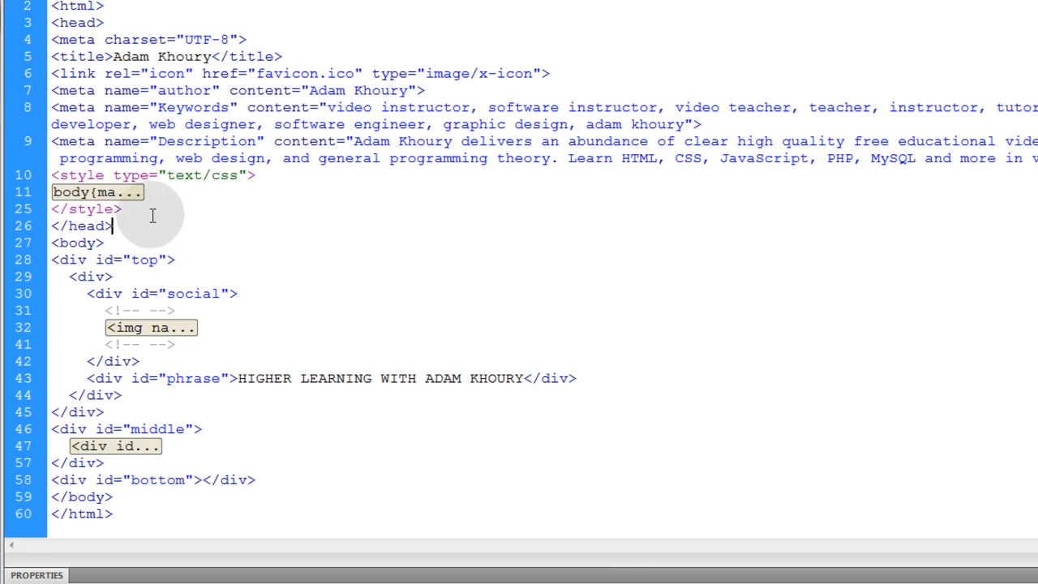
Paste the google-translate-customization meta tag on a new line before </head>.
key(Return)
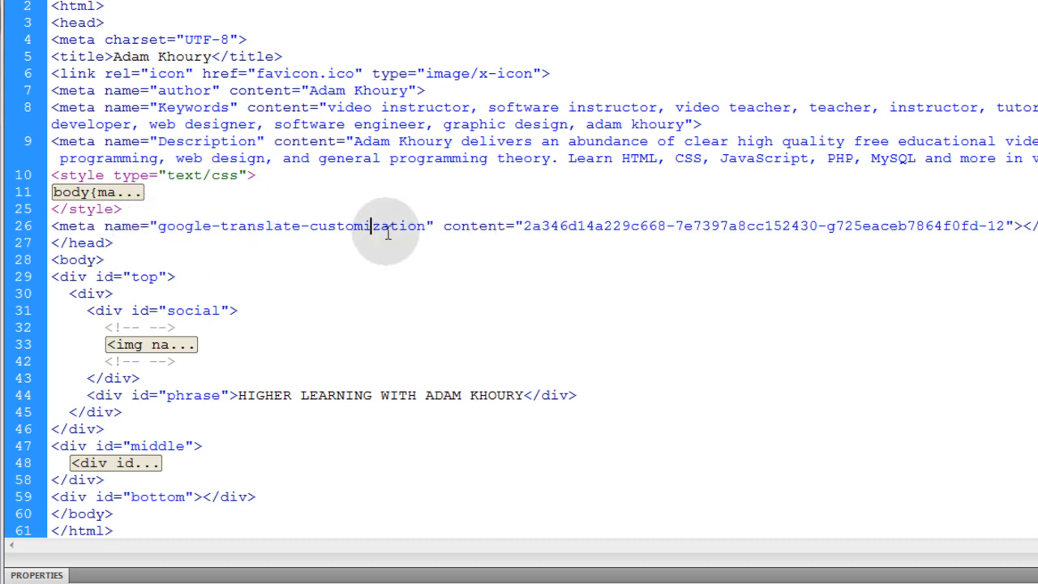
mouse_move(933, 231)
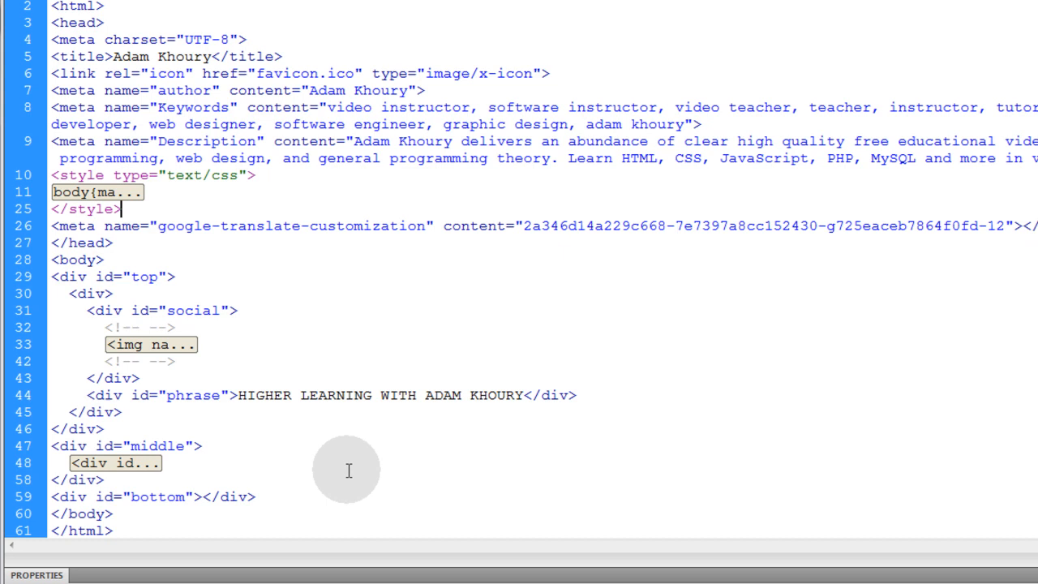
mouse_move(397, 463)
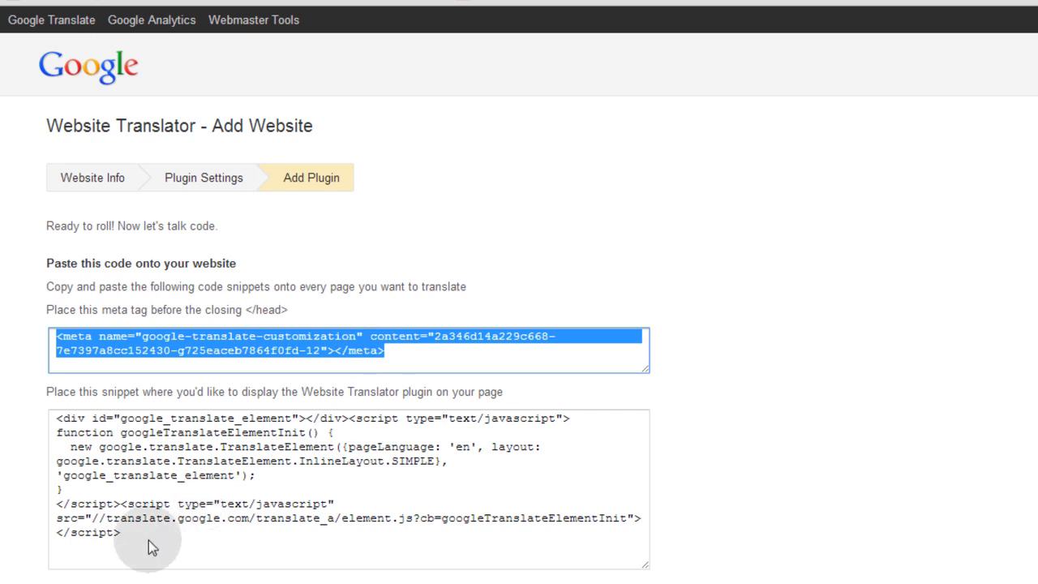
Copy the translator snippet and collapse the top div's code to place a new div after it.
click(230, 398)
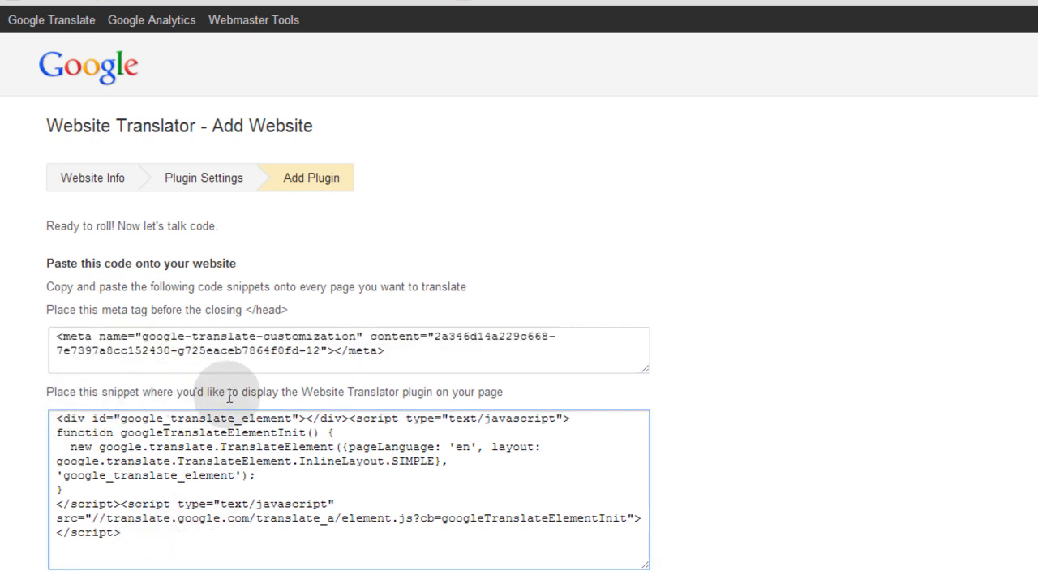
mouse_move(446, 397)
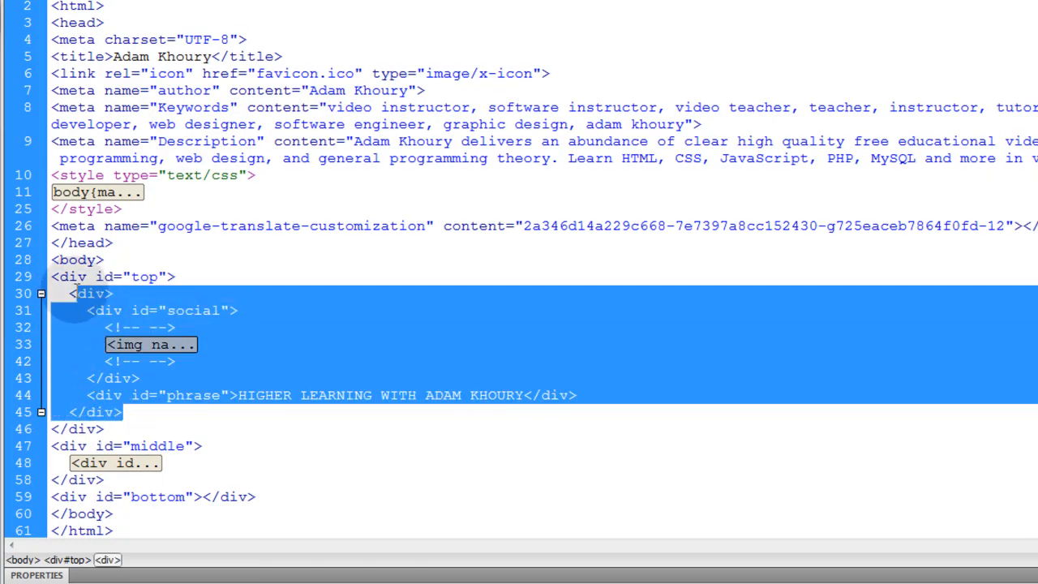
click(40, 293)
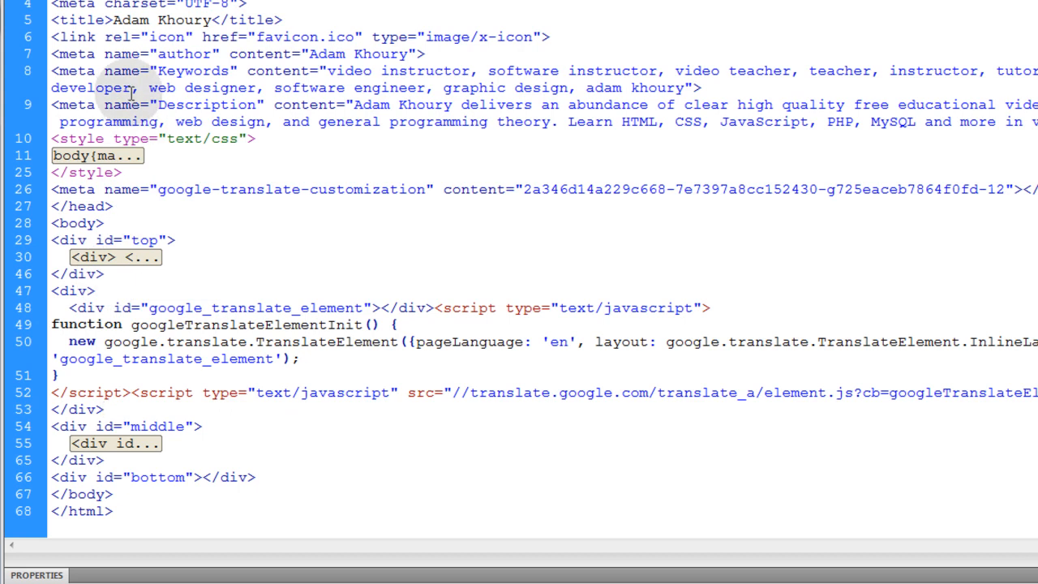
mouse_move(158, 362)
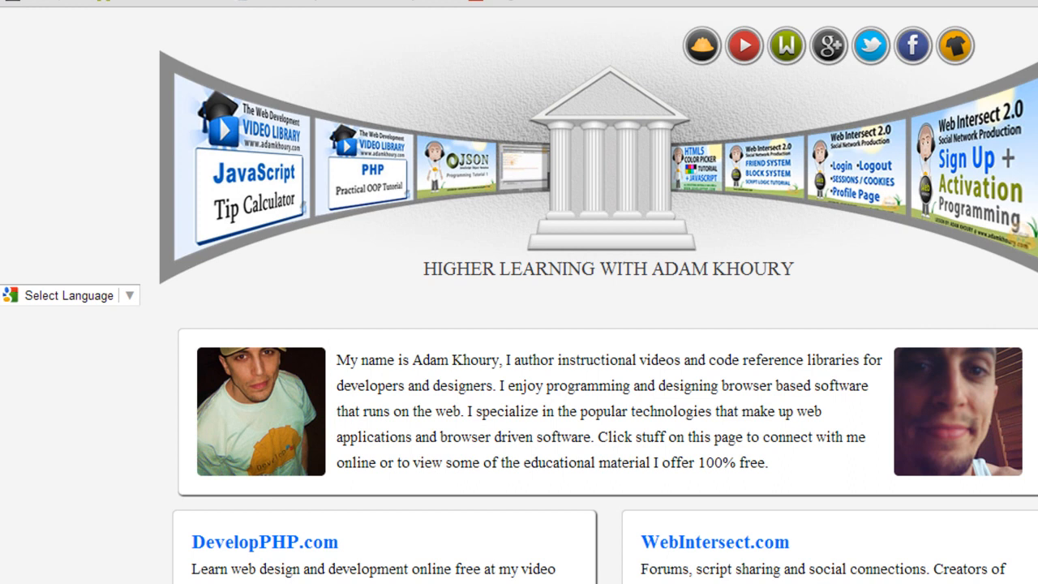
mouse_move(454, 61)
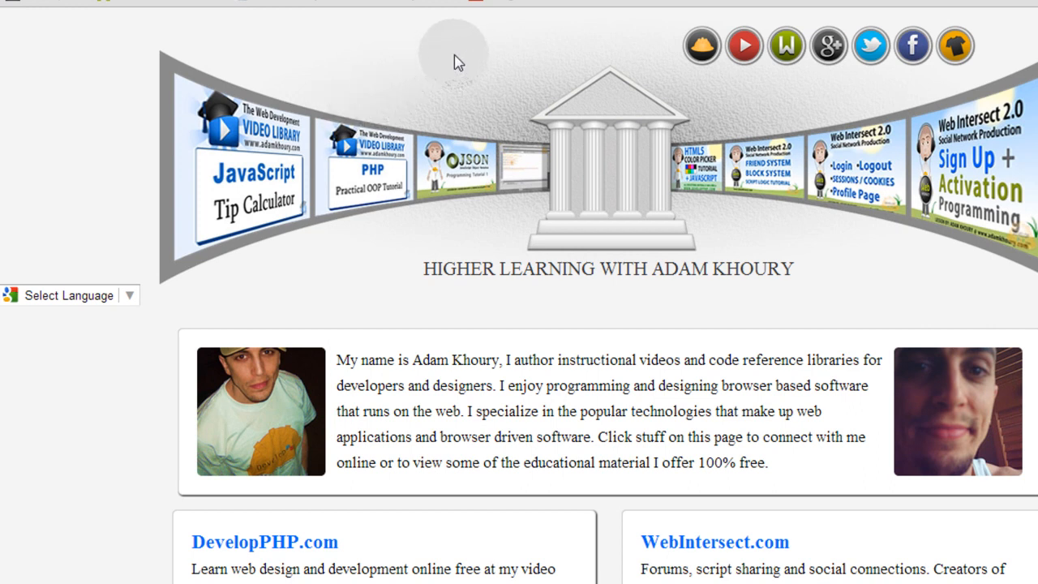
mouse_move(130, 299)
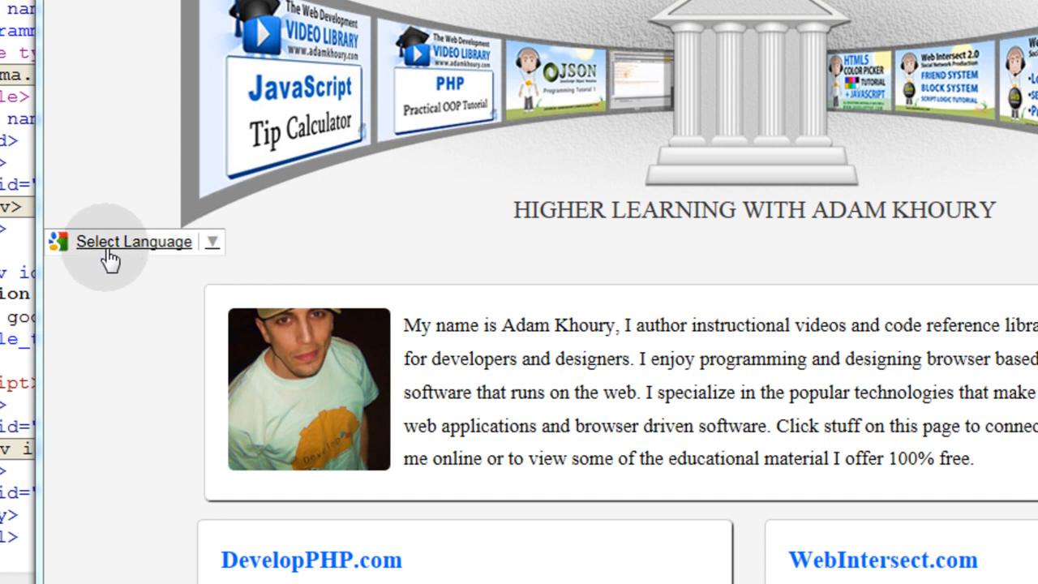
mouse_move(110, 241)
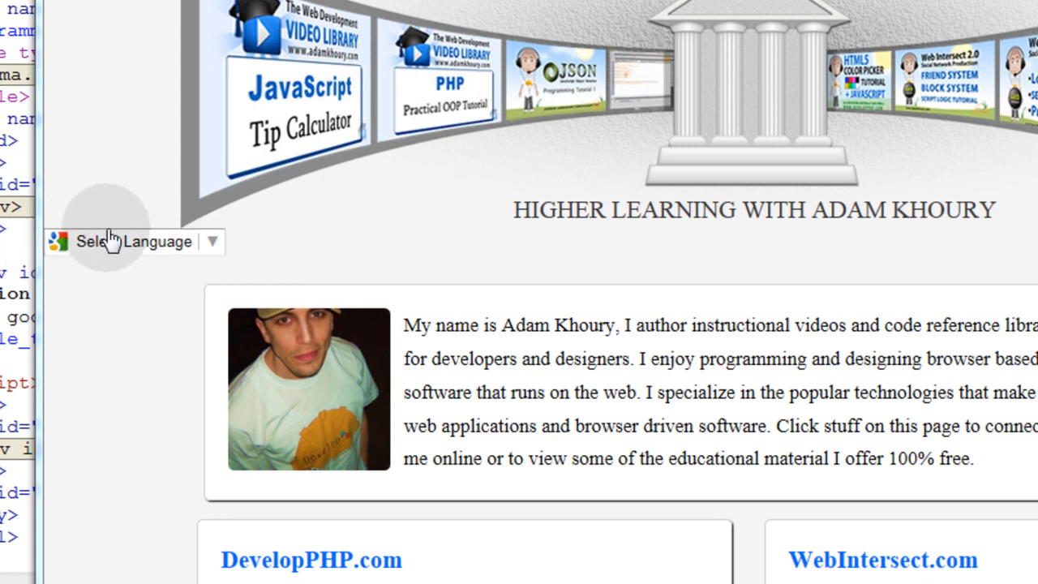
mouse_move(325, 248)
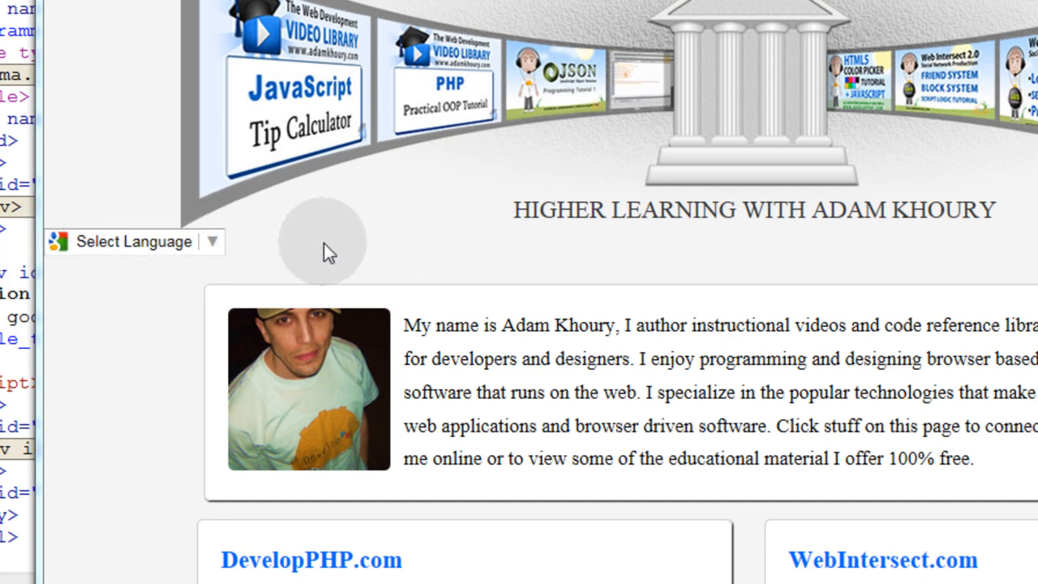
mouse_move(357, 239)
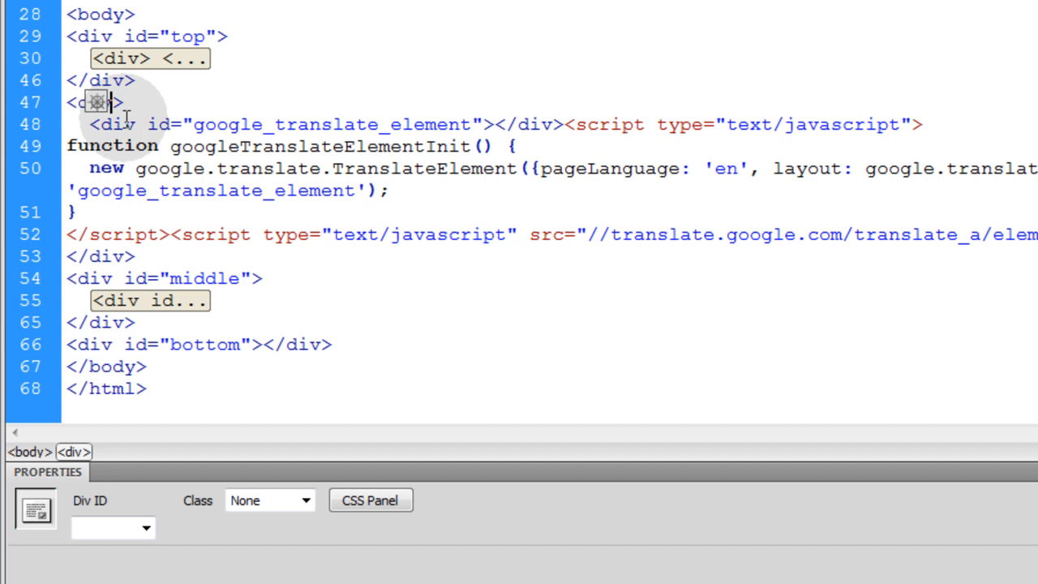
mouse_move(647, 106)
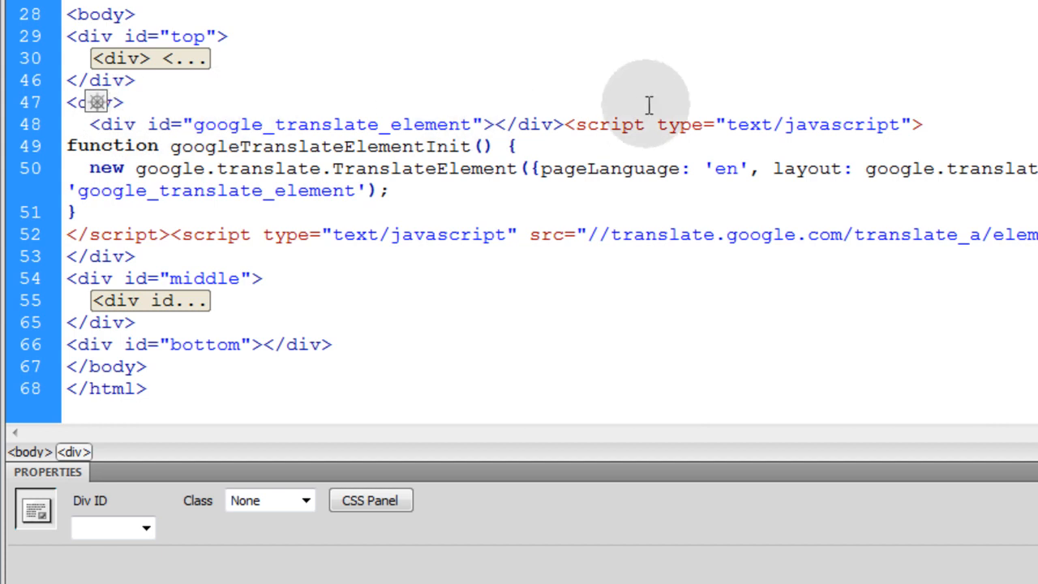
Give the wrapping div an inline style of width:850px; margin: 0px auto; to centre the translator.
text(style="width:)
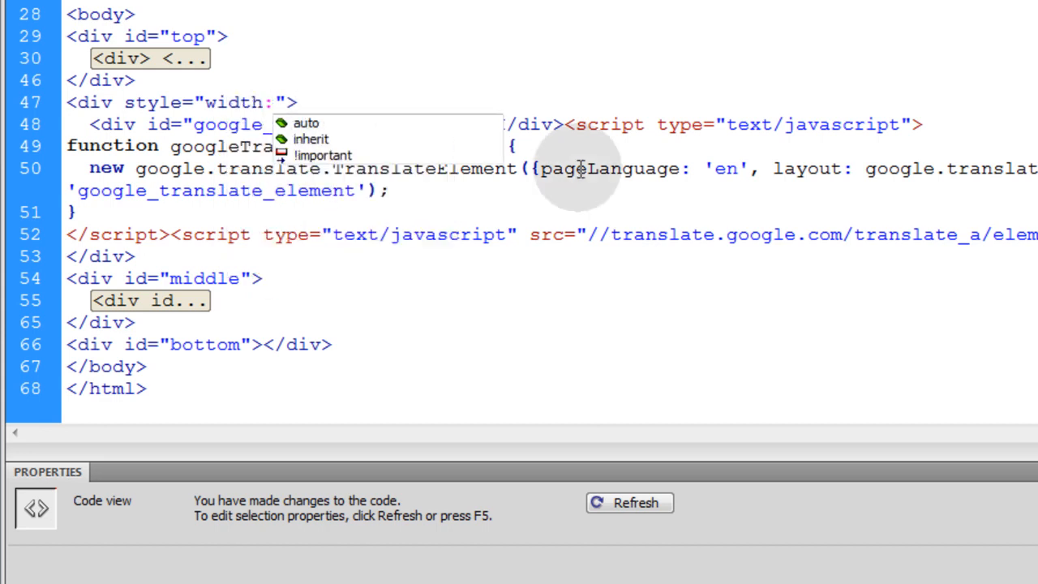
text(850px)
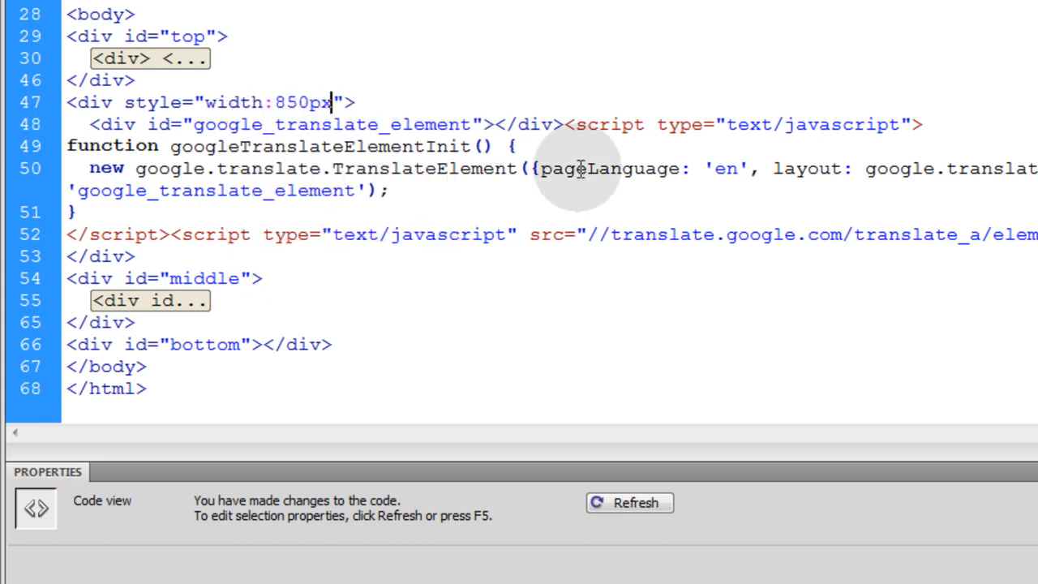
text(; margin: 0px)
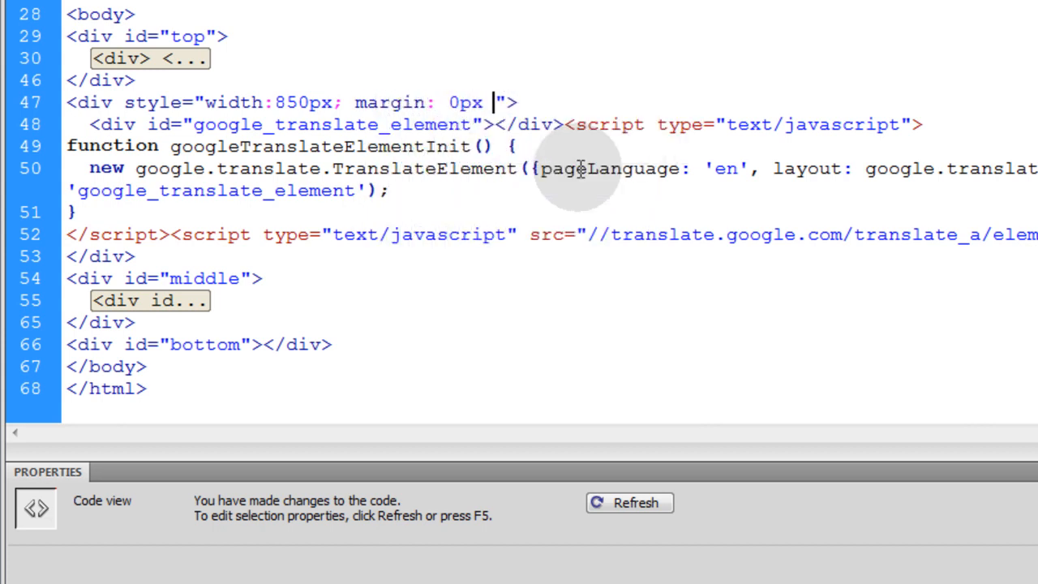
text(auto;)
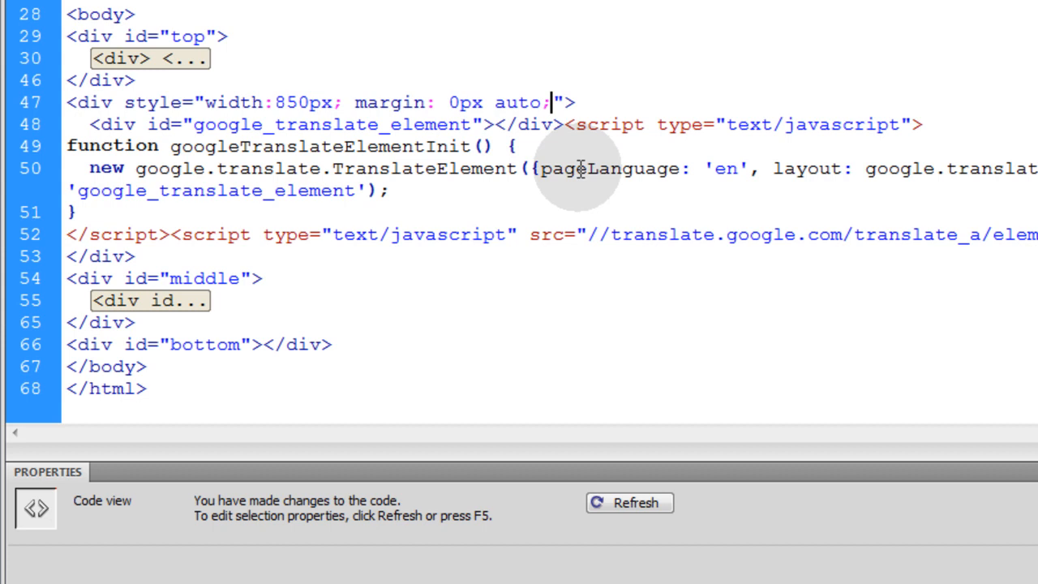
double_click(465, 102)
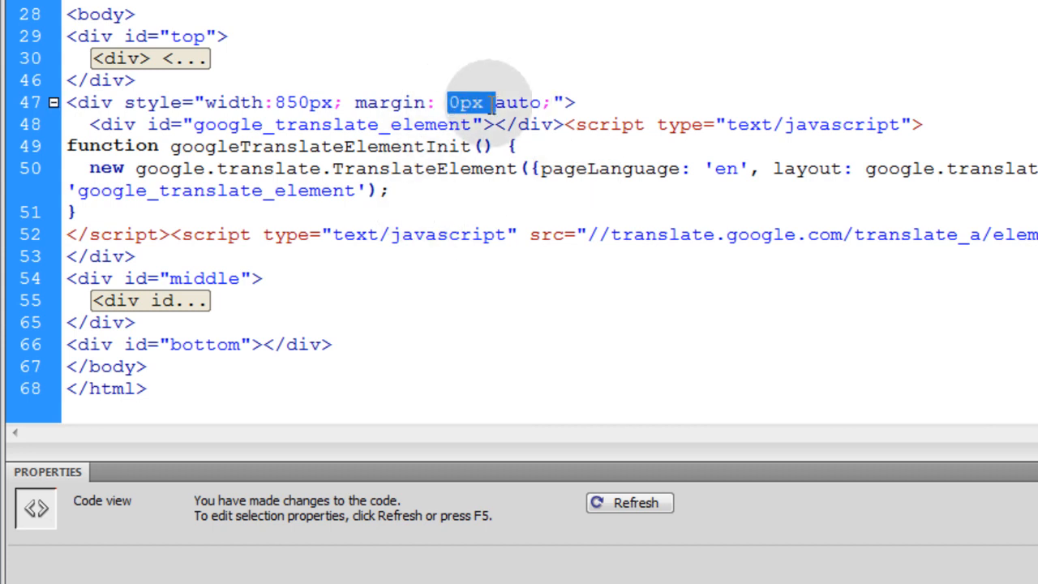
double_click(519, 103)
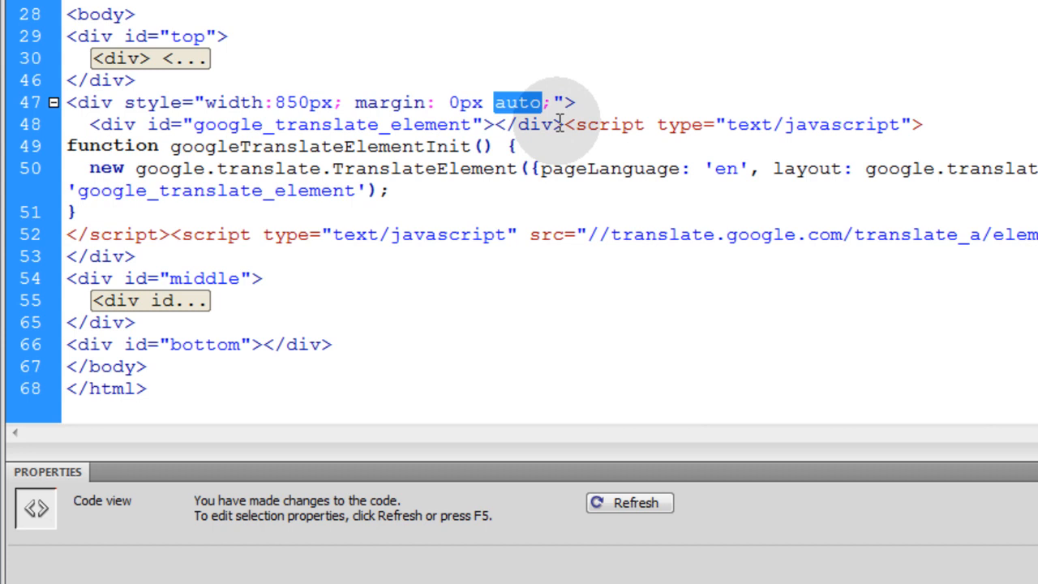
mouse_move(280, 102)
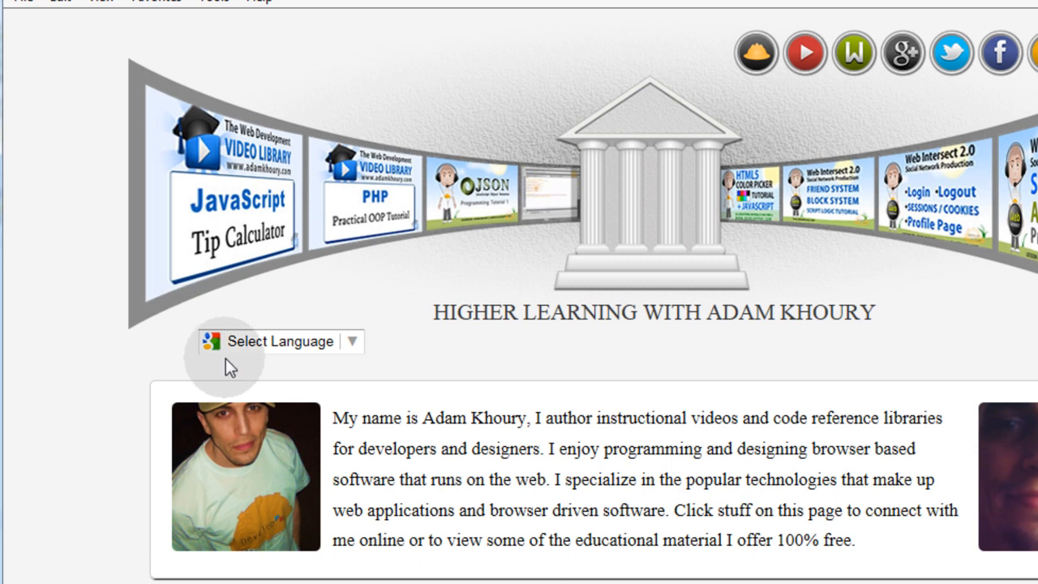
mouse_move(452, 339)
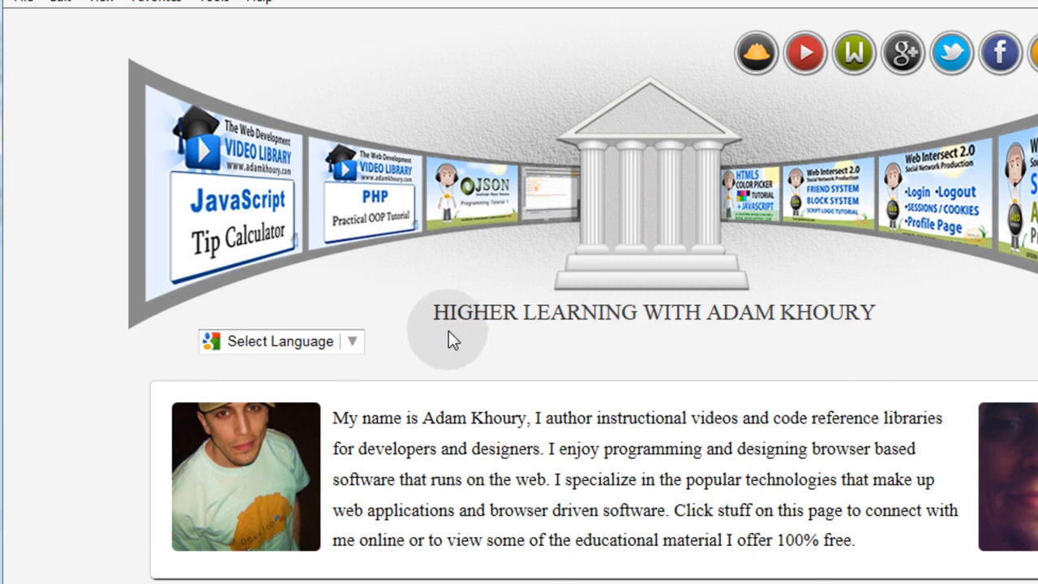
mouse_move(977, 375)
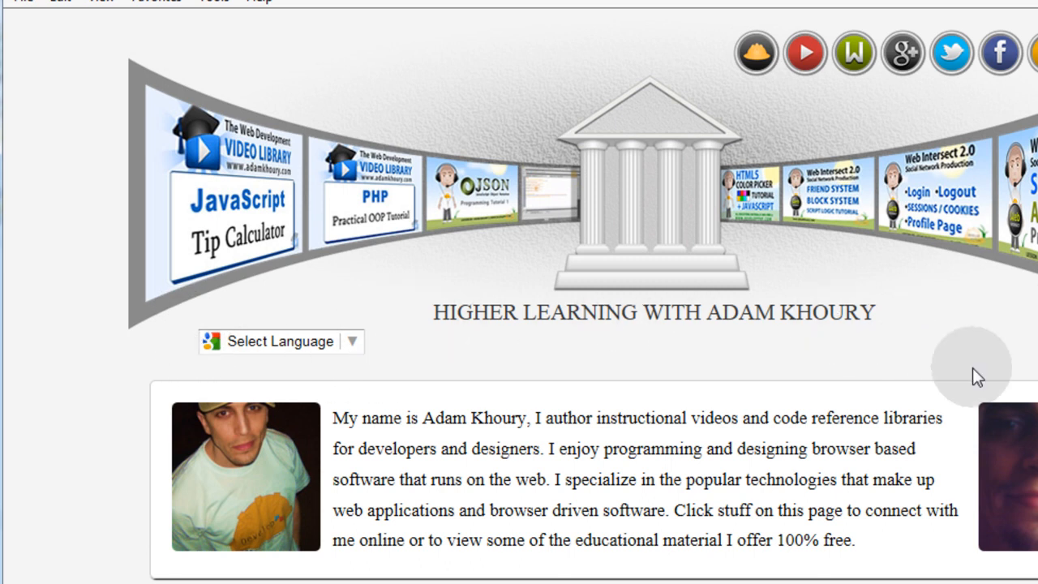
mouse_move(977, 355)
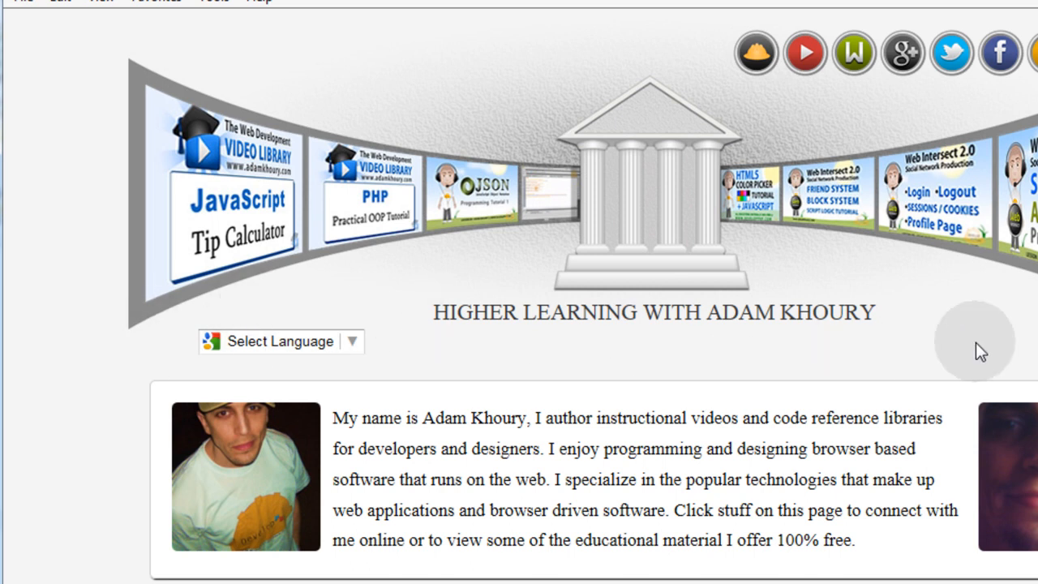
mouse_move(430, 358)
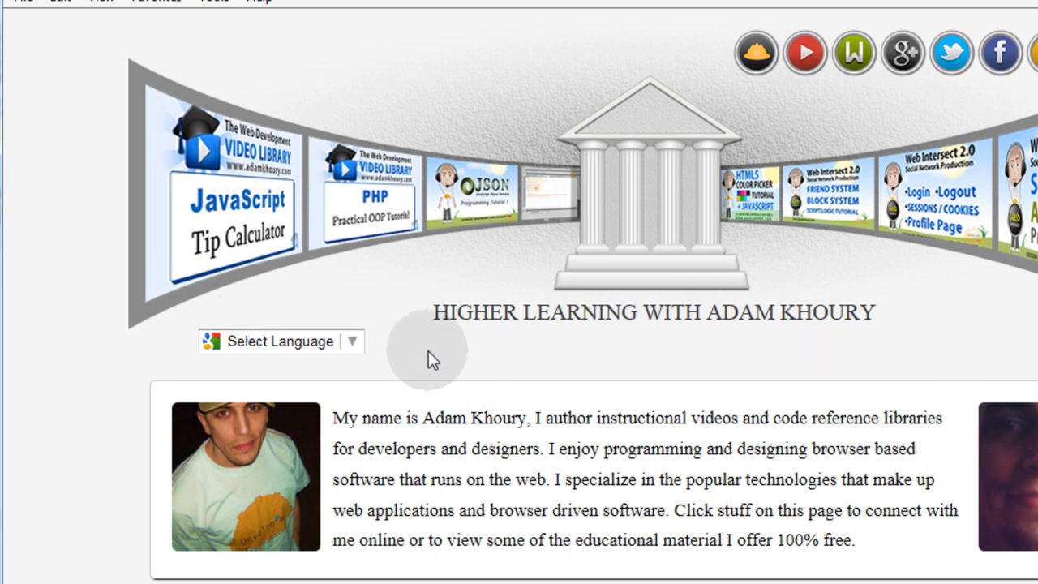
mouse_move(304, 373)
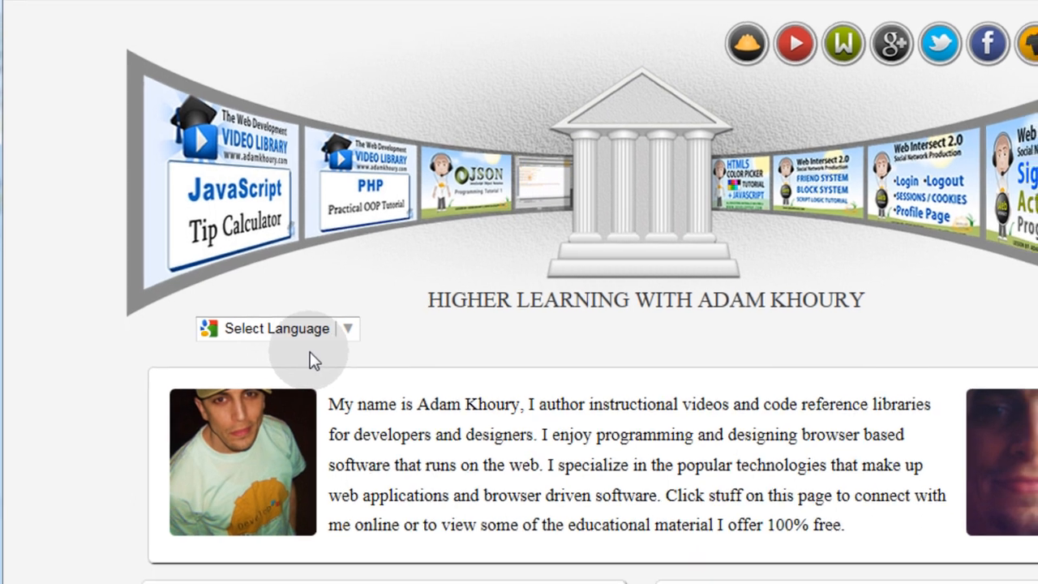
Scroll the reloaded page to check the Select Language dropdown sits beneath the header.
scroll(down, 3)
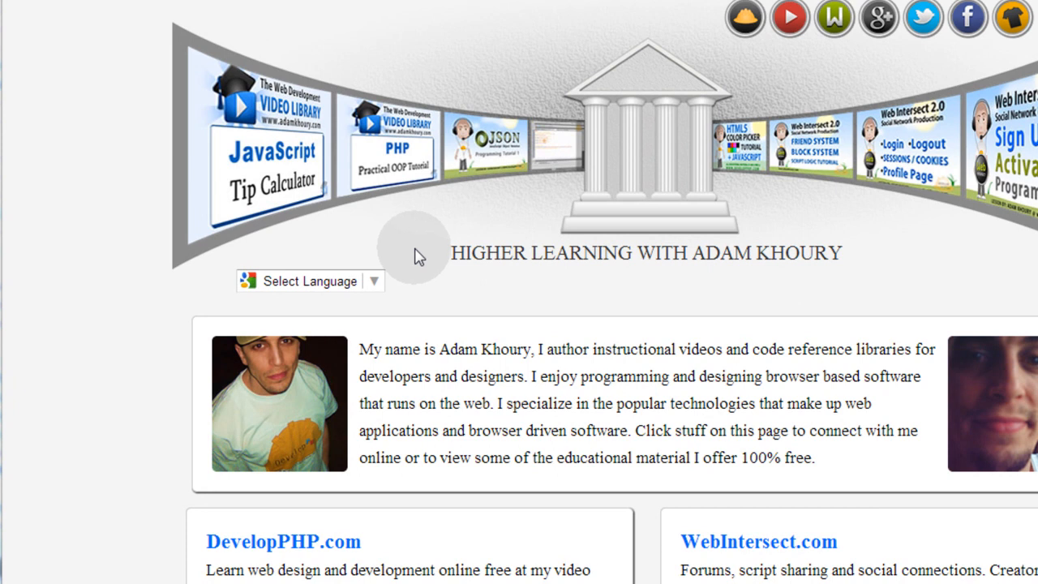
mouse_move(408, 245)
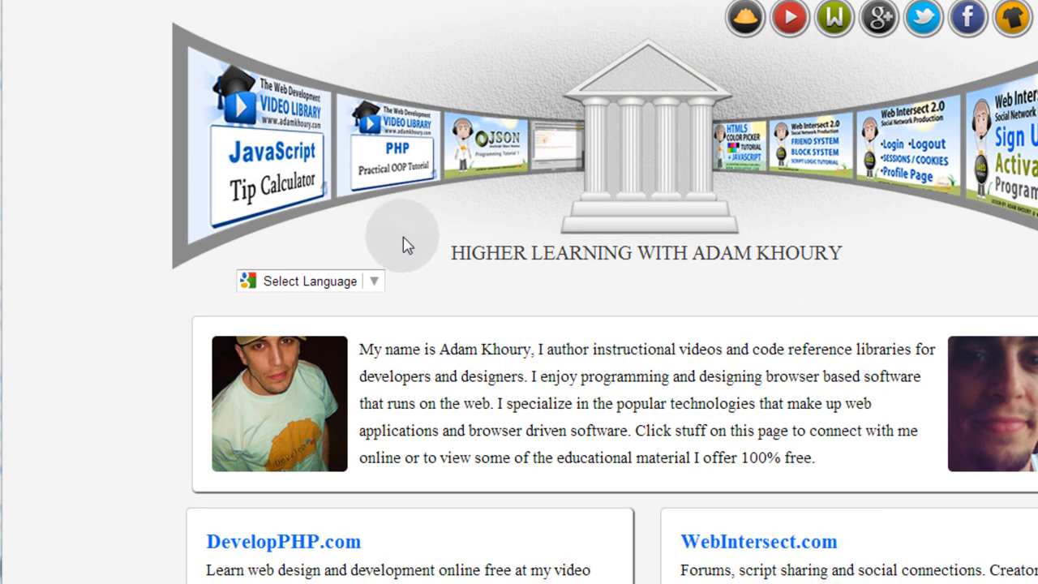
mouse_move(345, 292)
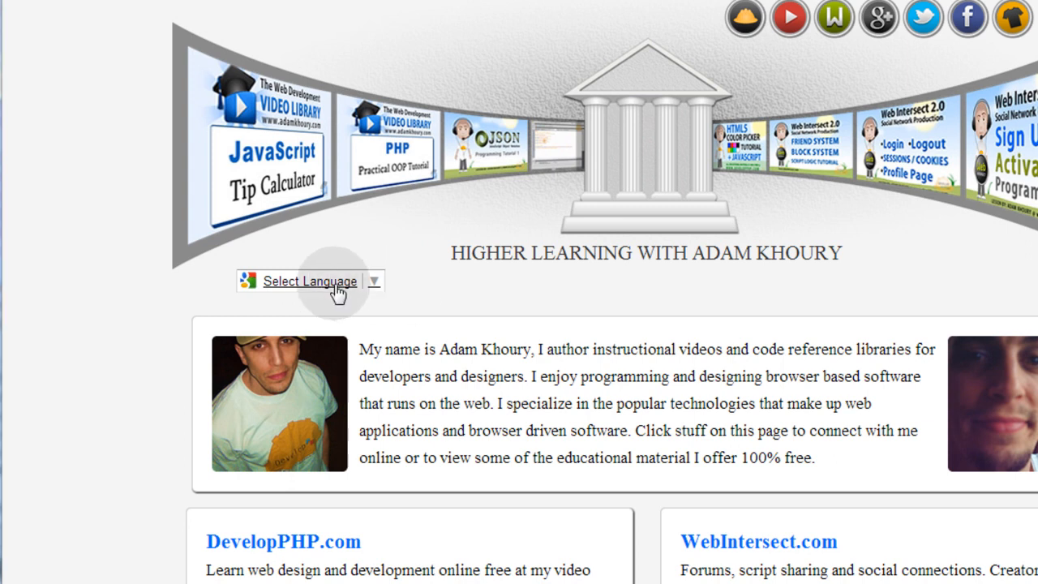
Inspect the Select Language link to reveal its span inside a.goog-te-menu-value in DevTools.
right_click(308, 282)
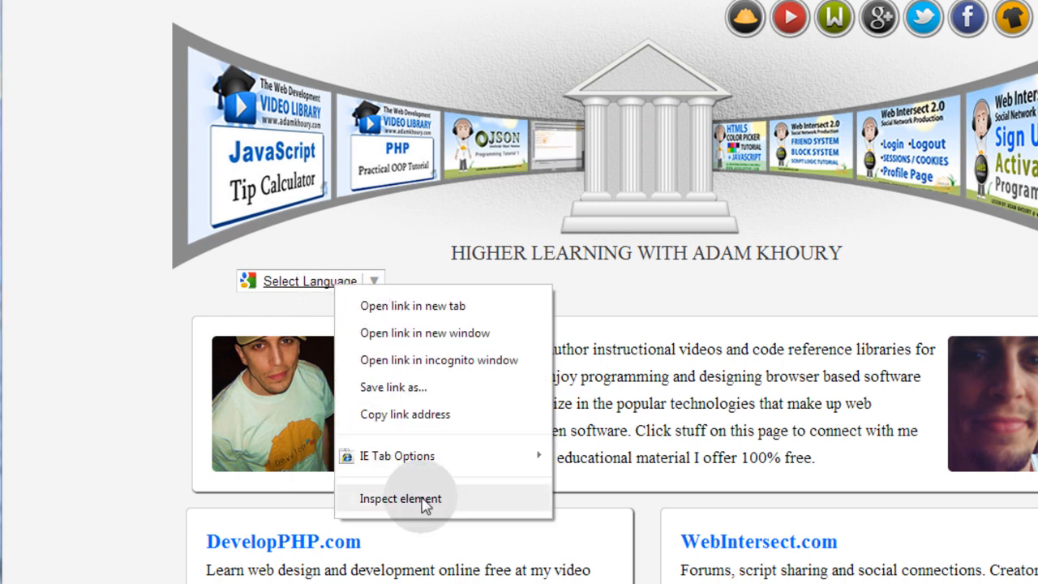
click(400, 498)
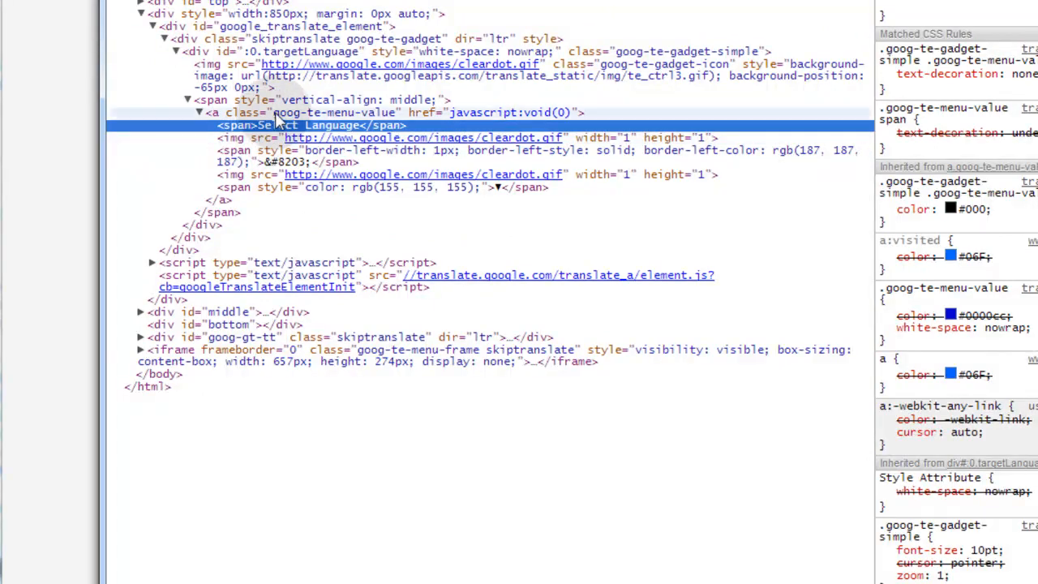
mouse_move(175, 106)
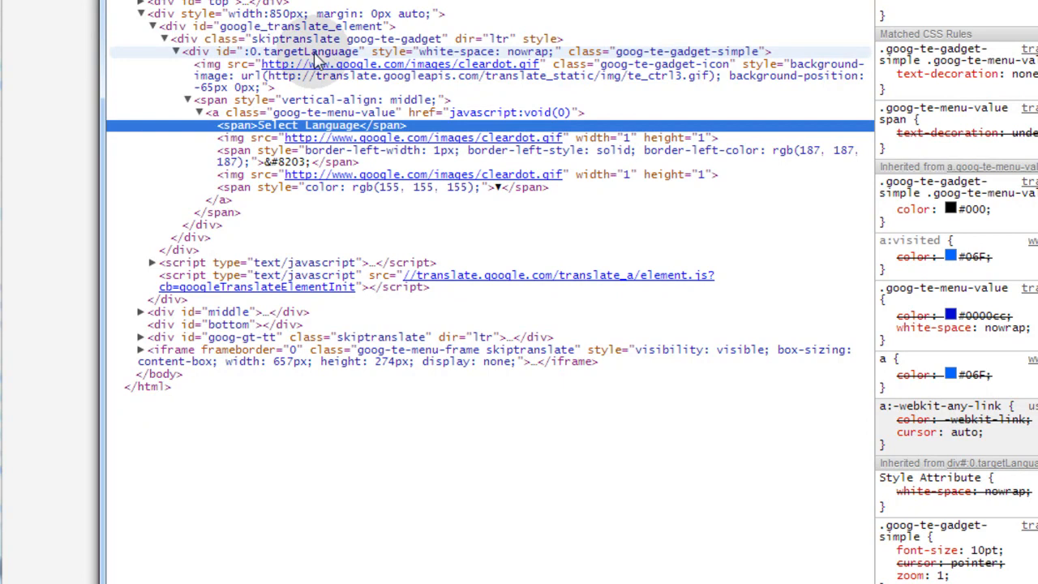
mouse_move(665, 73)
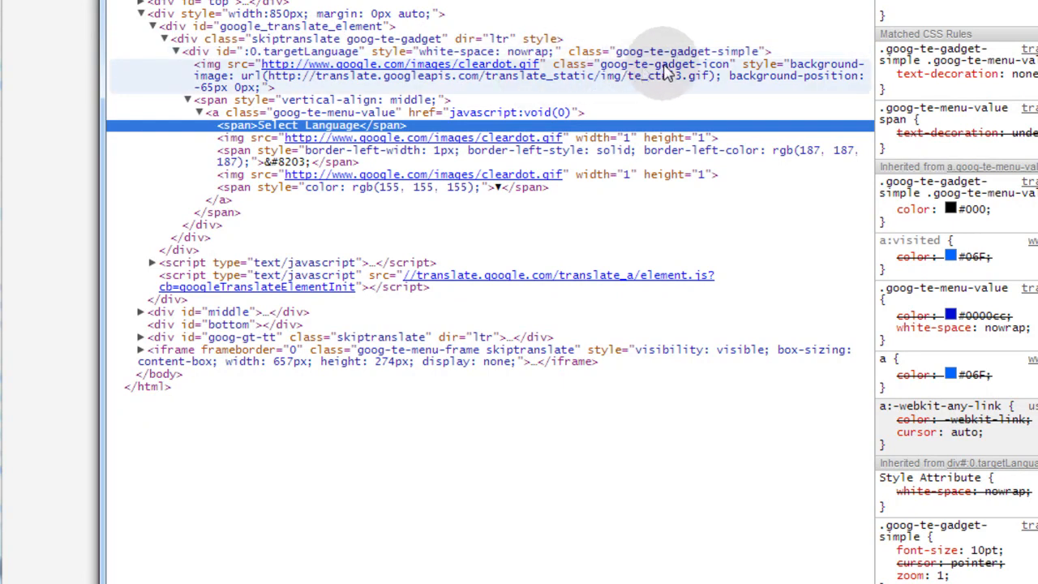
mouse_move(657, 61)
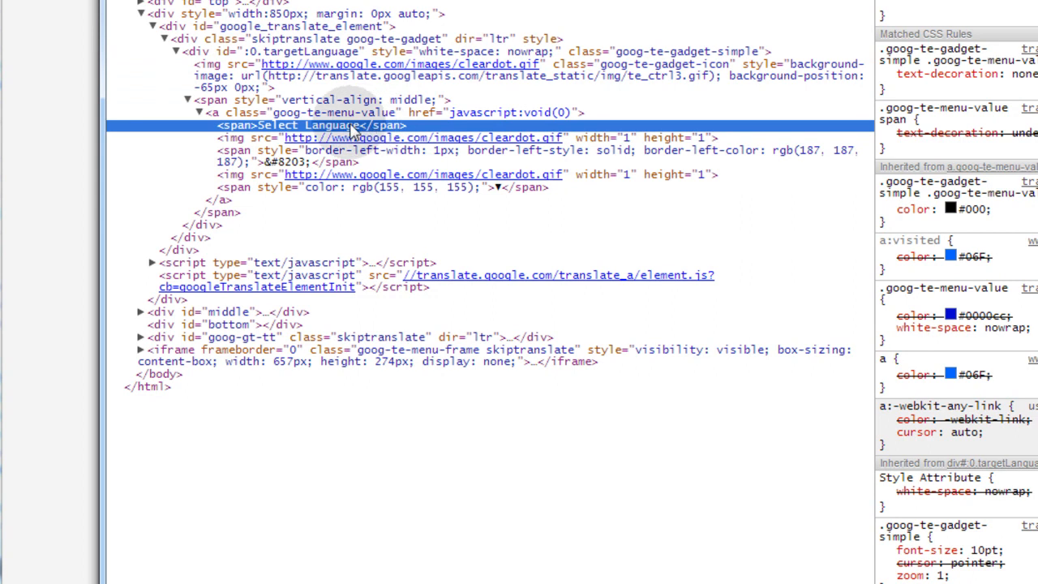
mouse_move(301, 138)
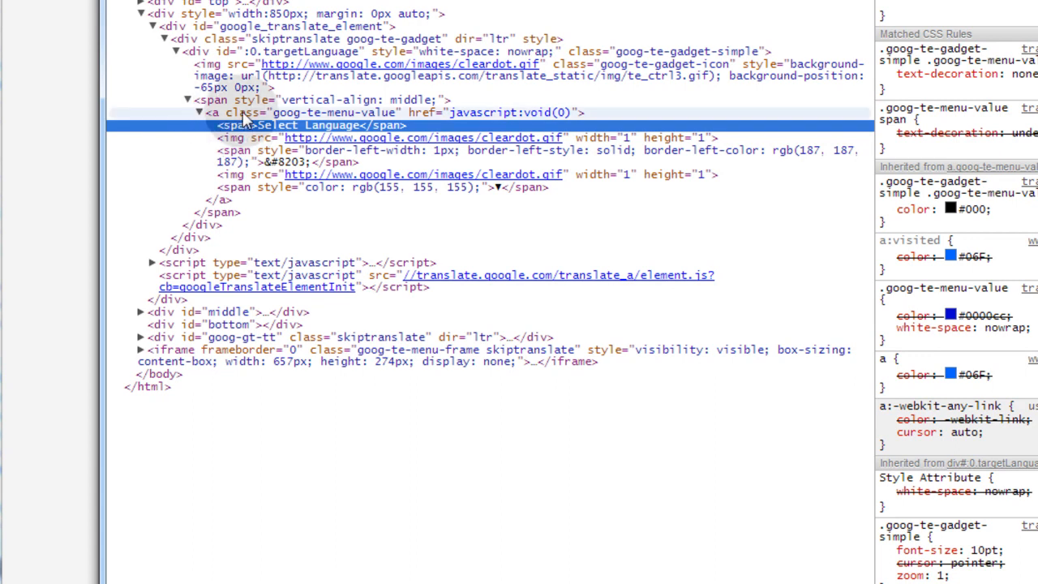
mouse_move(340, 121)
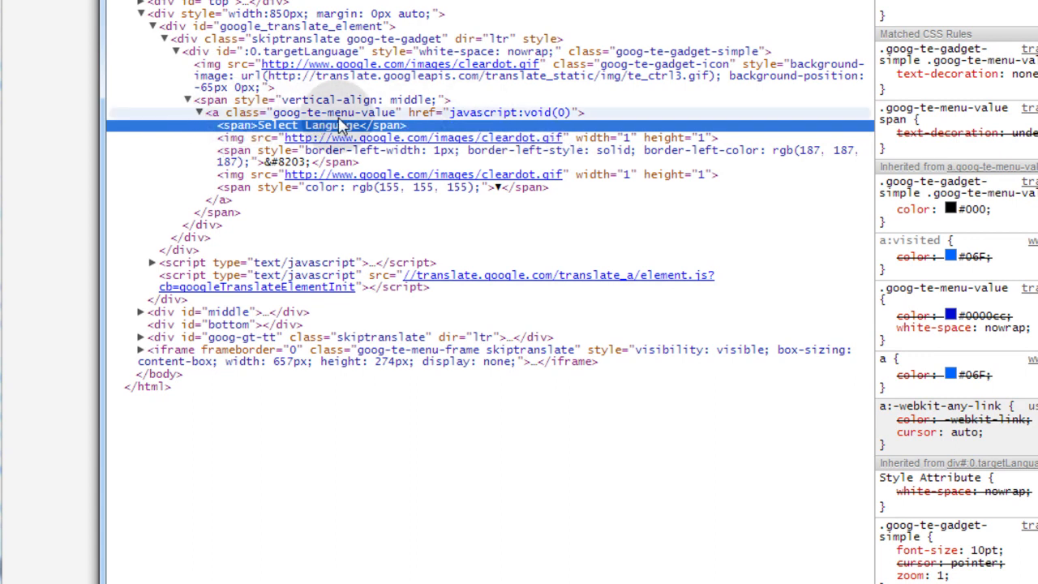
mouse_move(235, 144)
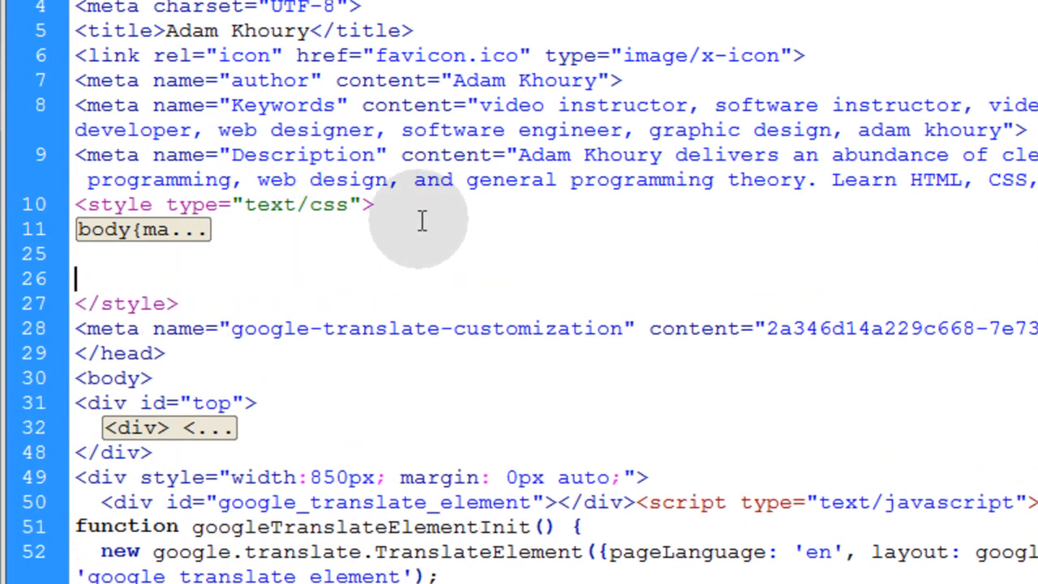
Add an a.goog-te-menu-value > span rule and start its color property from the code hints.
text(a.)
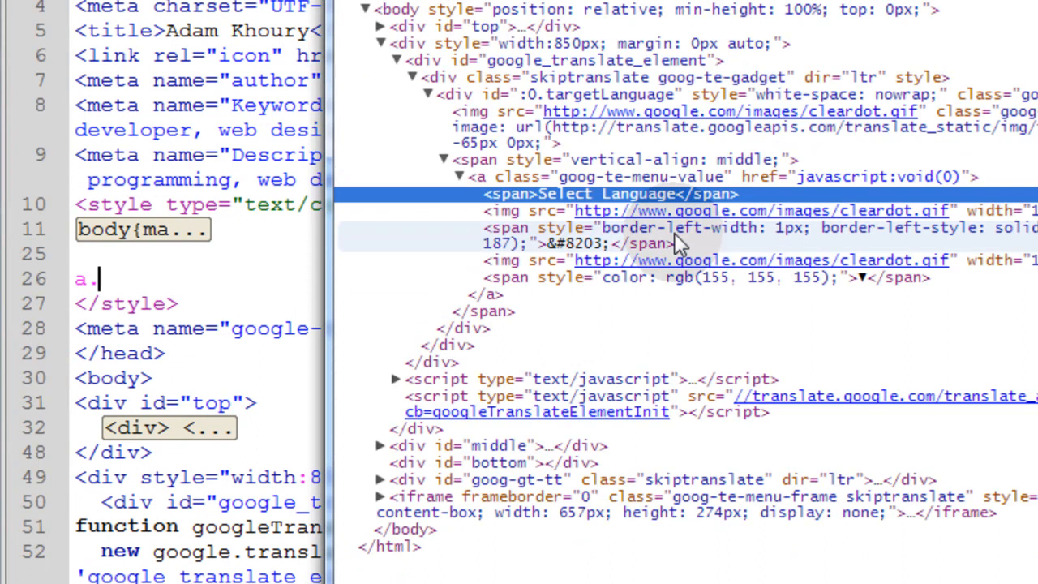
mouse_move(637, 316)
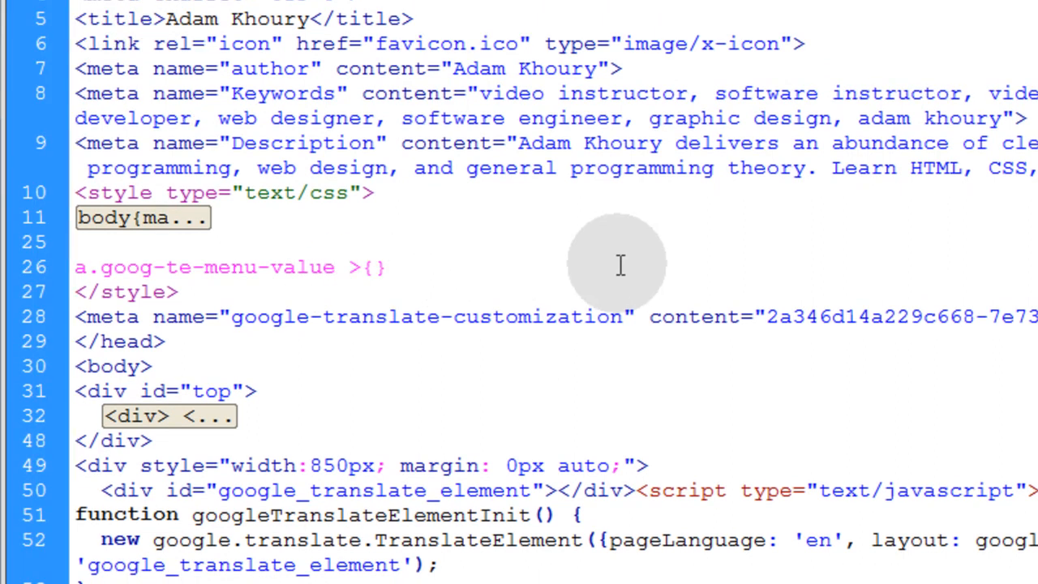
text(span)
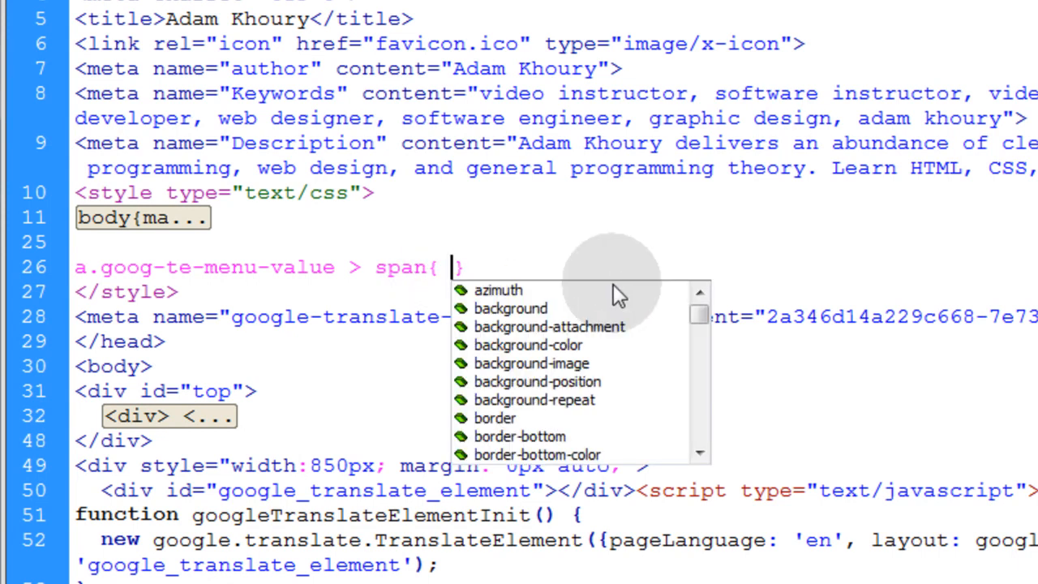
mouse_move(387, 306)
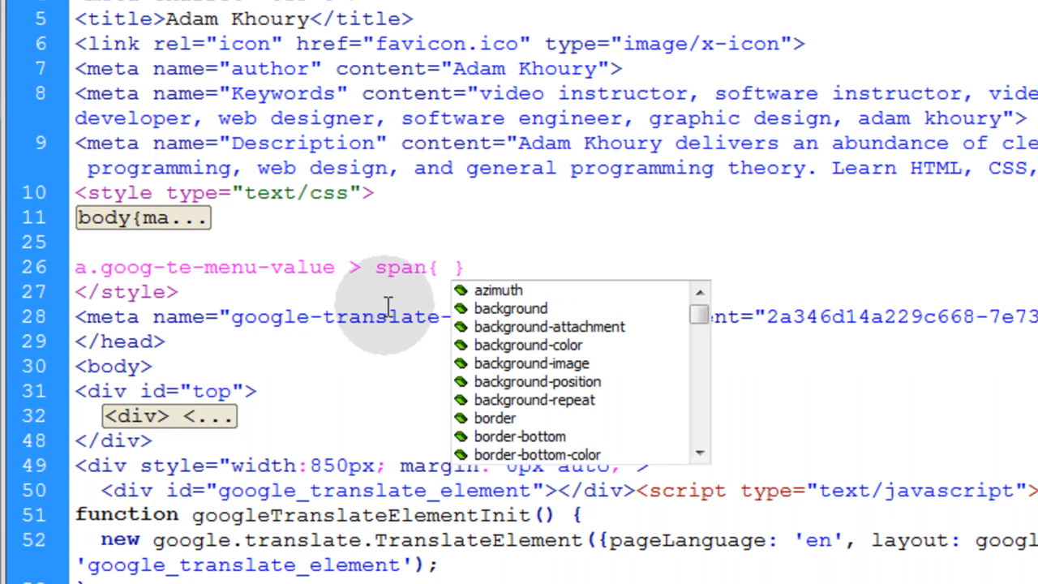
text(co)
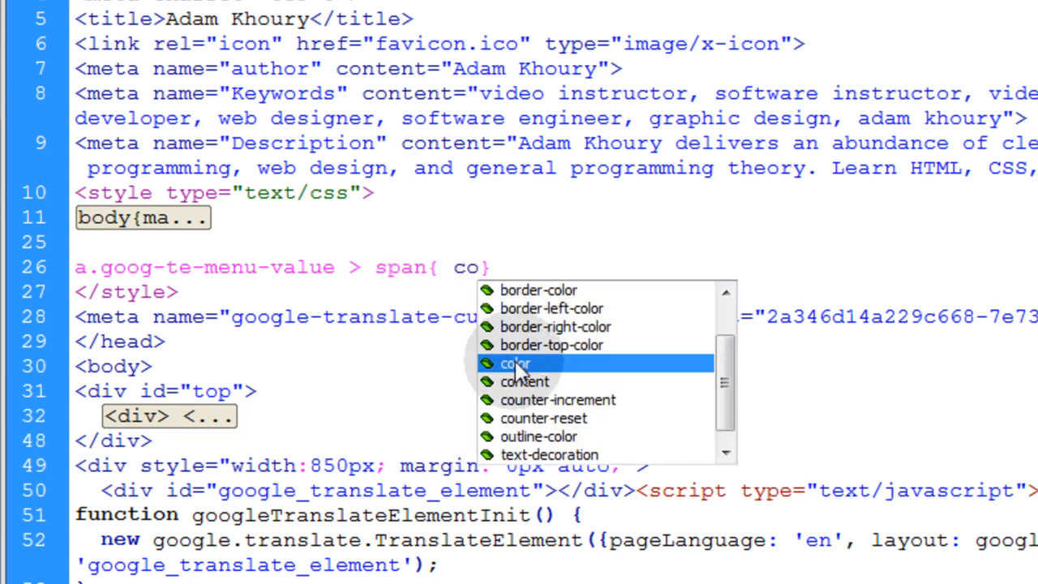
click(515, 364)
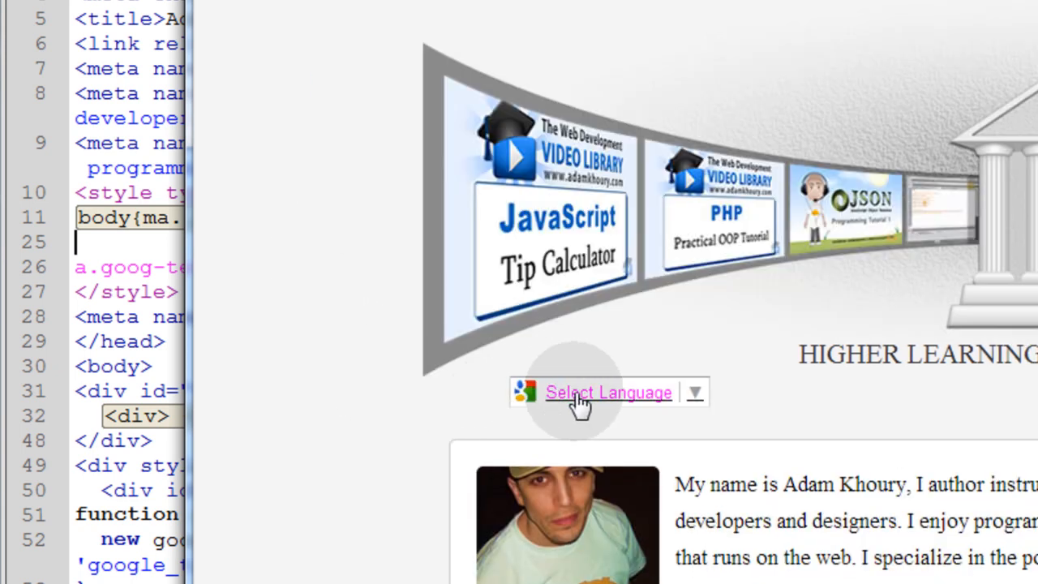
mouse_move(742, 397)
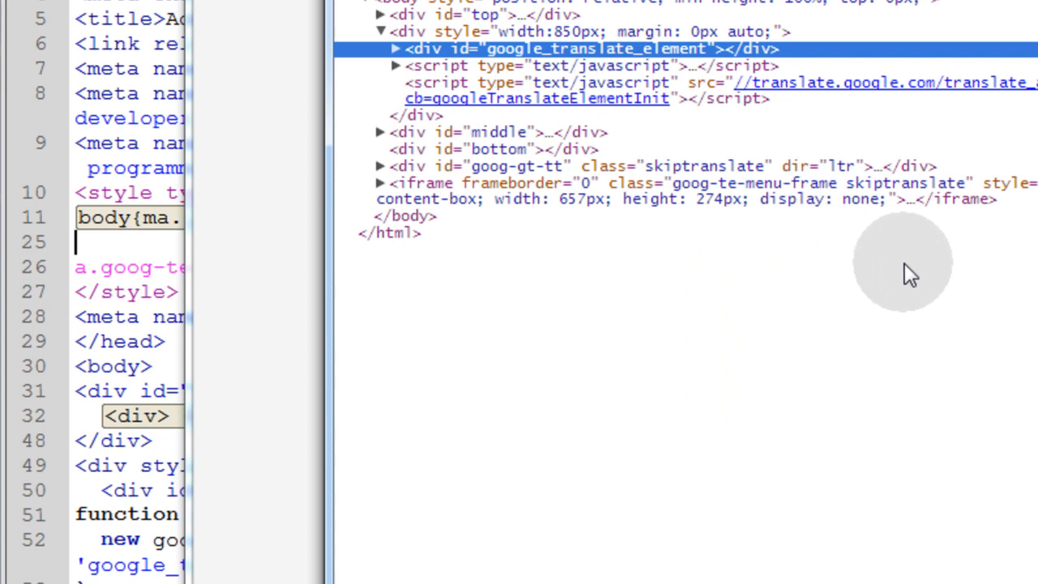
mouse_move(801, 61)
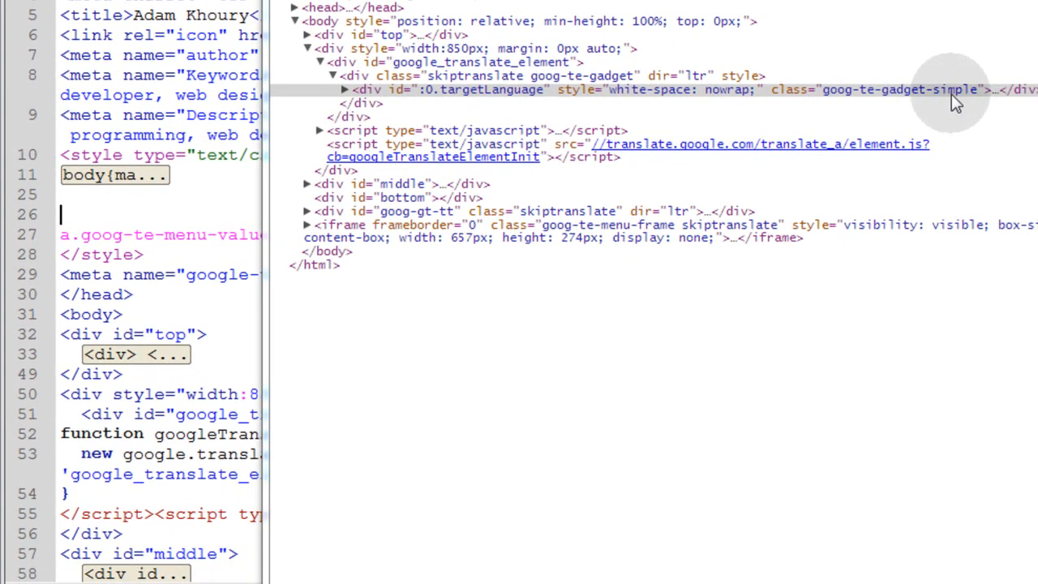
mouse_move(973, 101)
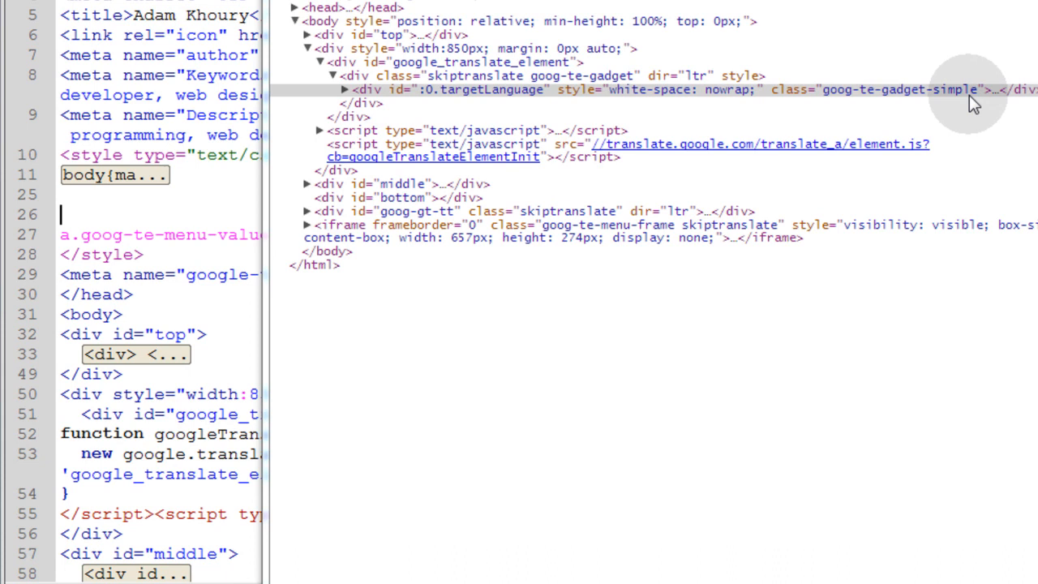
mouse_move(917, 130)
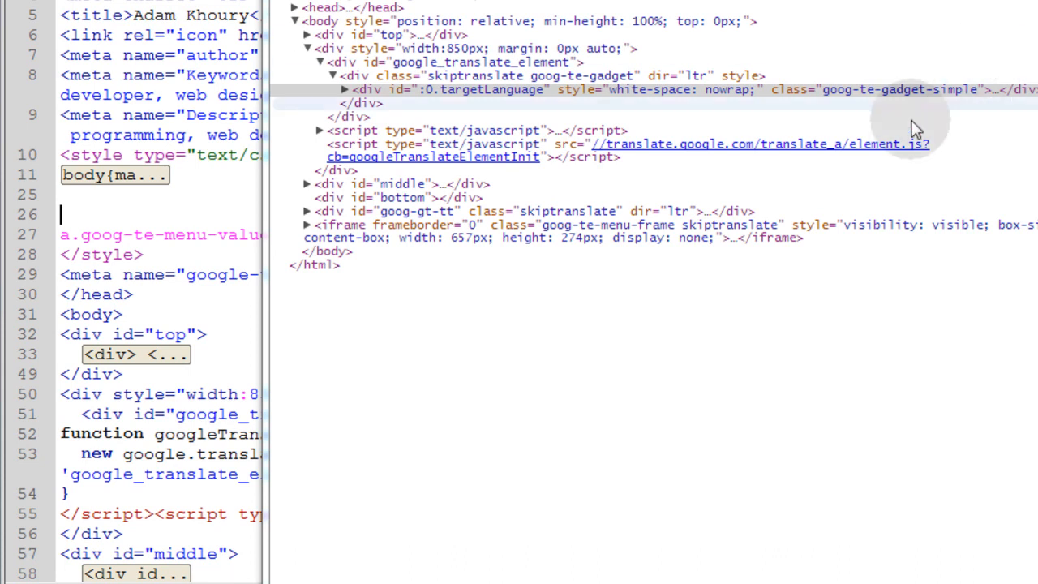
mouse_move(631, 122)
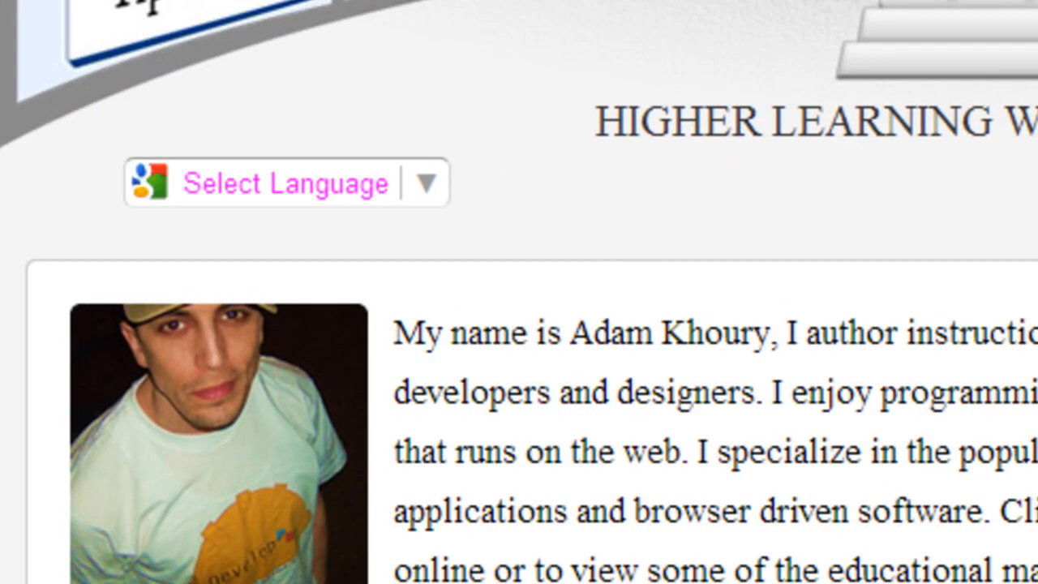
mouse_move(442, 162)
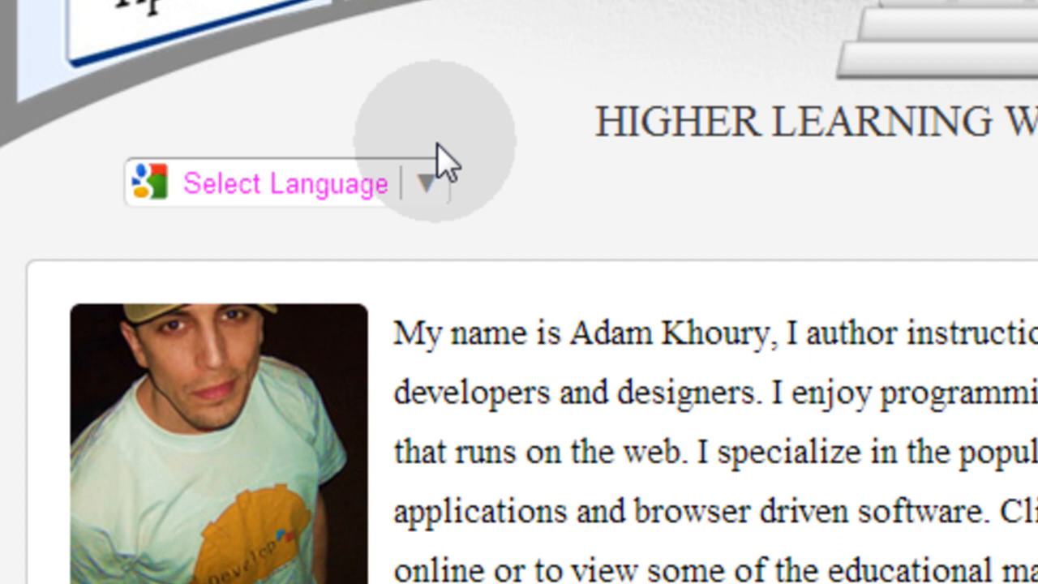
mouse_move(154, 186)
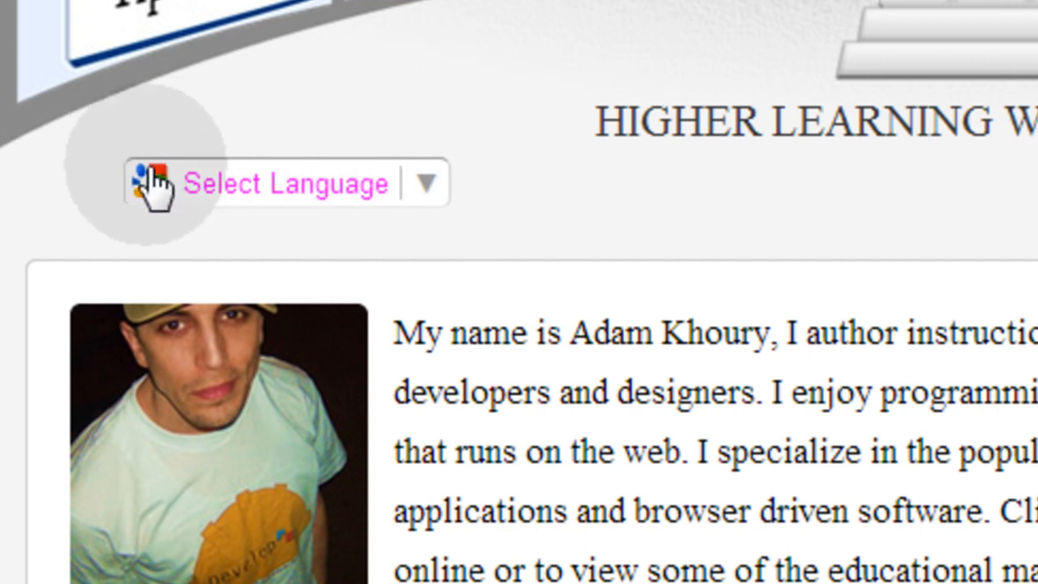
mouse_move(182, 236)
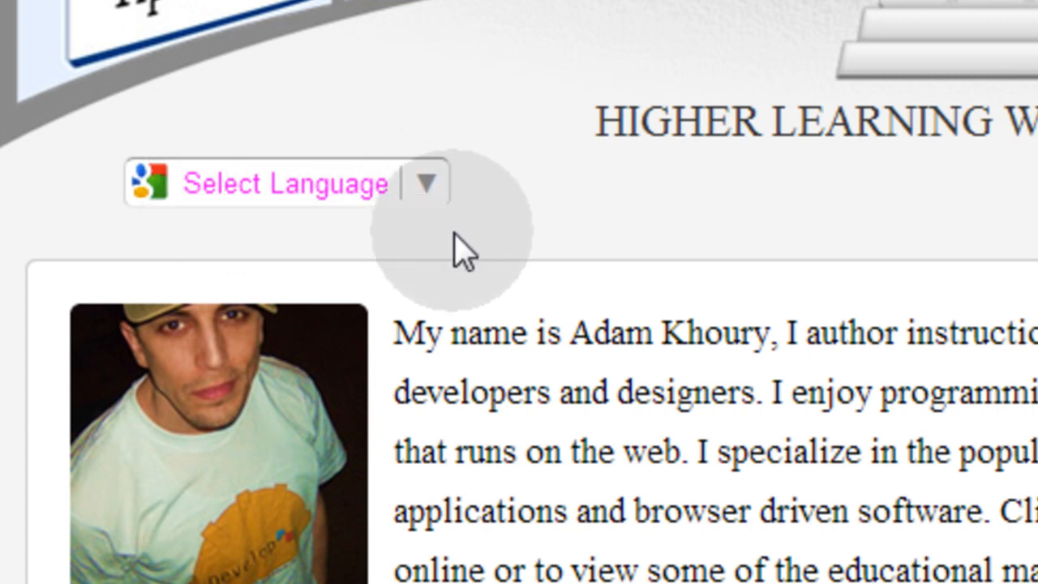
mouse_move(462, 244)
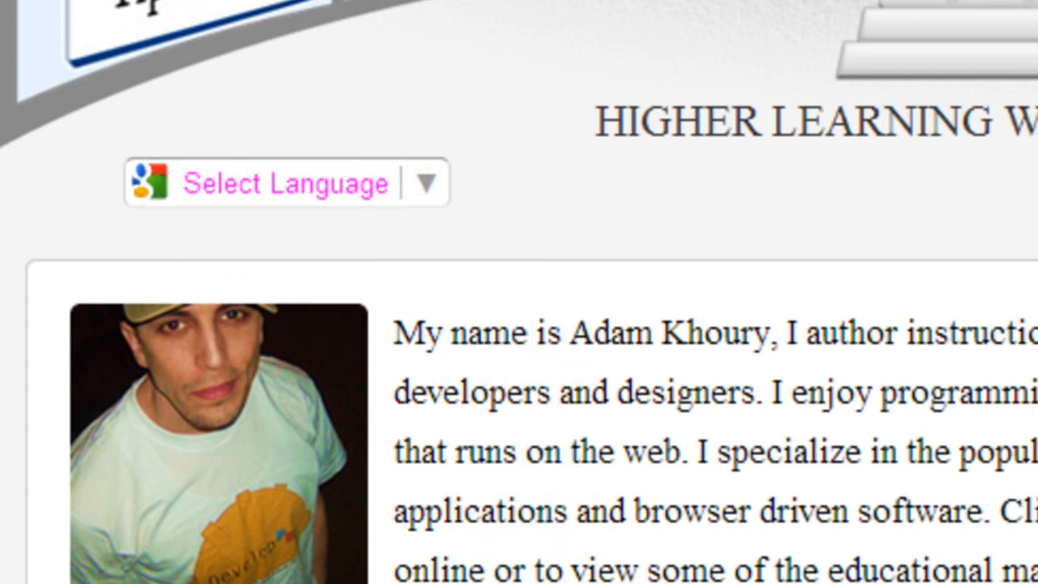
mouse_move(495, 191)
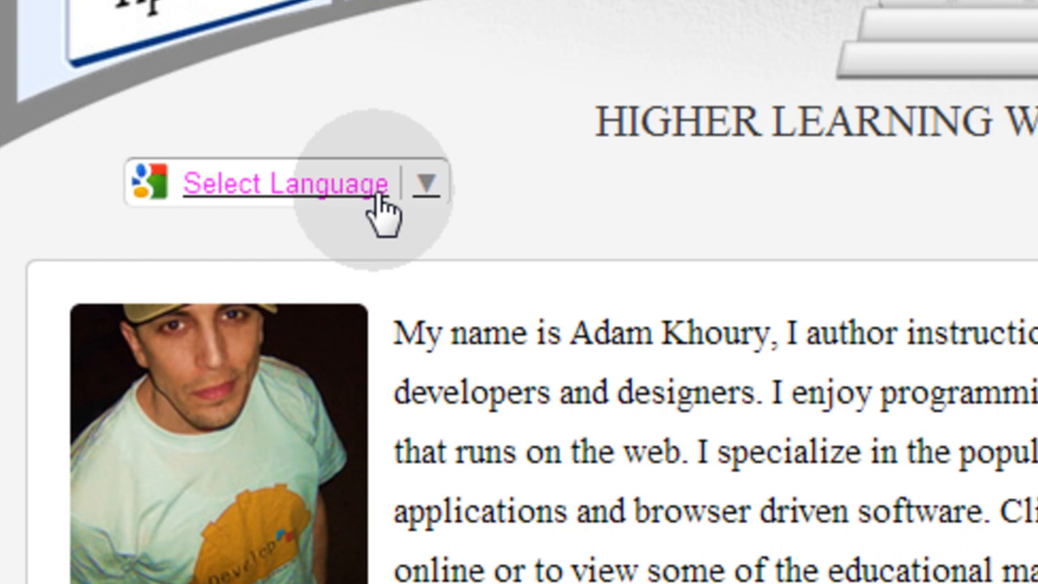
mouse_move(345, 219)
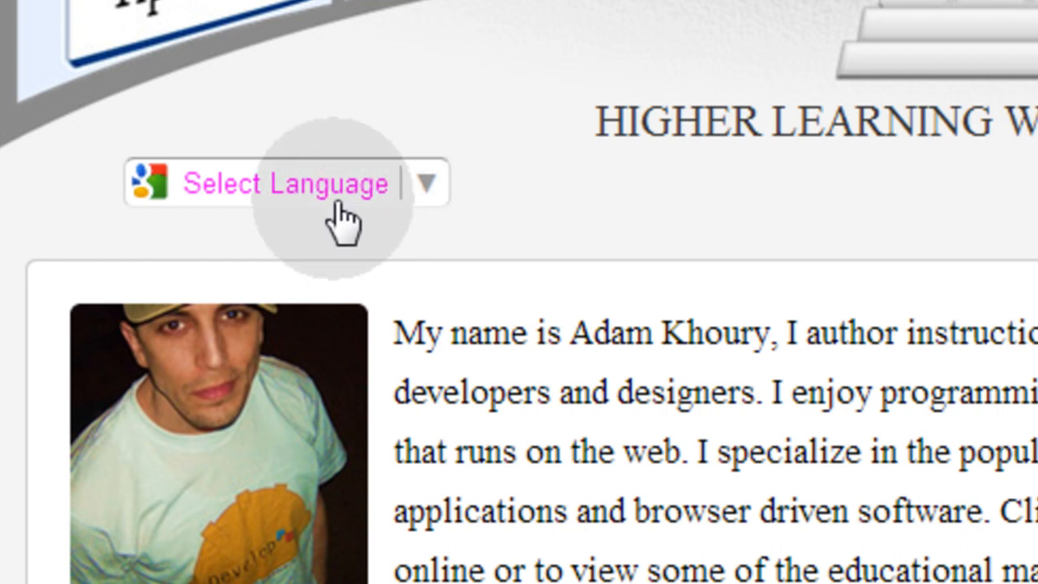
mouse_move(284, 182)
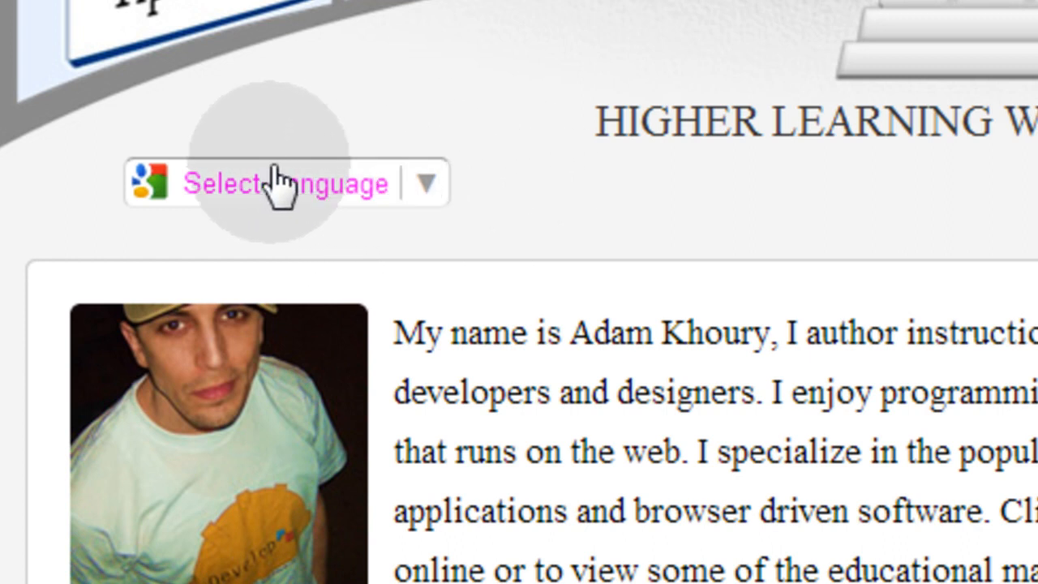
mouse_move(564, 211)
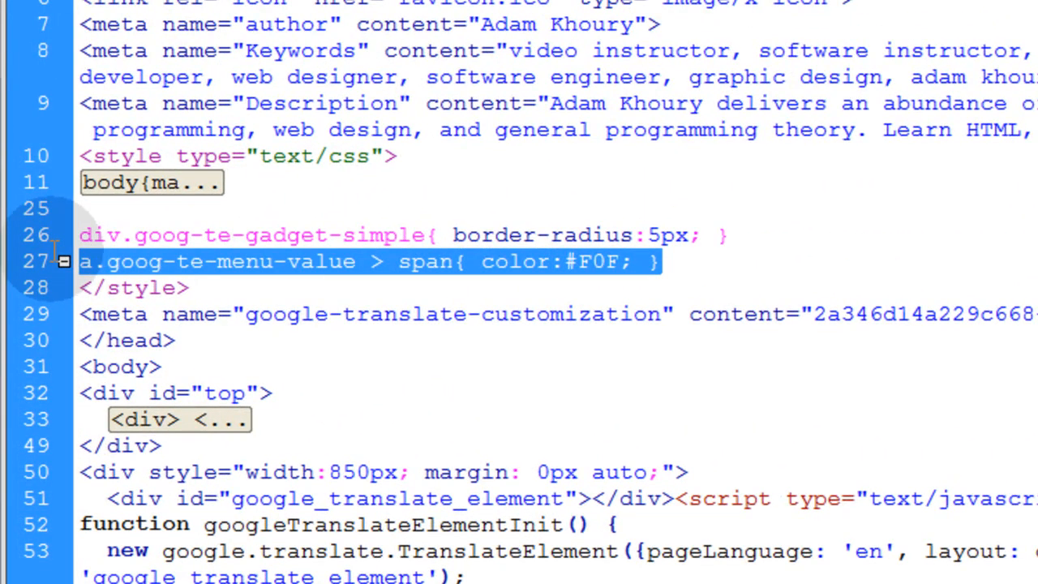
Add a.goog-te-menu-value{text-decoration:none;} and set the span colour to light blue #95CAFF.
click(726, 236)
text(a.goog-te-menu-value{ text-decoration:none)
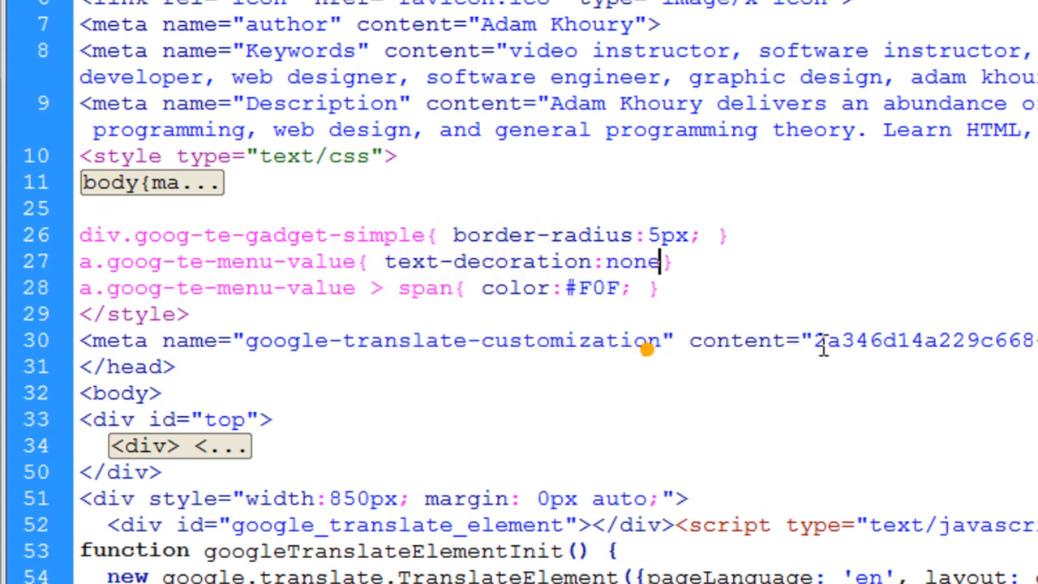
text(;)
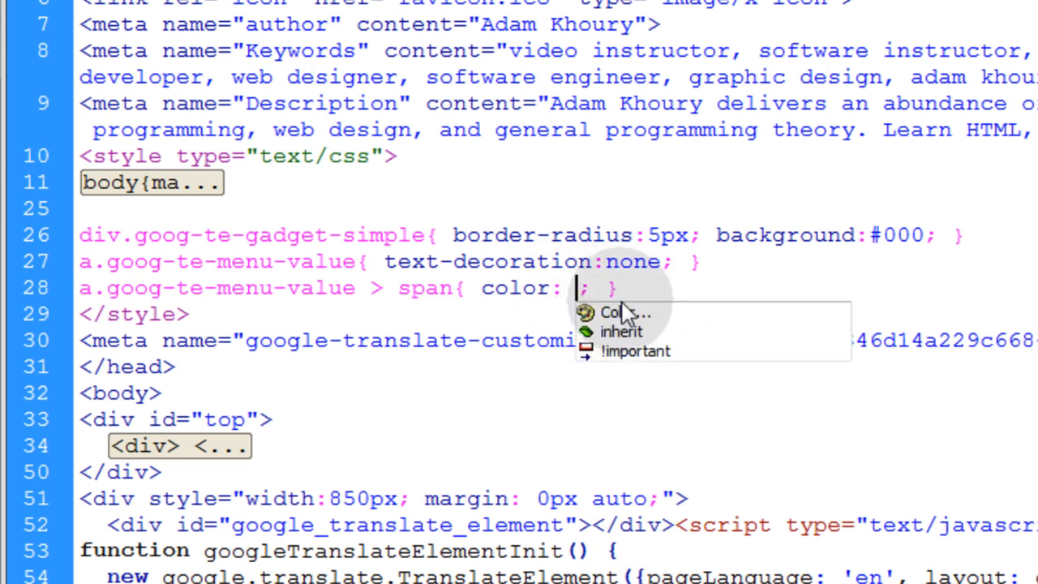
click(615, 313)
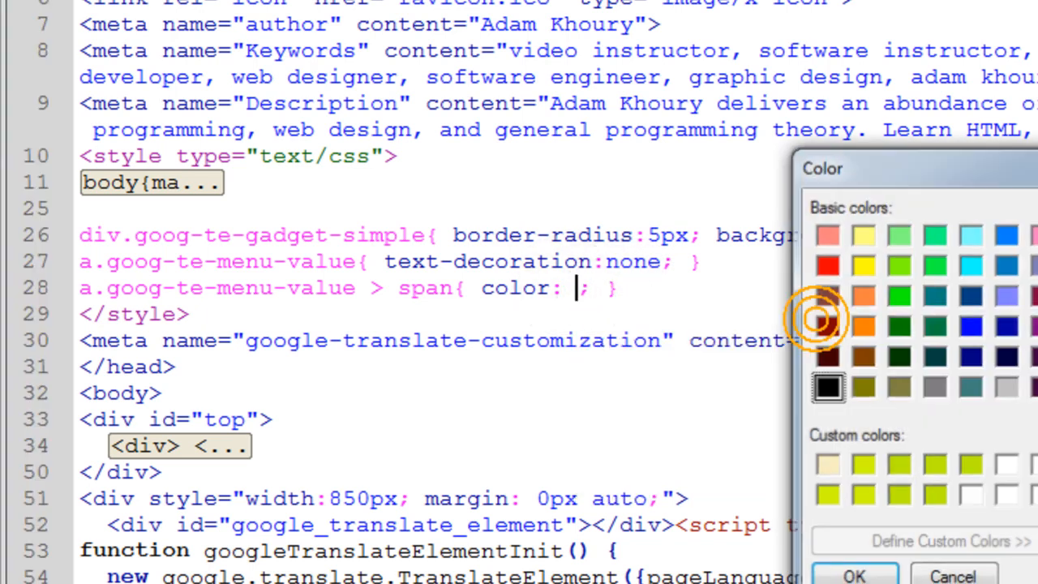
click(1006, 235)
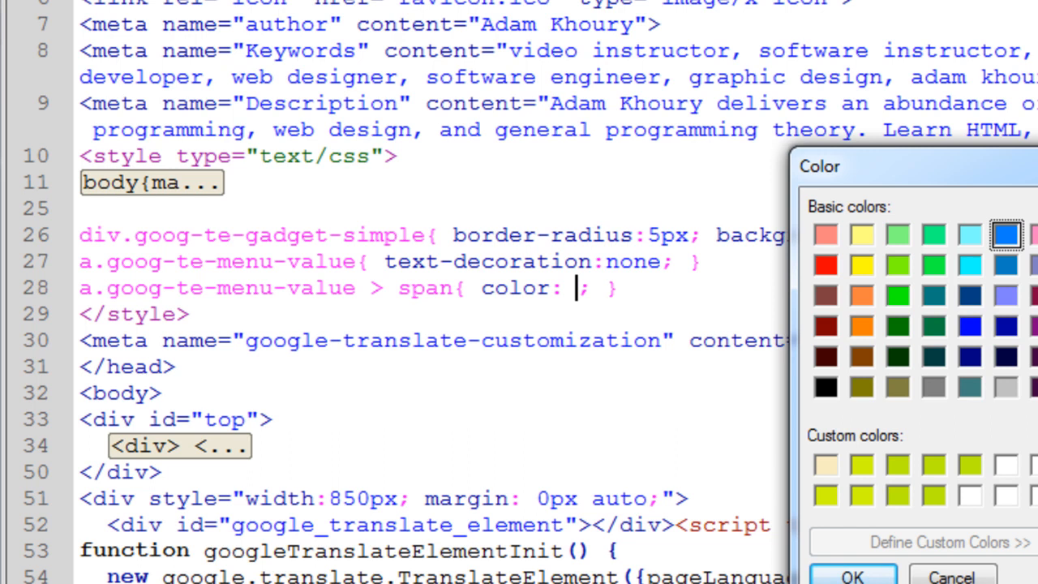
click(851, 576)
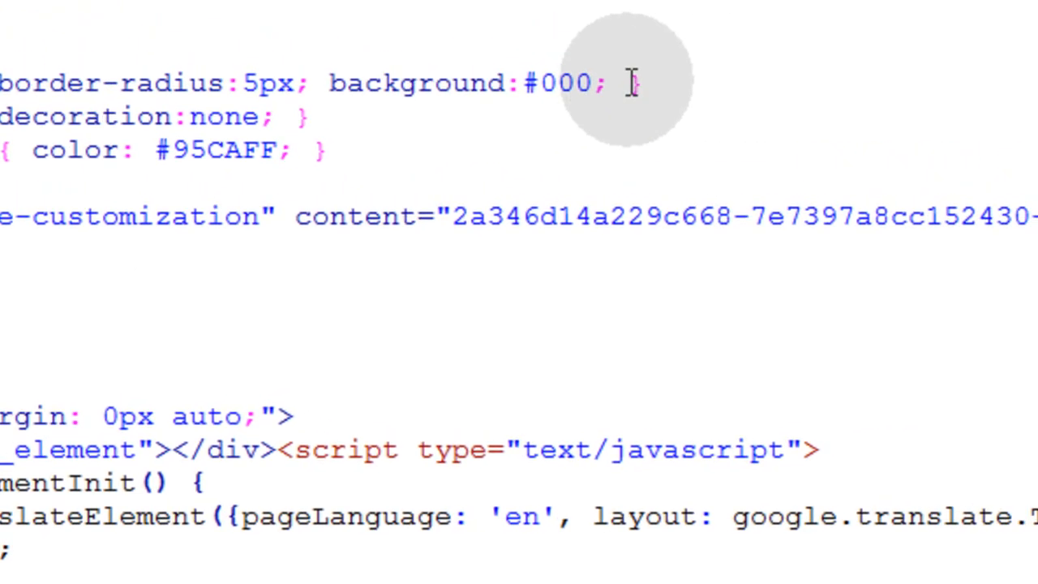
Give the gadget rule a black background and padding:7px.
text(padding:)
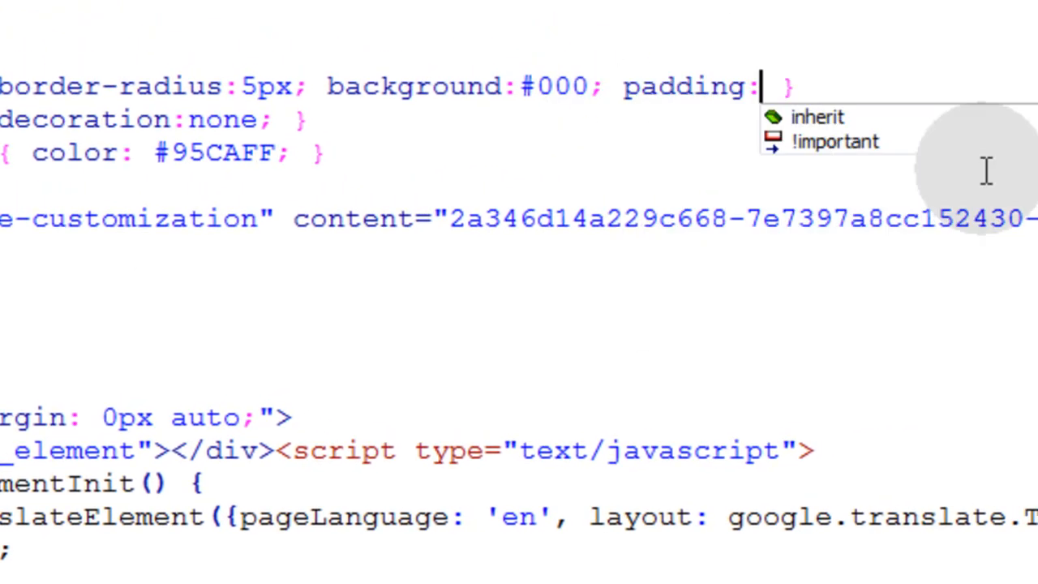
text(7px)
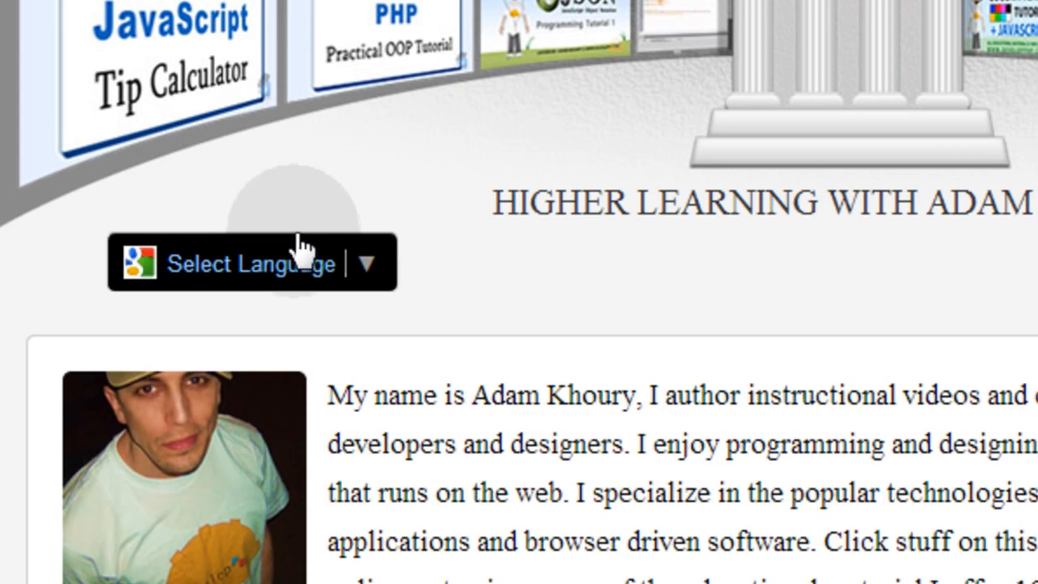
mouse_move(274, 226)
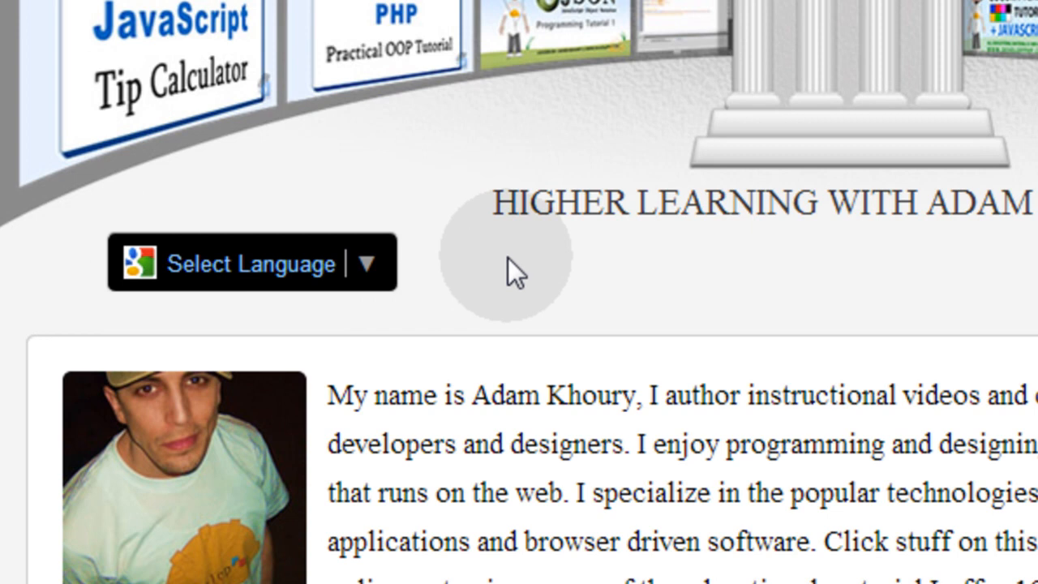
mouse_move(426, 280)
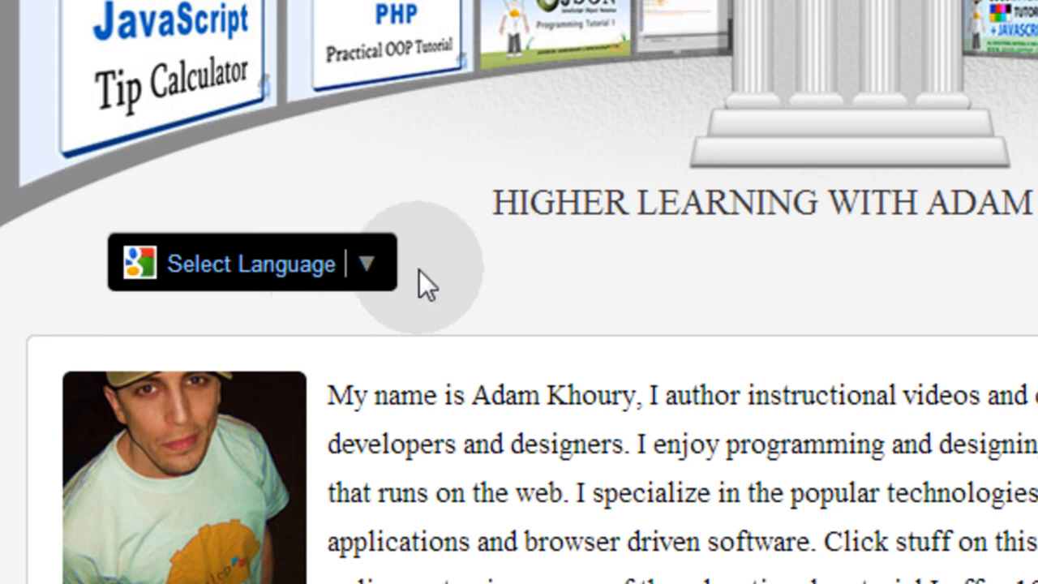
mouse_move(329, 287)
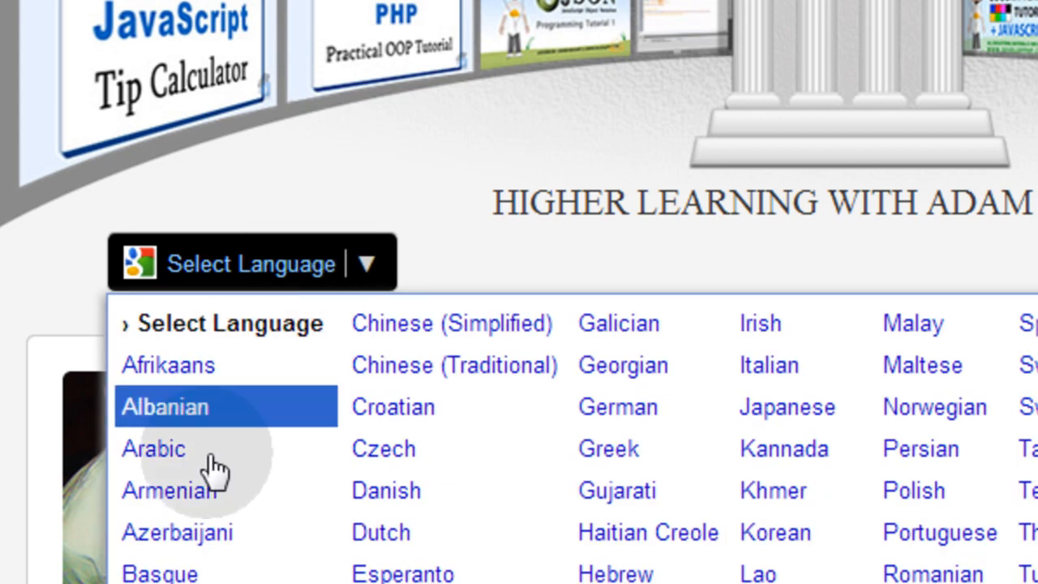
mouse_move(352, 265)
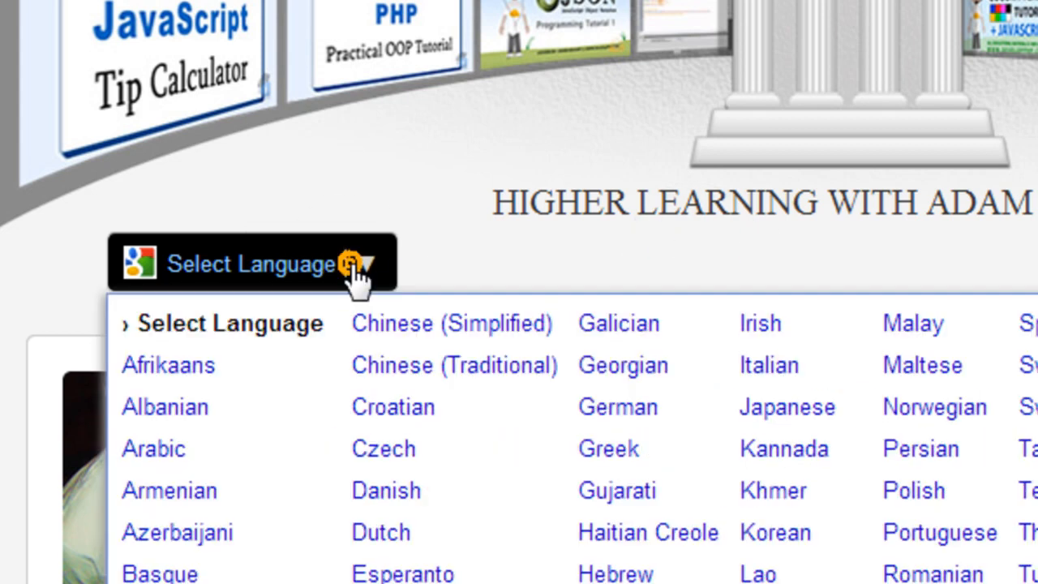
mouse_move(515, 308)
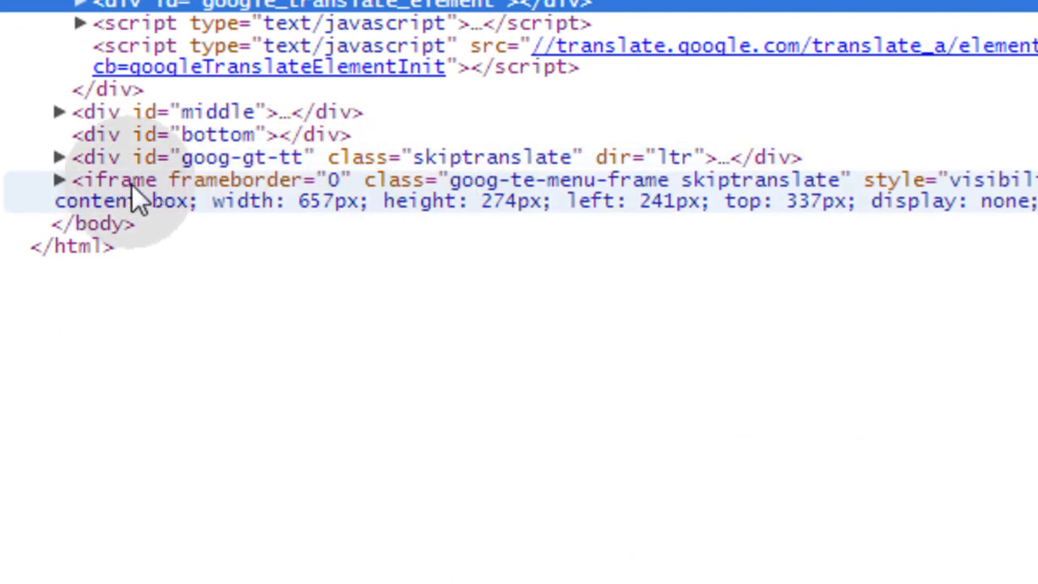
mouse_move(539, 190)
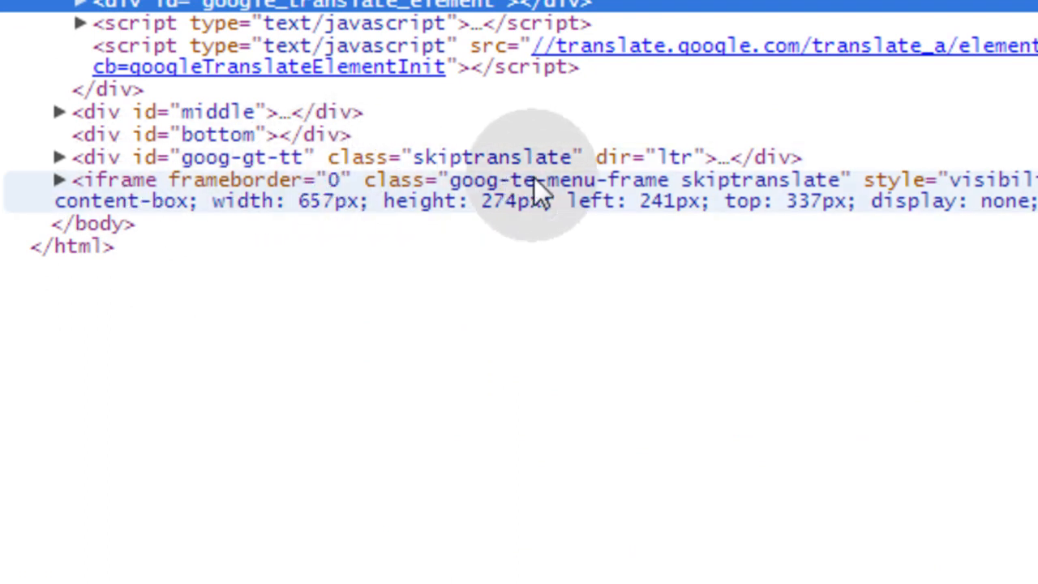
mouse_move(762, 203)
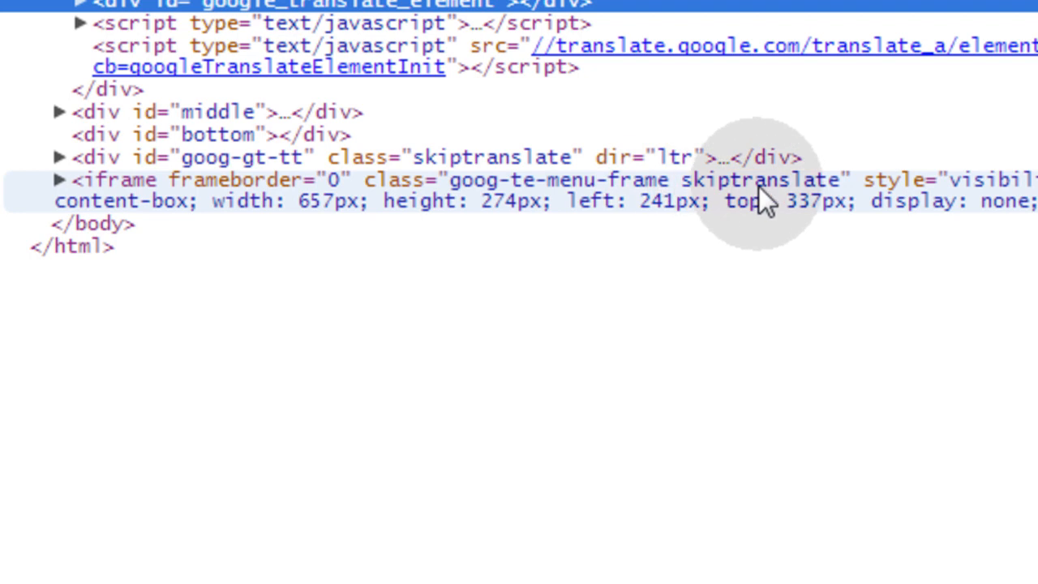
mouse_move(677, 288)
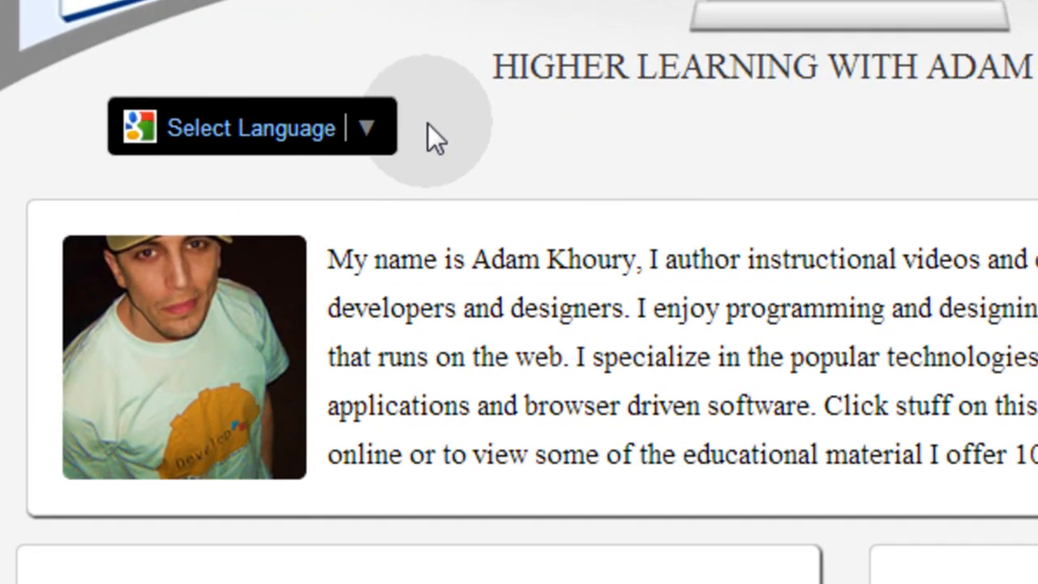
Choose Polish from the Select Language dropdown to translate the page.
click(366, 127)
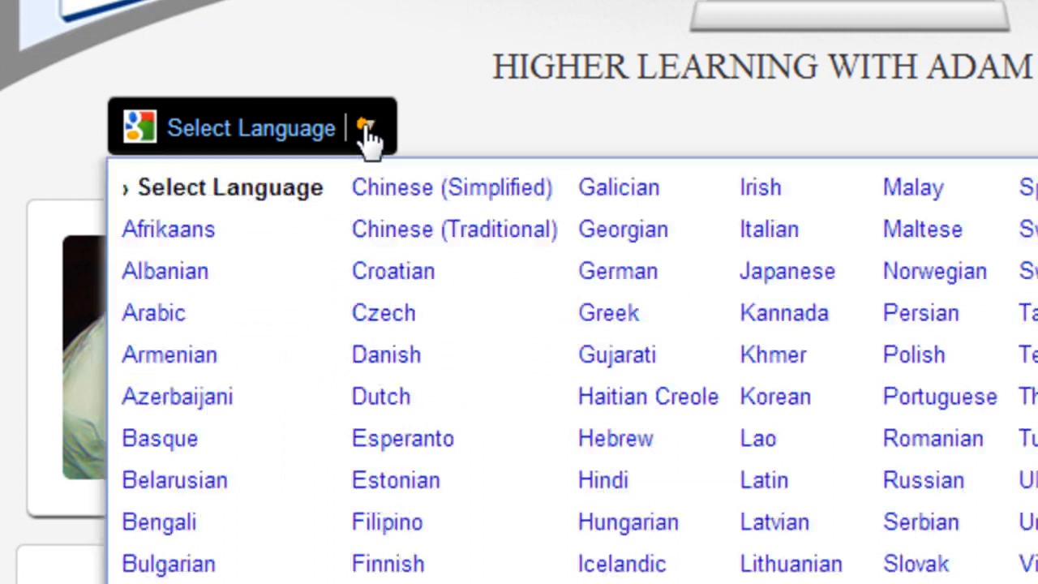
click(153, 312)
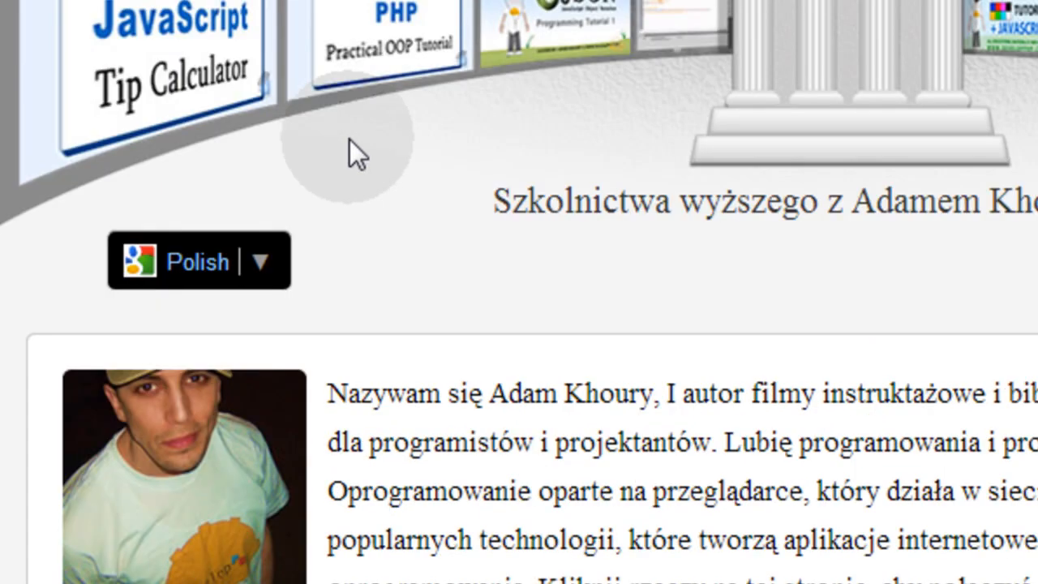
mouse_move(383, 235)
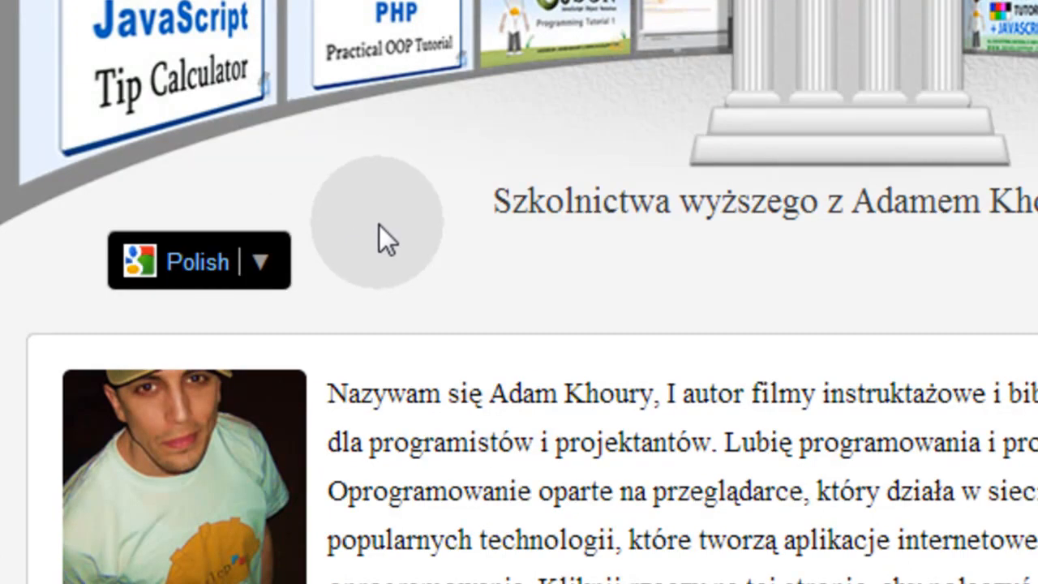
mouse_move(308, 260)
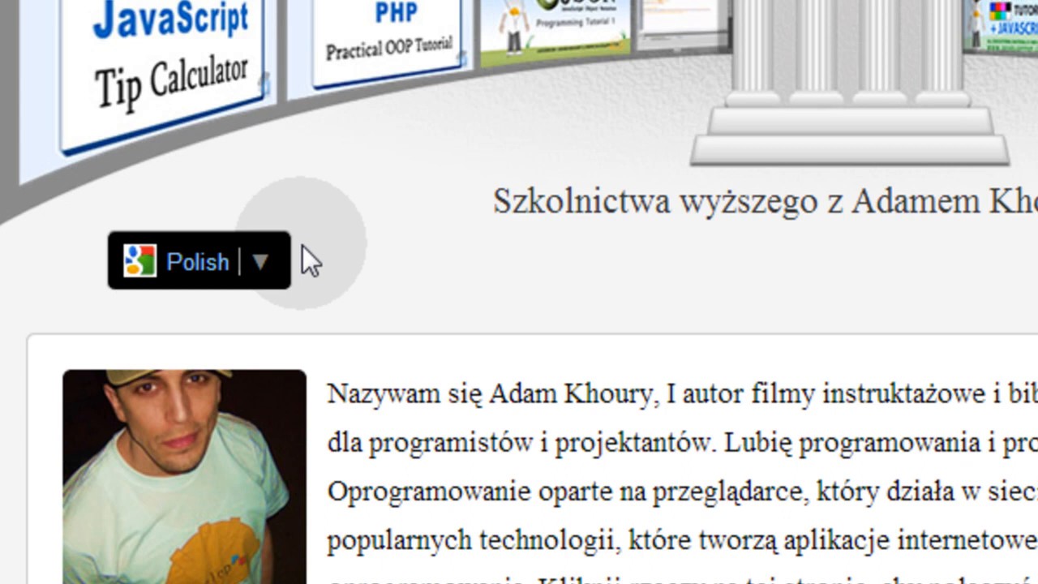
mouse_move(369, 252)
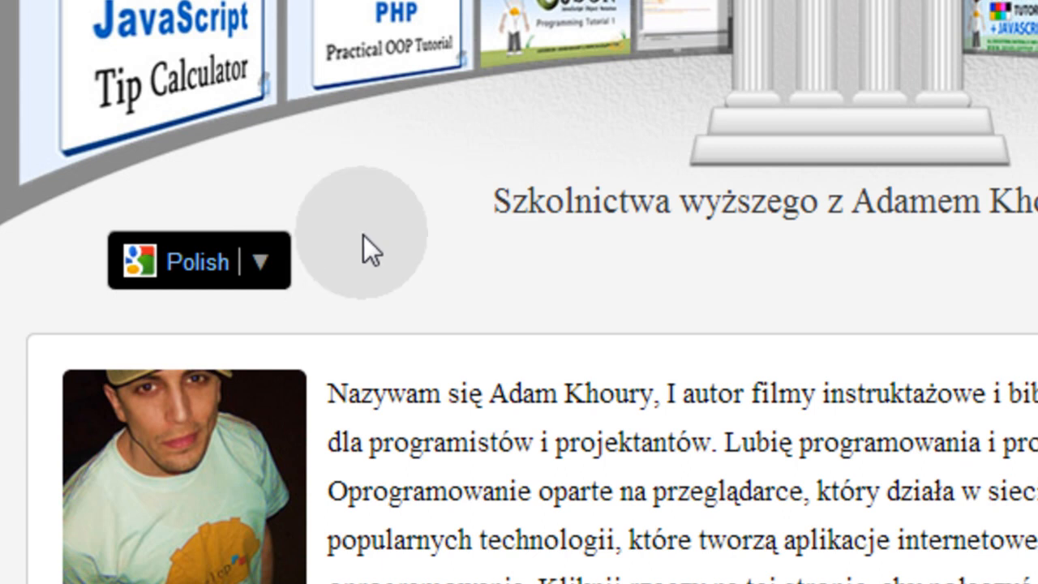